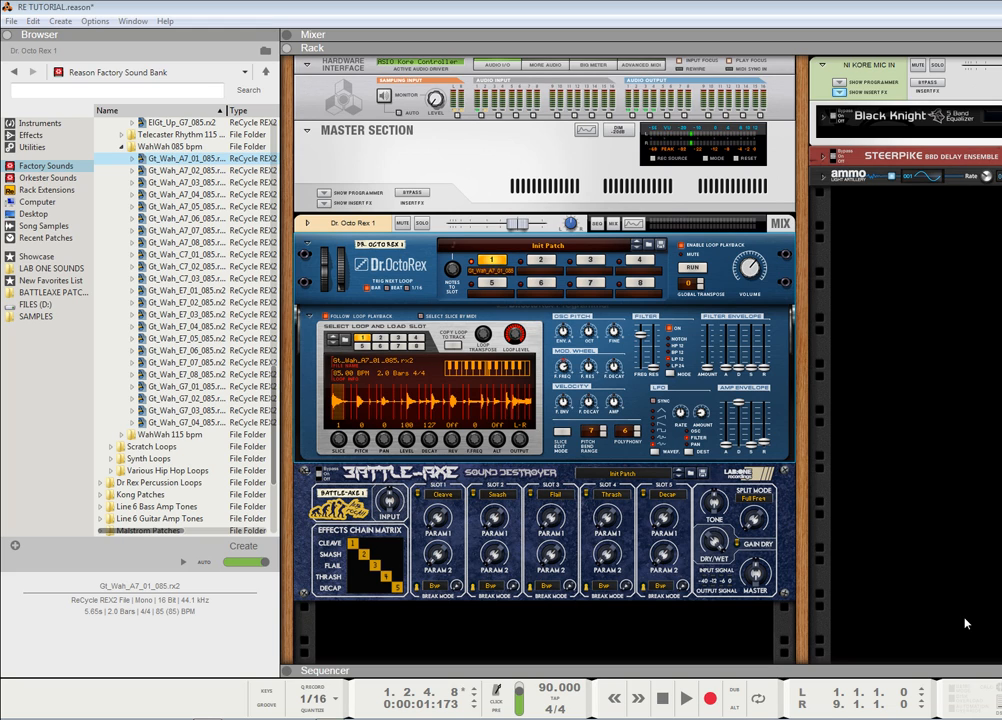
mouse_move(851, 388)
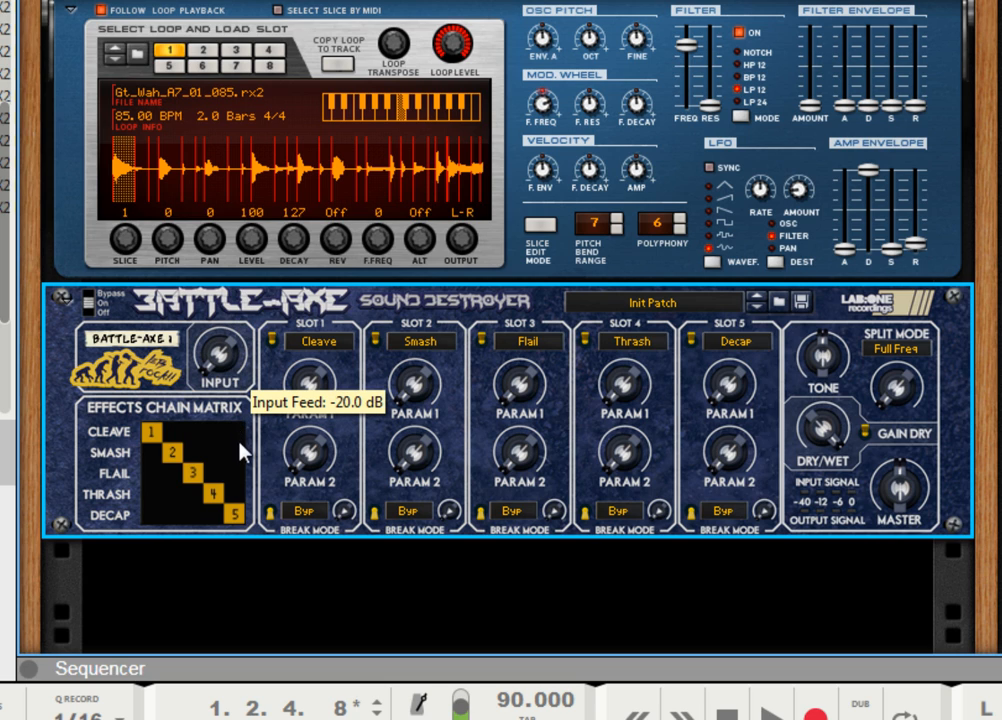
mouse_move(229, 372)
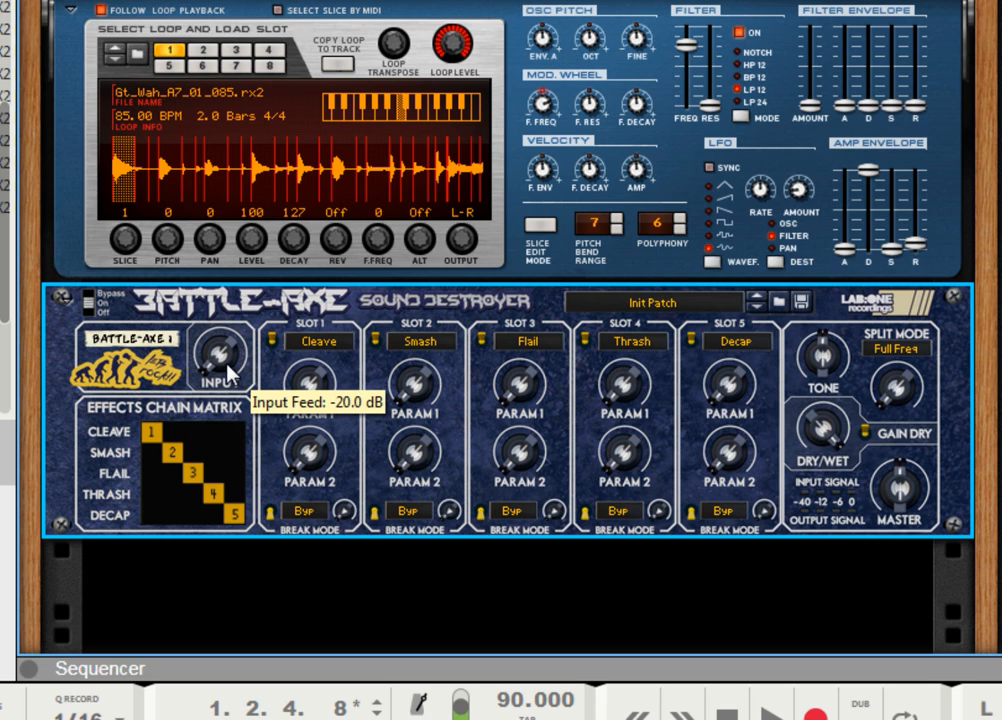
mouse_move(400, 216)
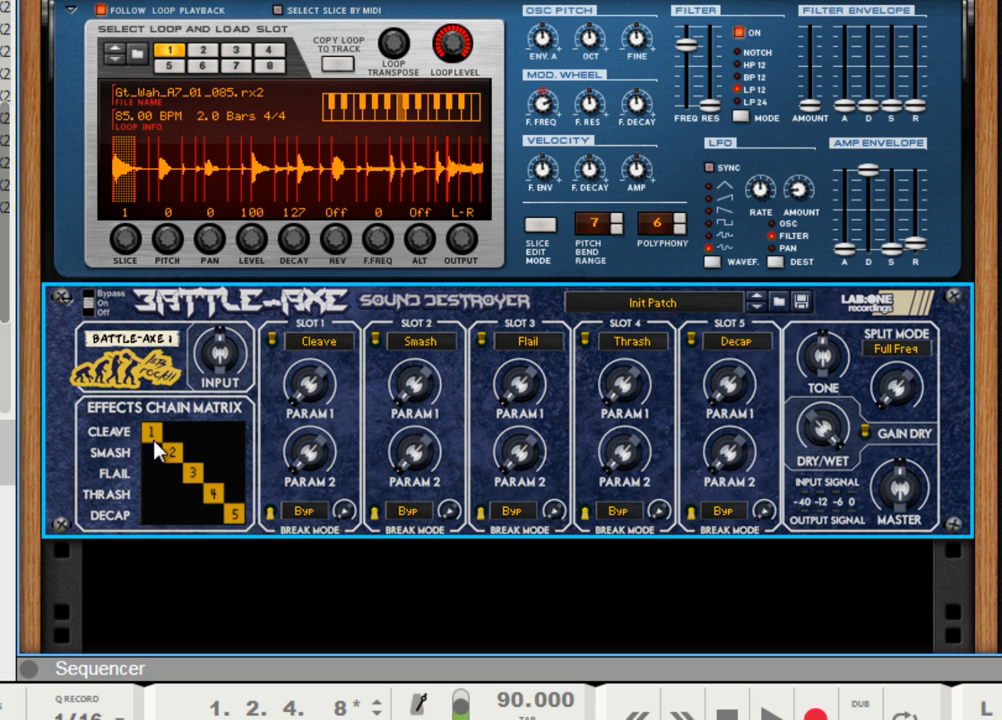
mouse_move(427, 365)
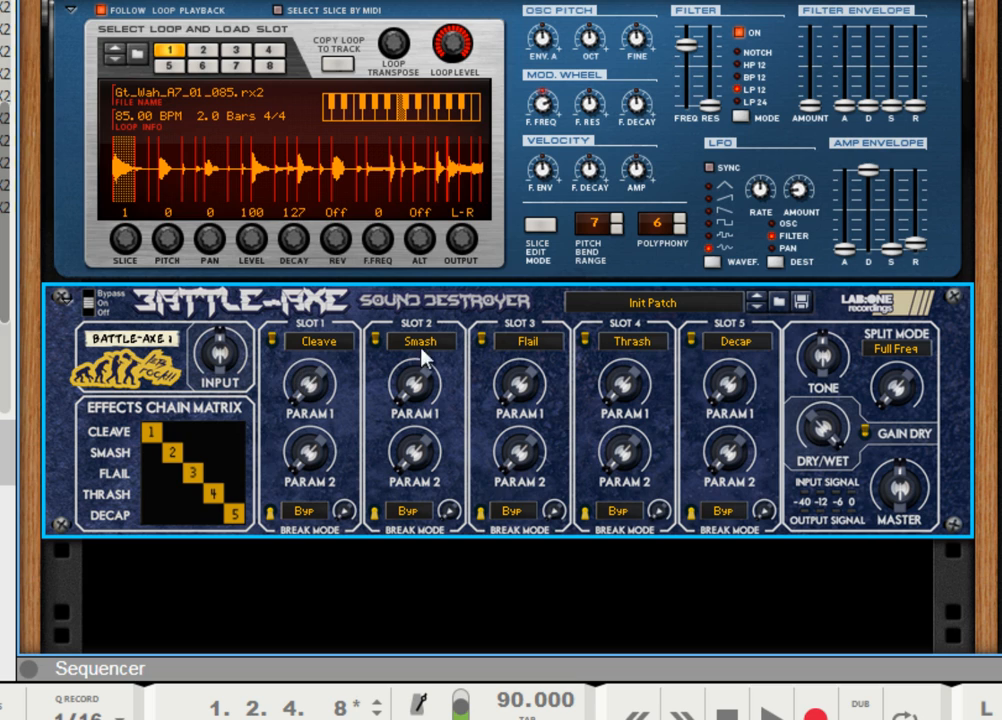
mouse_move(250, 375)
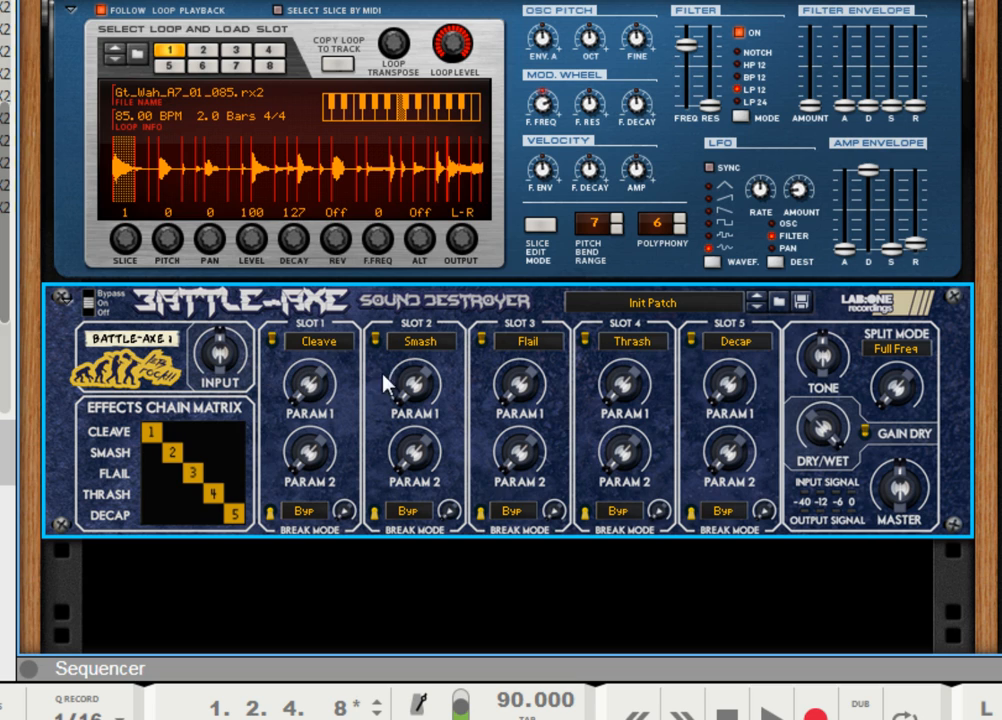
mouse_move(123, 433)
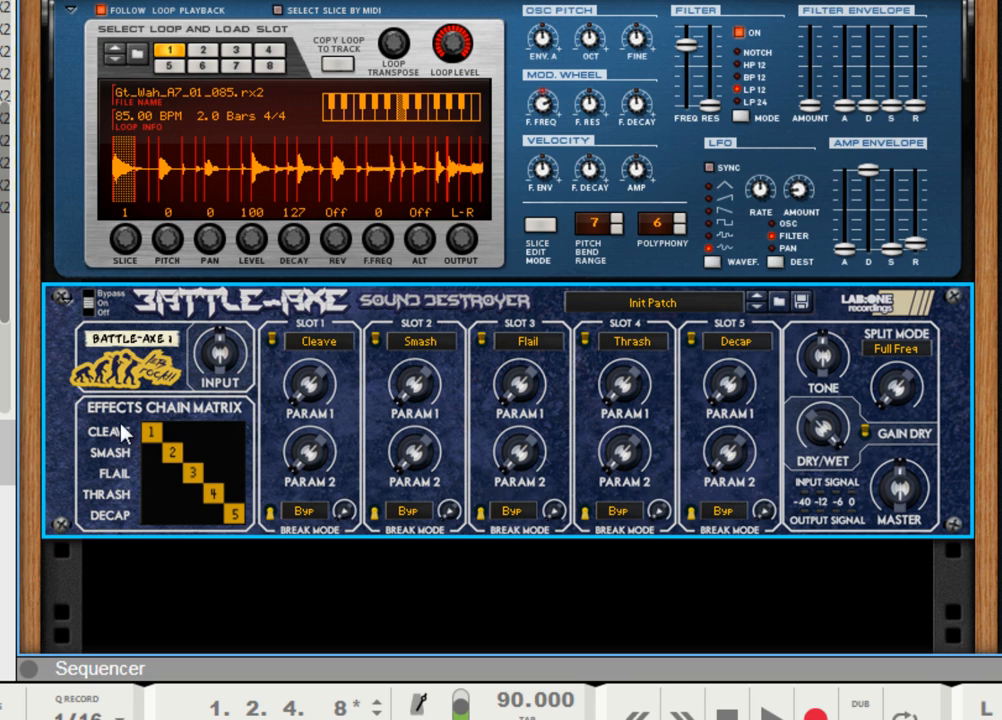
mouse_move(135, 440)
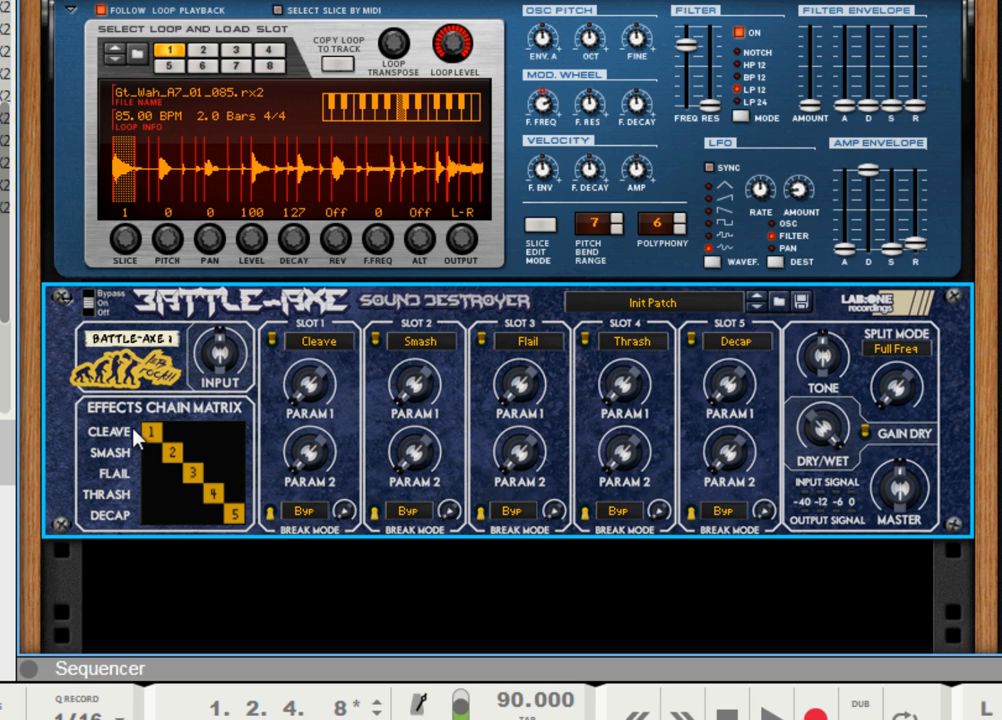
mouse_move(152, 440)
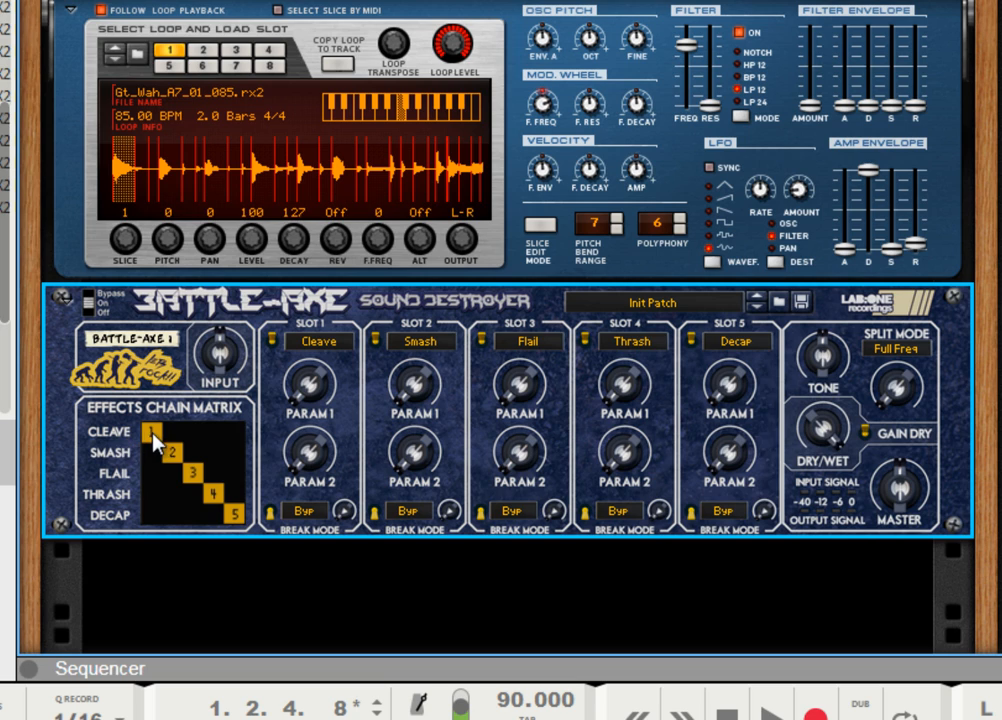
mouse_move(128, 470)
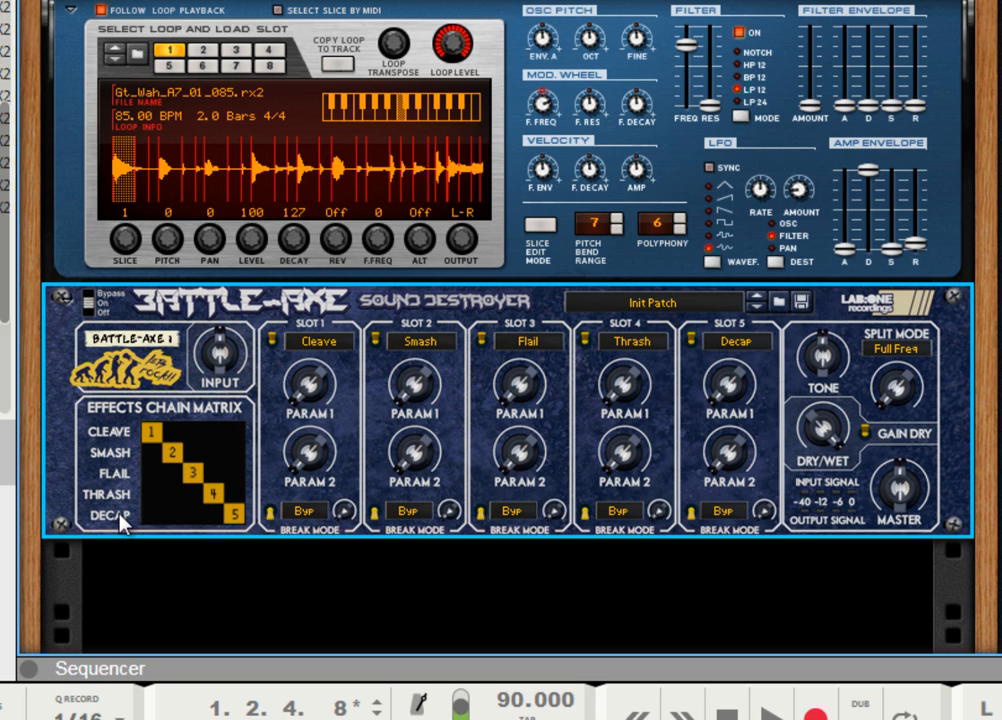
mouse_move(245, 258)
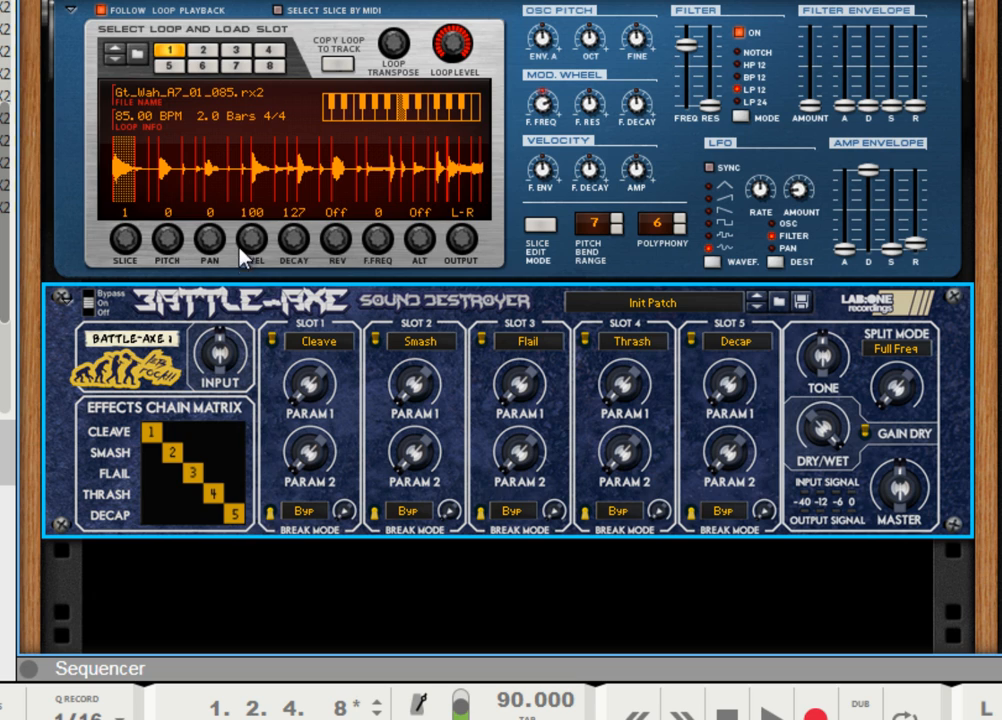
mouse_move(282, 305)
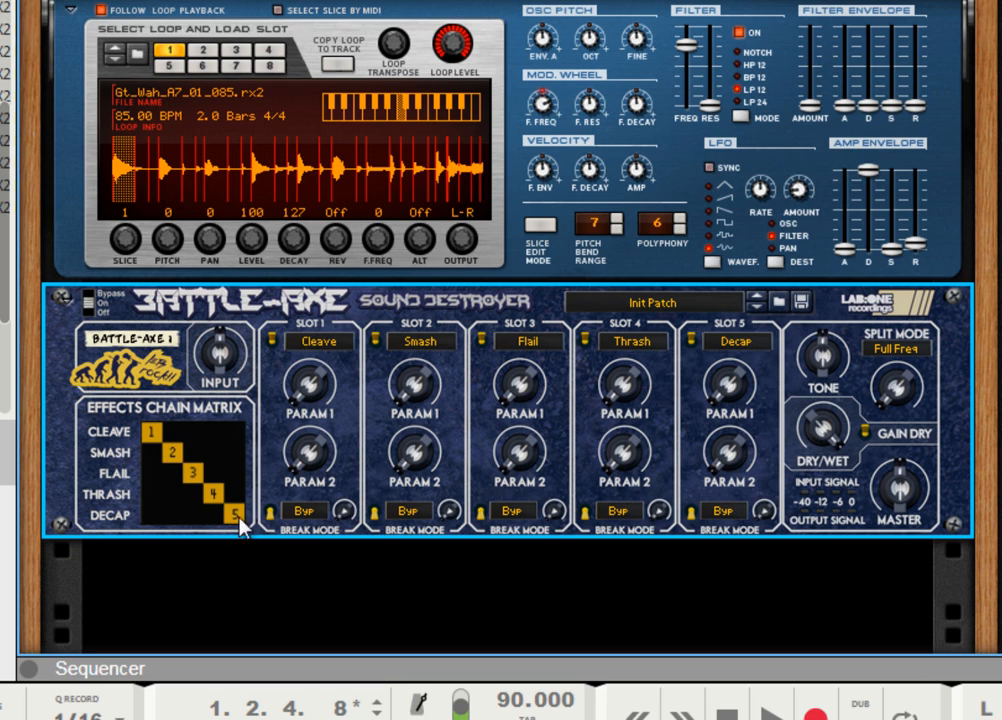
mouse_move(272, 488)
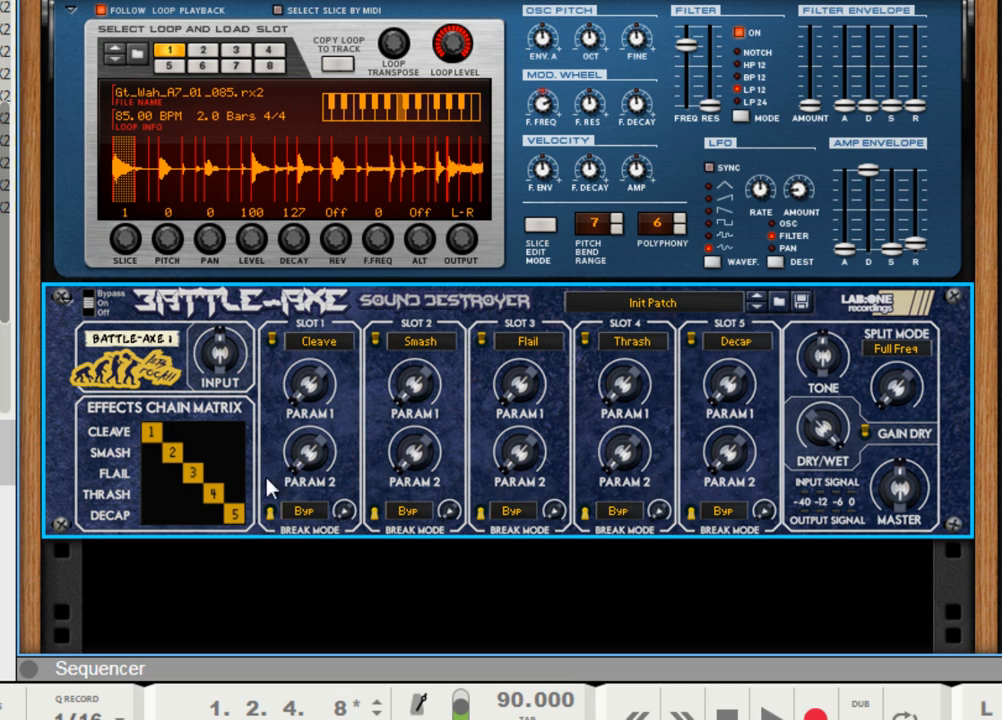
mouse_move(315, 352)
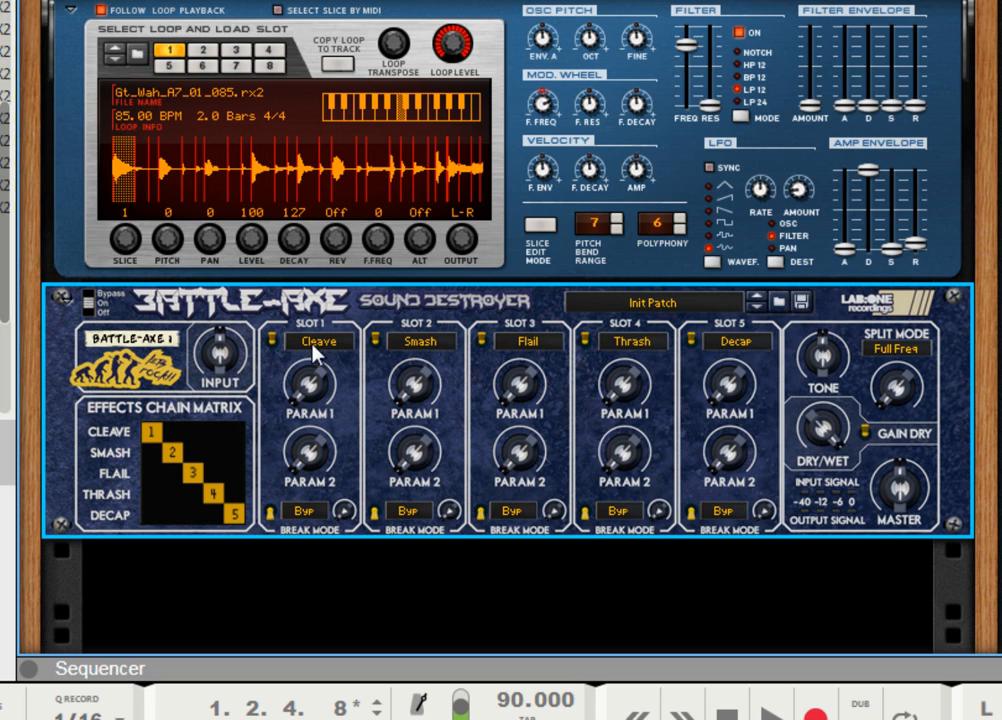
mouse_move(321, 417)
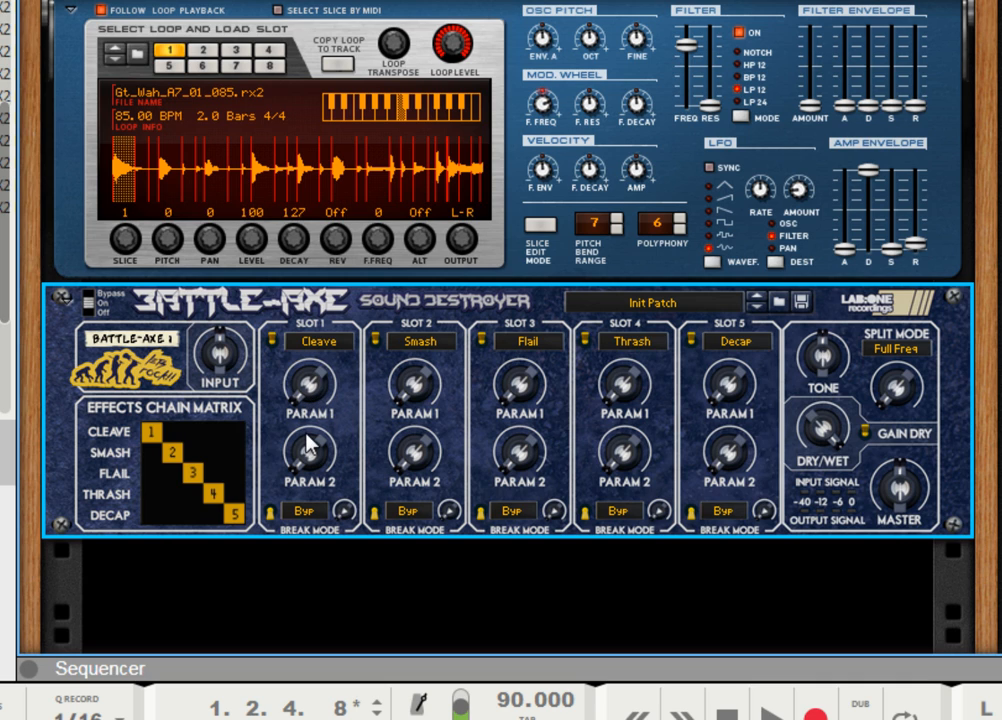
mouse_move(320, 405)
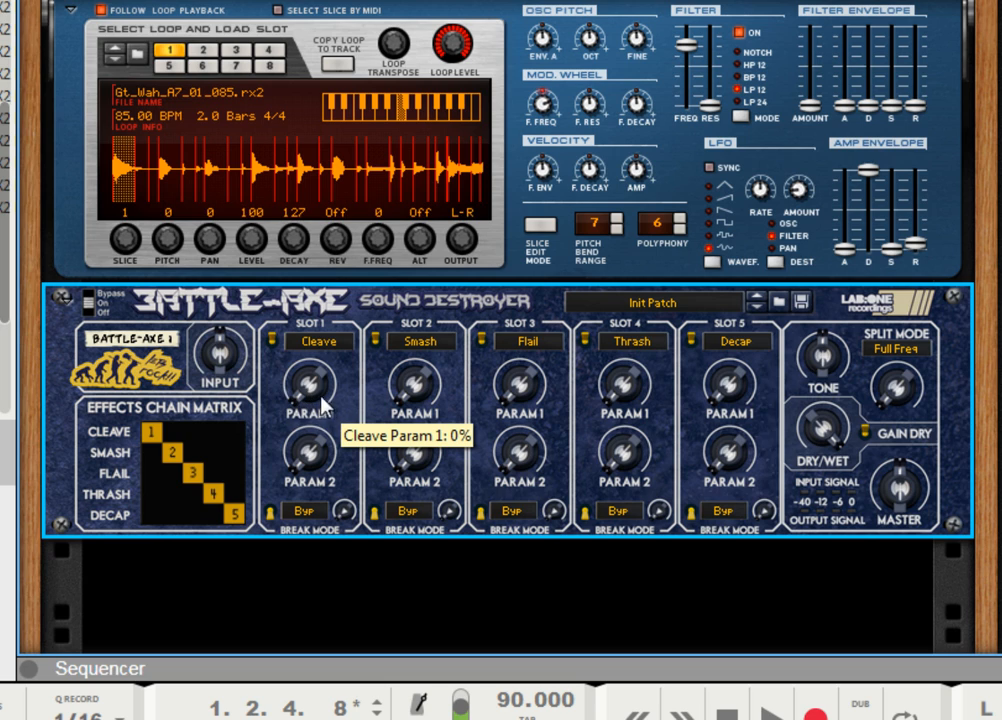
mouse_move(338, 387)
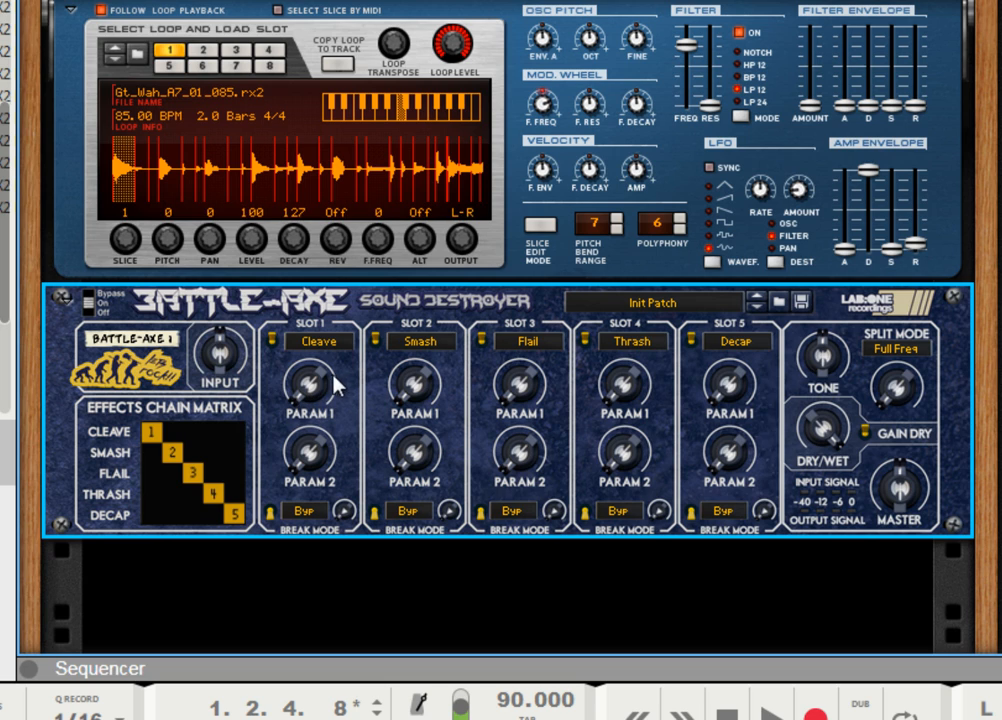
mouse_move(338, 388)
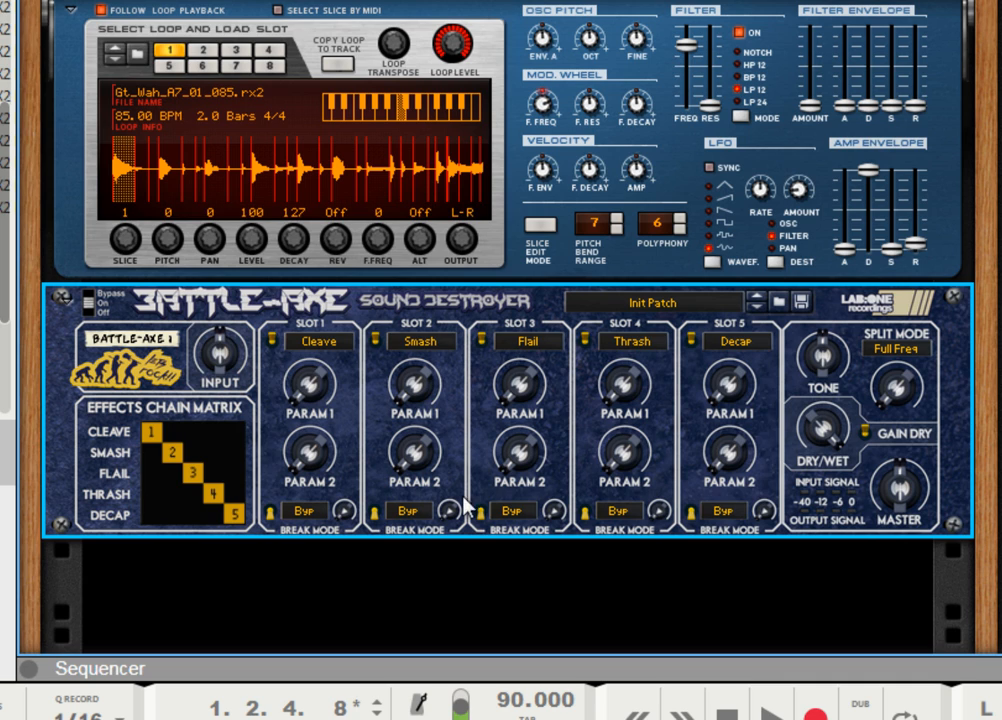
mouse_move(467, 332)
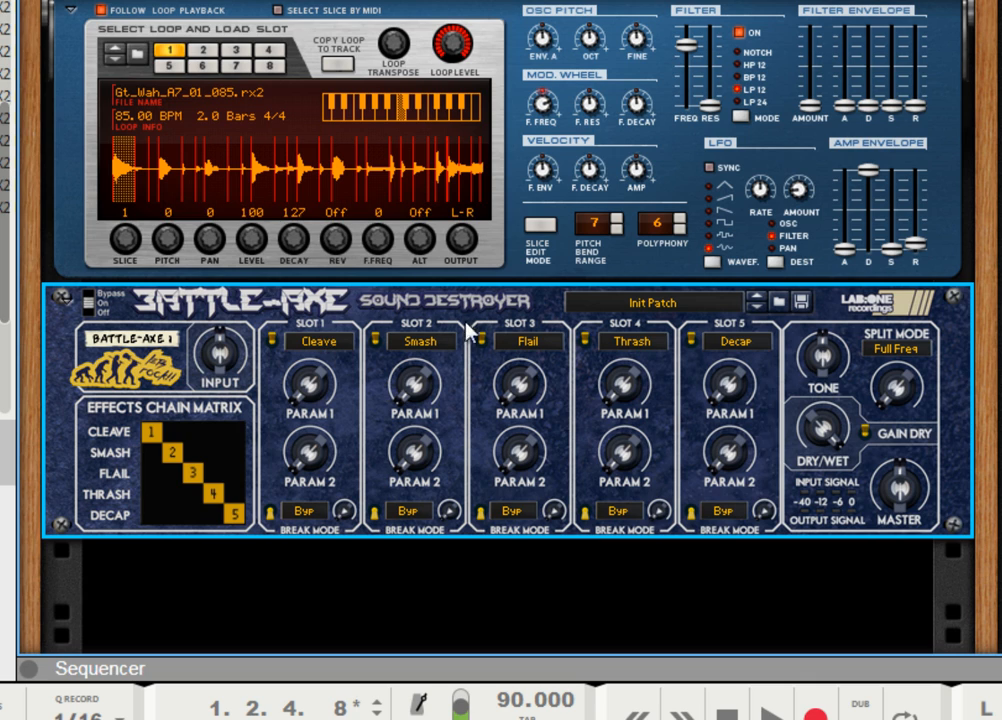
mouse_move(338, 518)
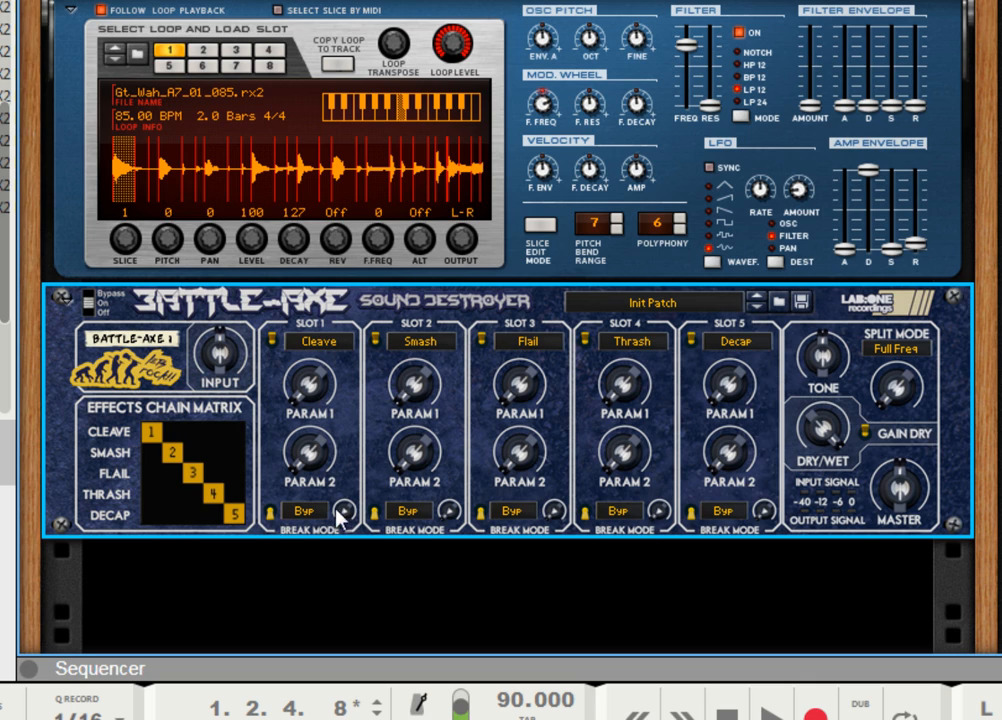
mouse_move(319, 531)
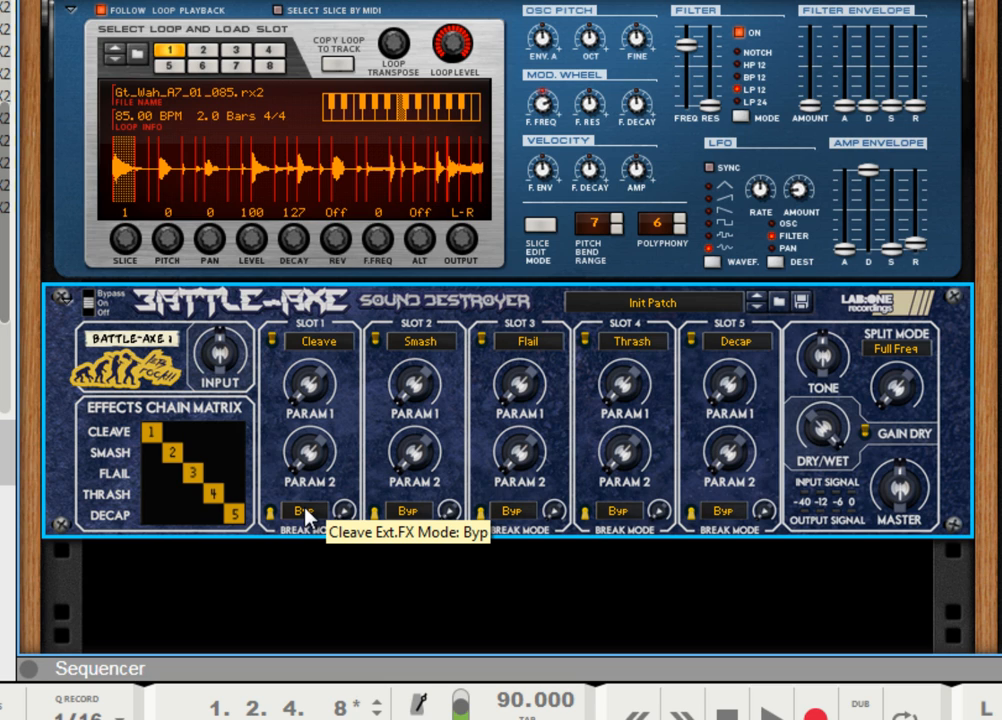
mouse_move(307, 505)
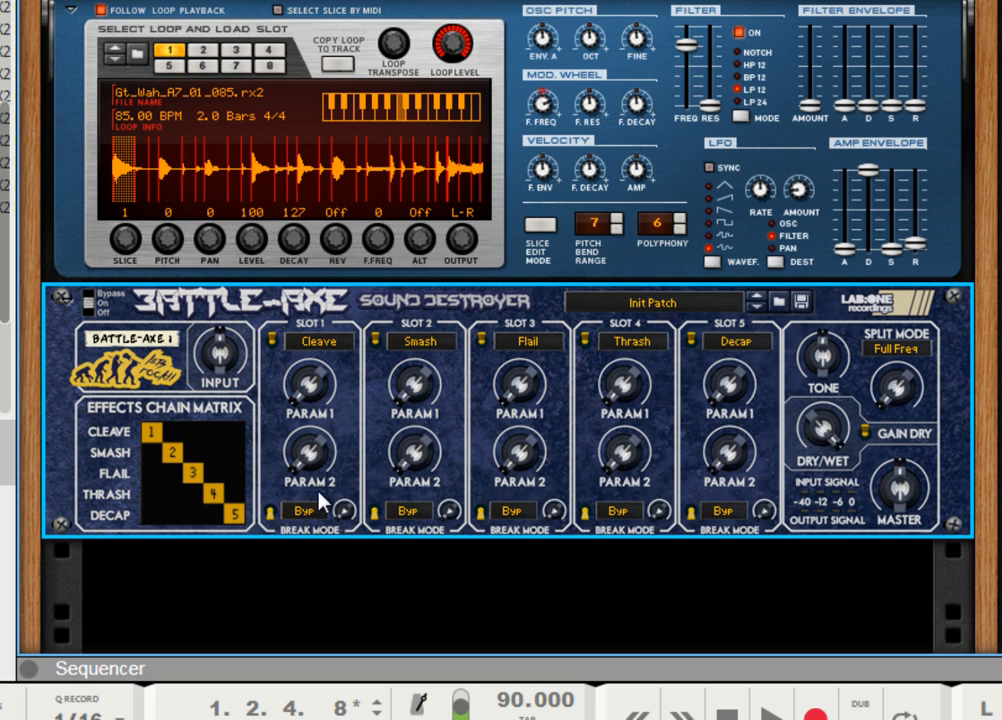
mouse_move(318, 503)
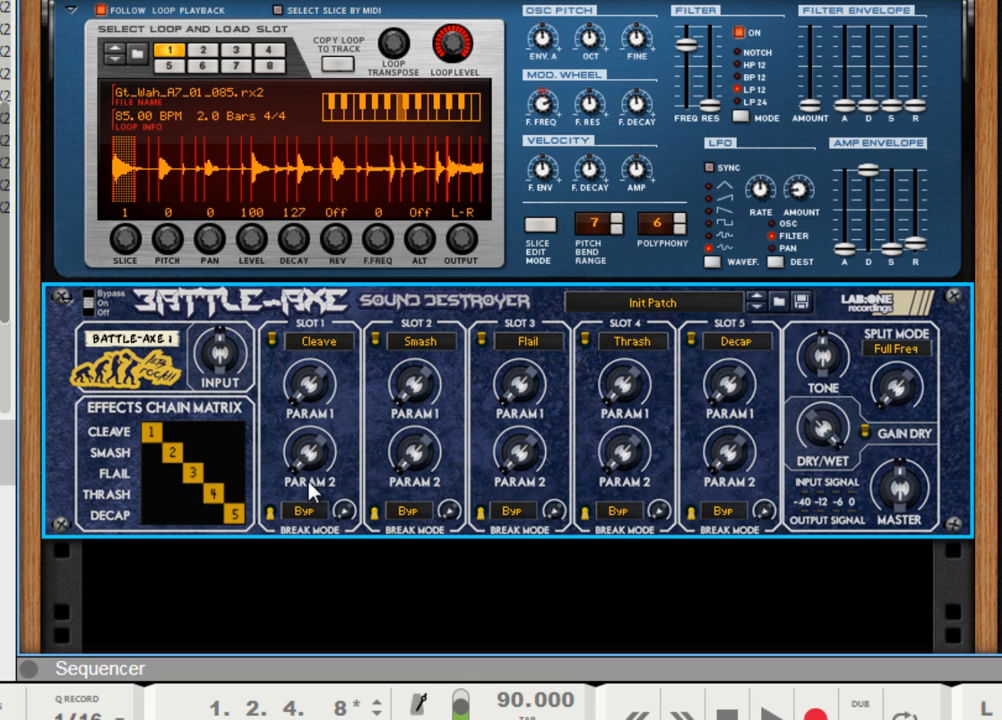
mouse_move(293, 419)
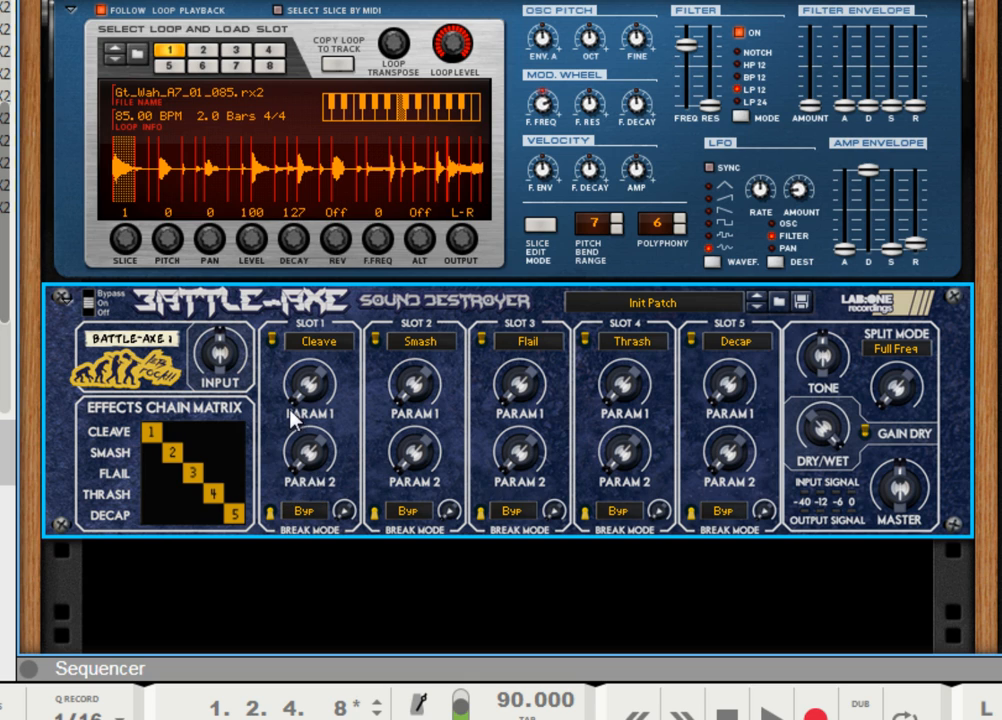
mouse_move(280, 456)
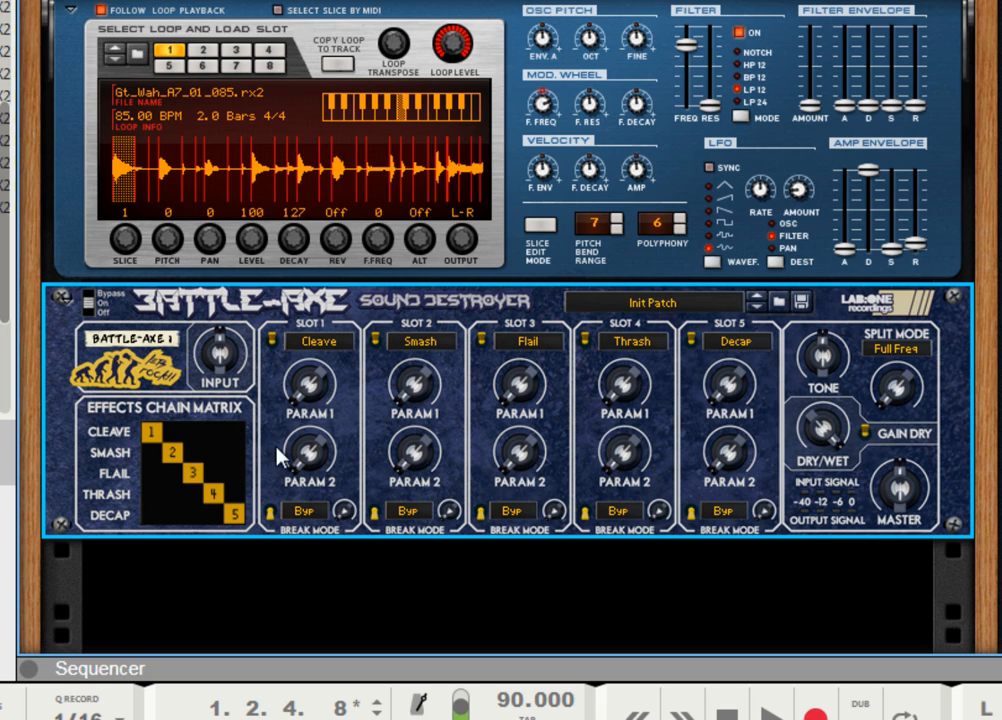
mouse_move(277, 421)
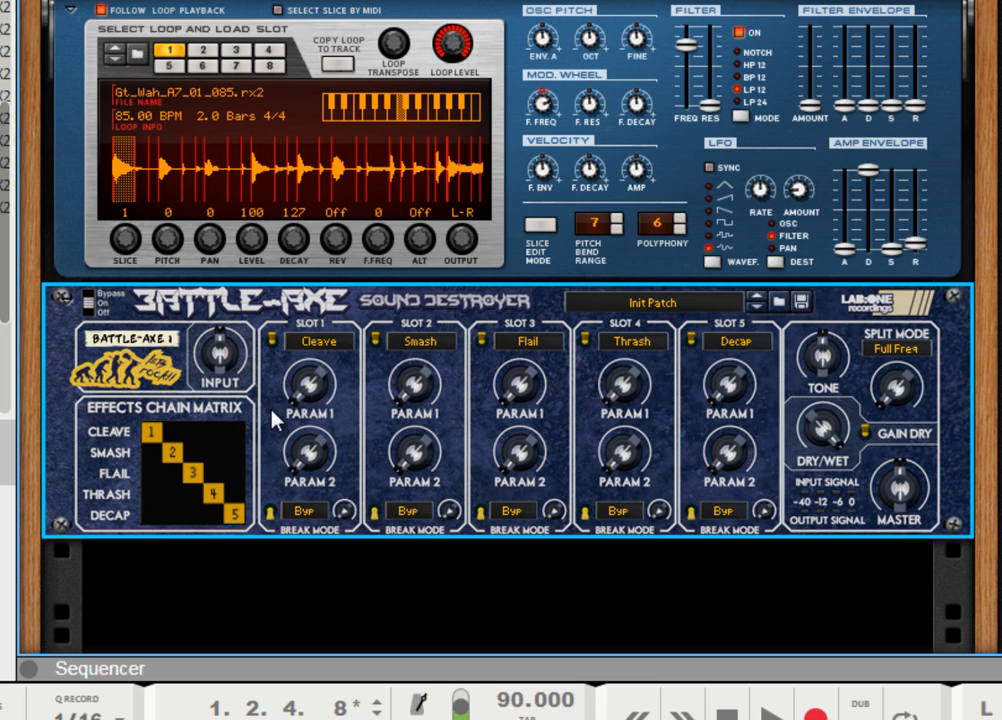
mouse_move(347, 398)
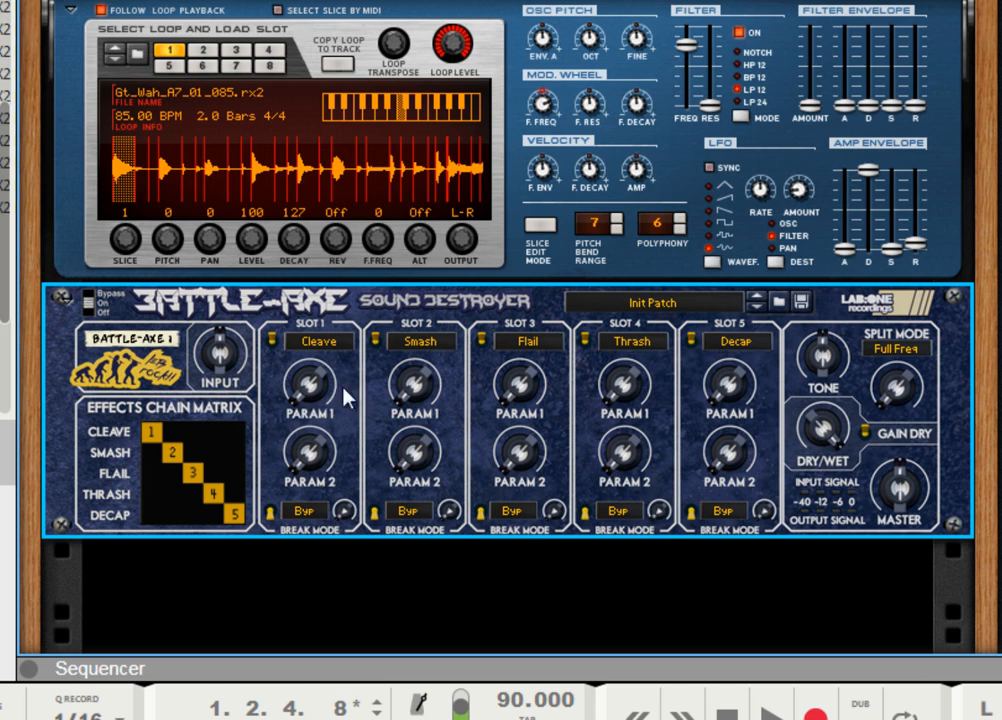
mouse_move(327, 348)
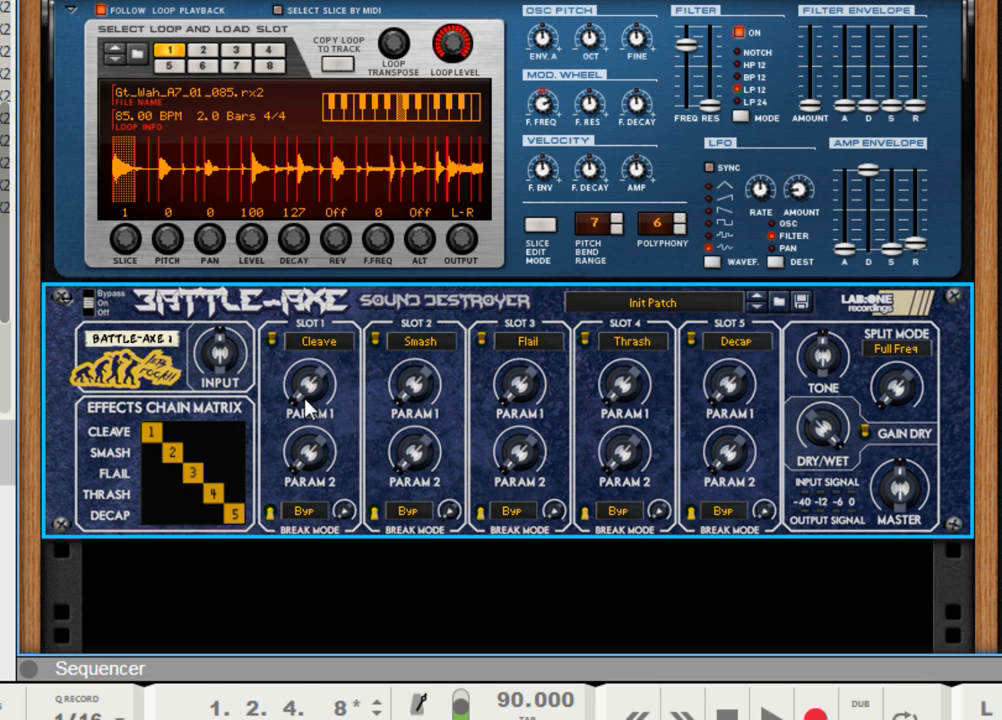
mouse_move(275, 432)
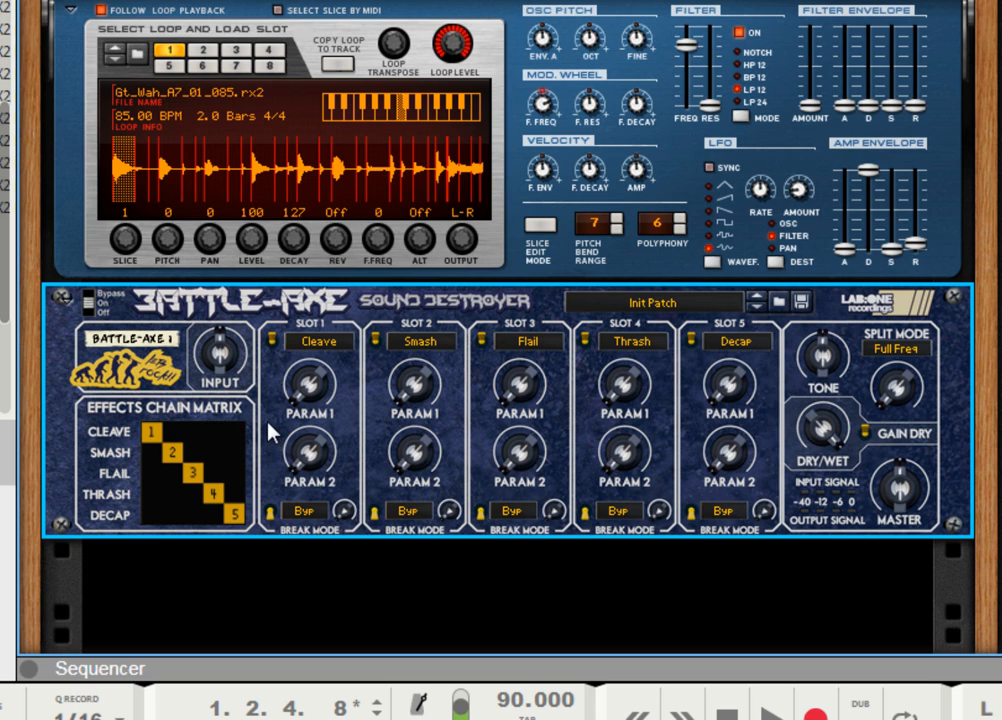
mouse_move(310, 456)
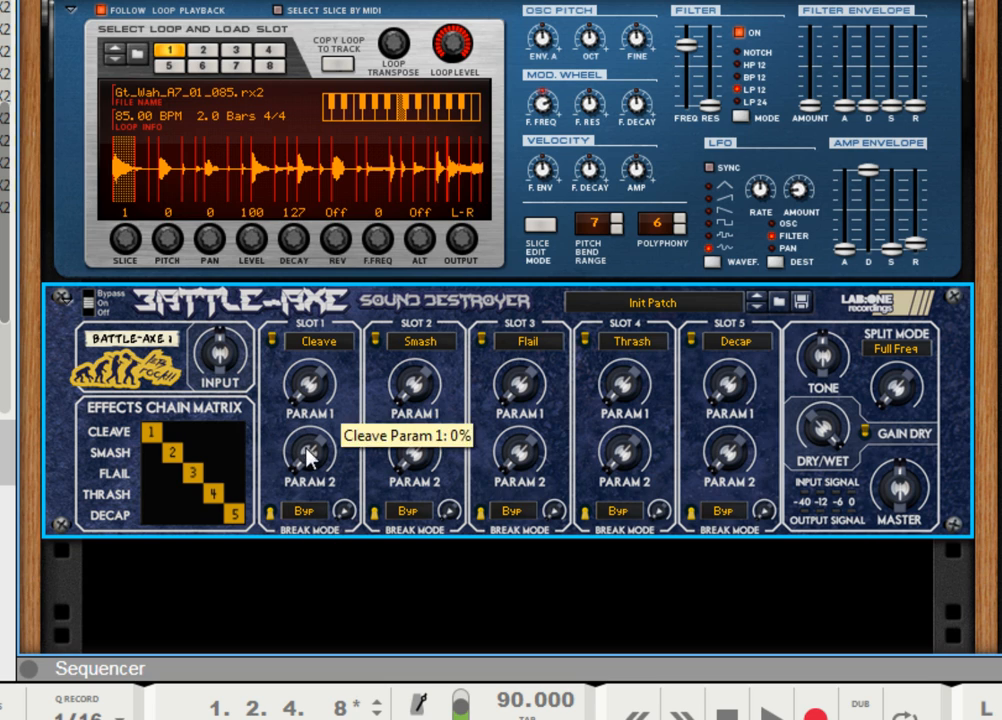
mouse_move(270, 438)
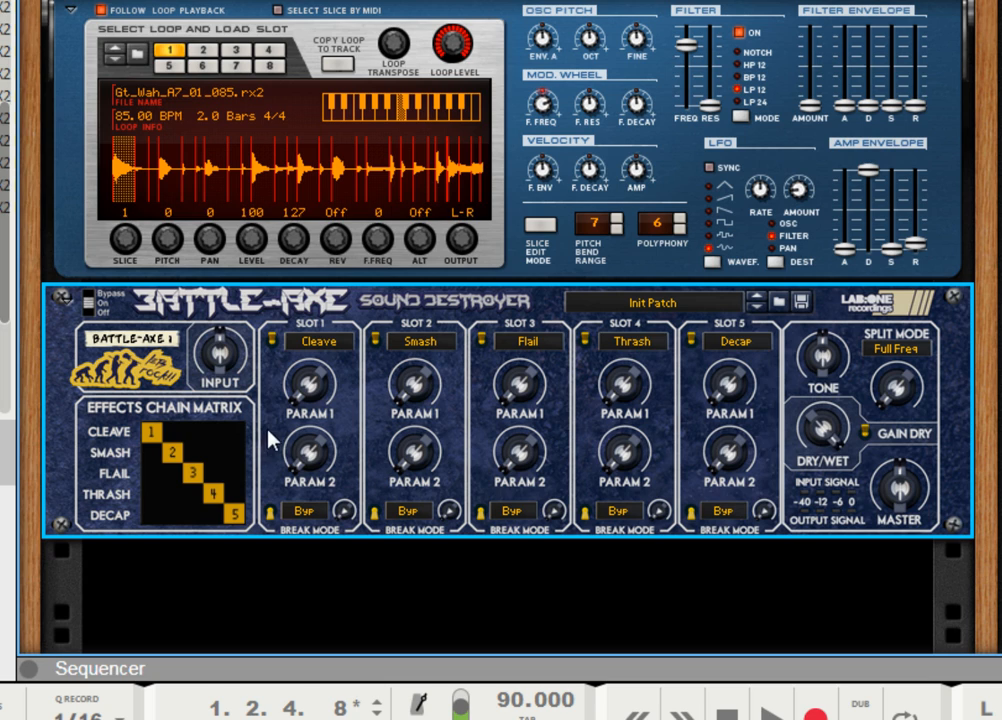
mouse_move(340, 425)
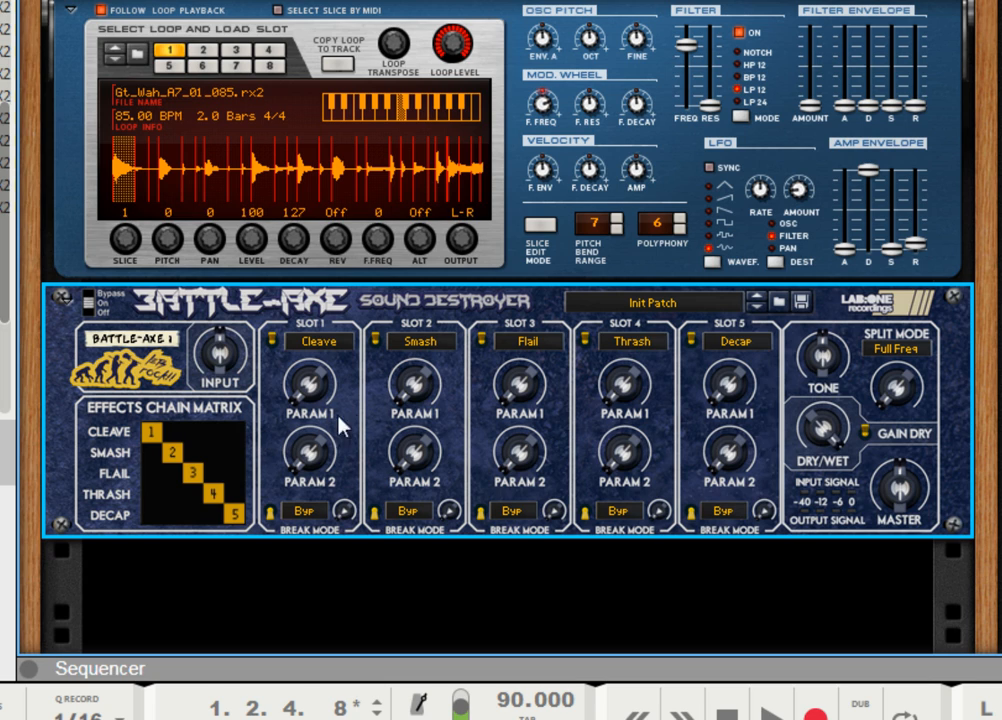
mouse_move(668, 358)
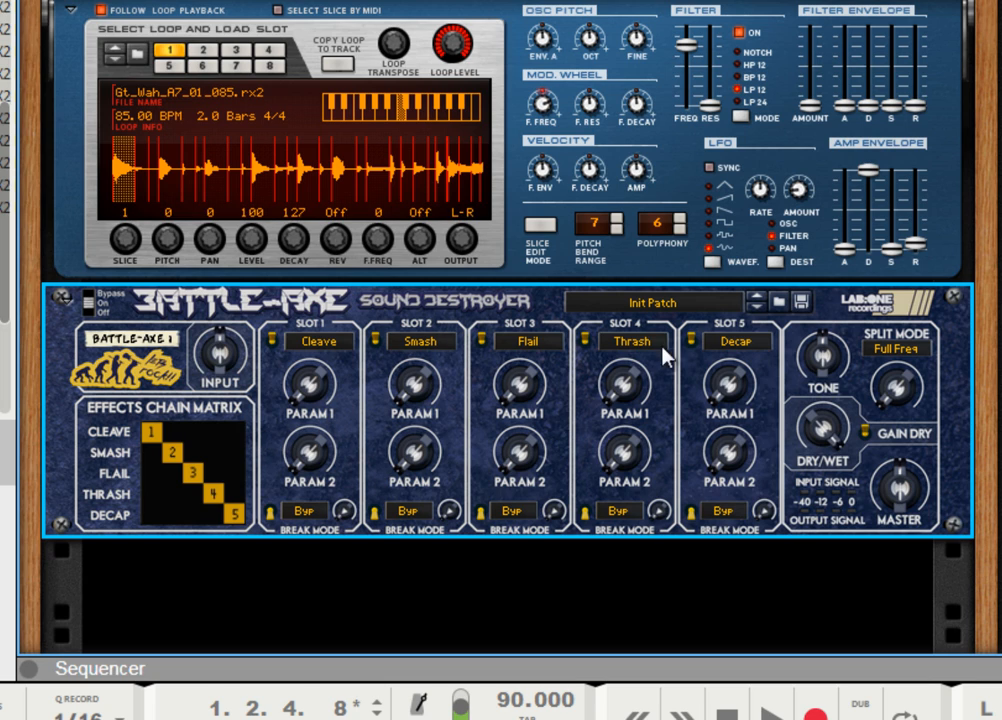
mouse_move(663, 362)
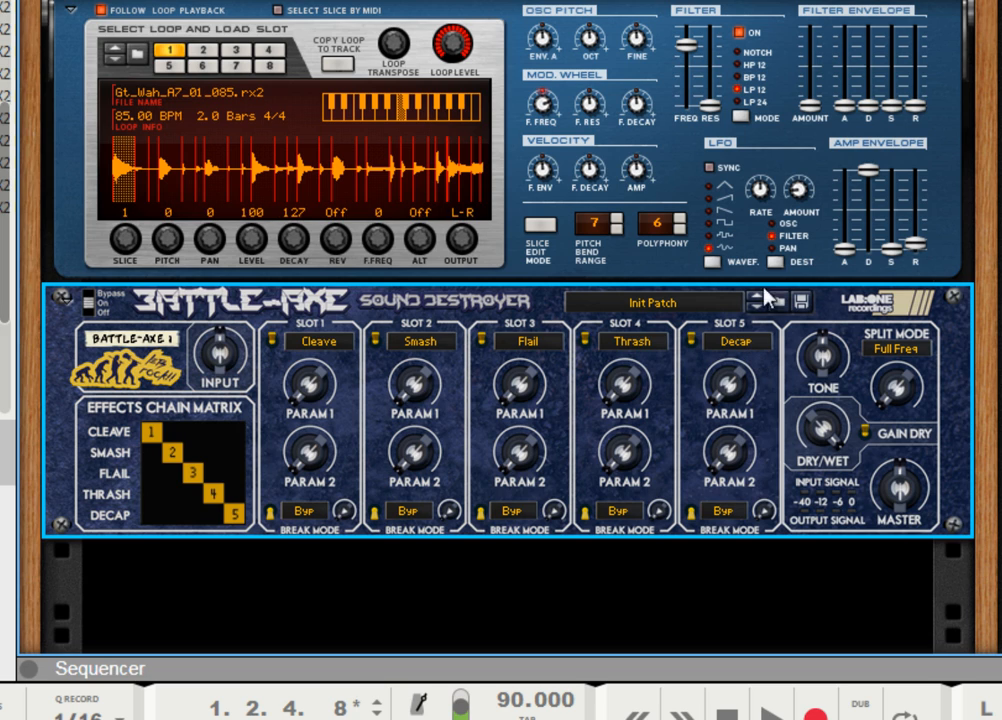
mouse_move(834, 378)
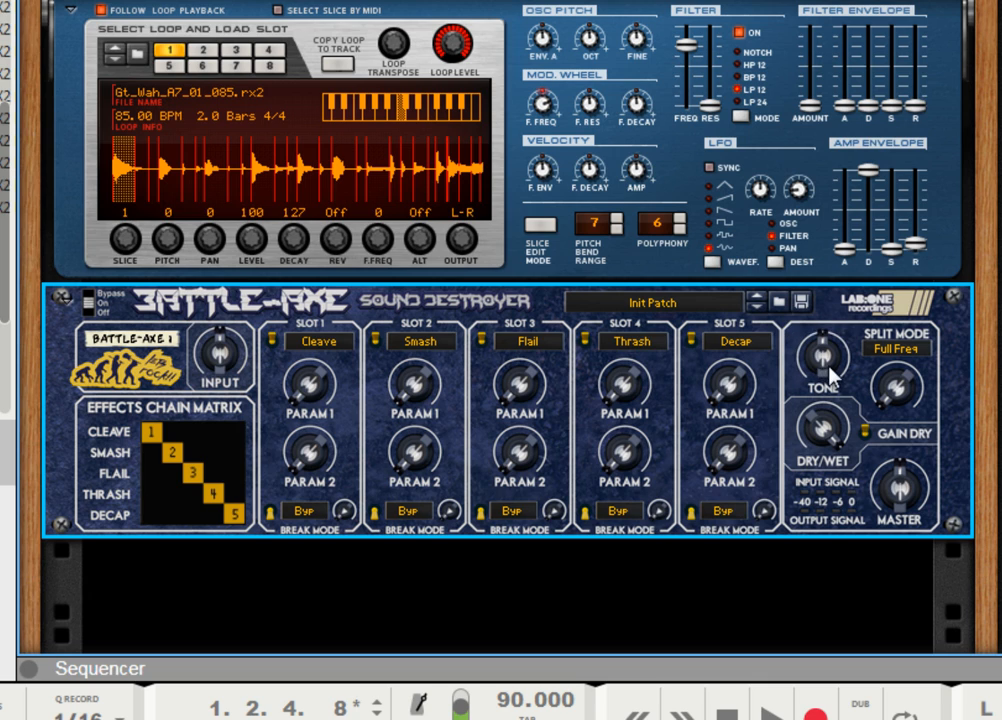
mouse_move(830, 385)
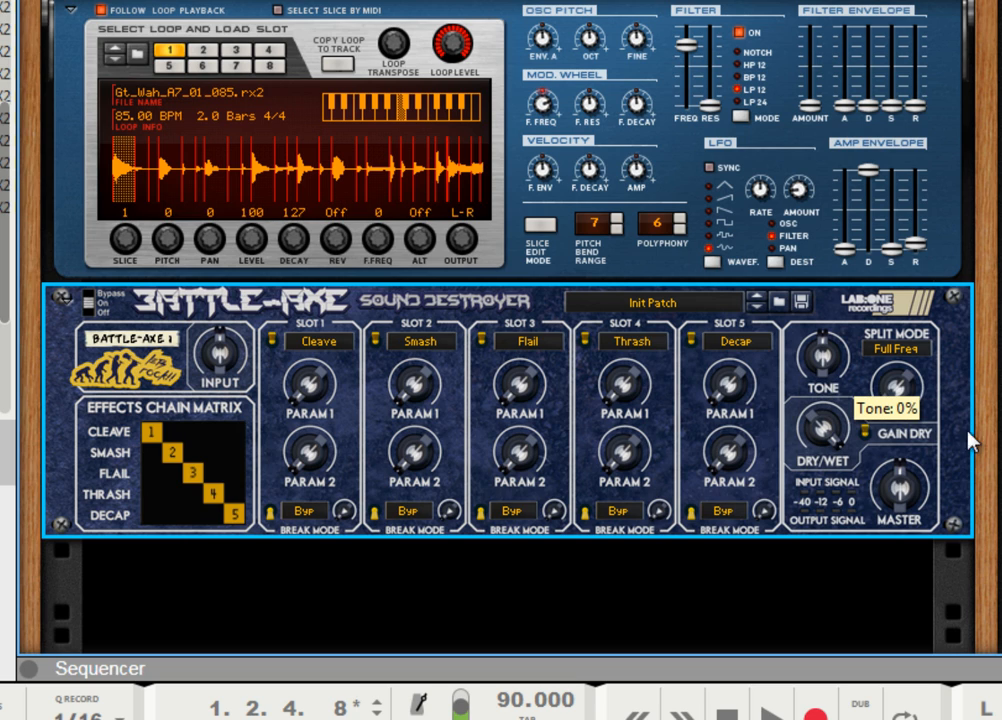
mouse_move(897, 352)
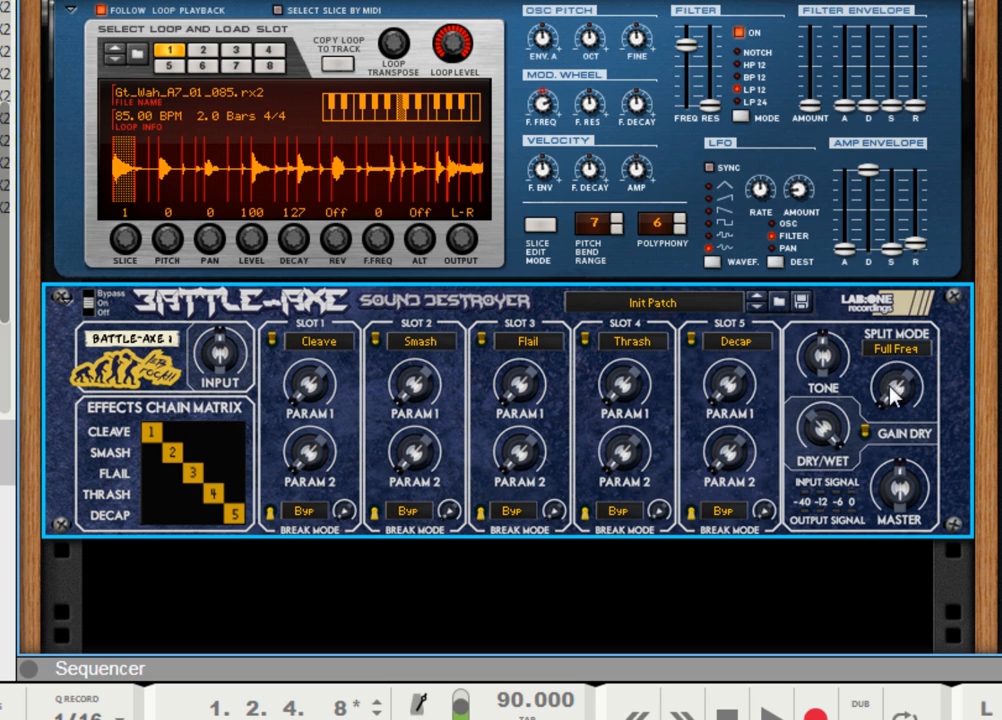
mouse_move(847, 400)
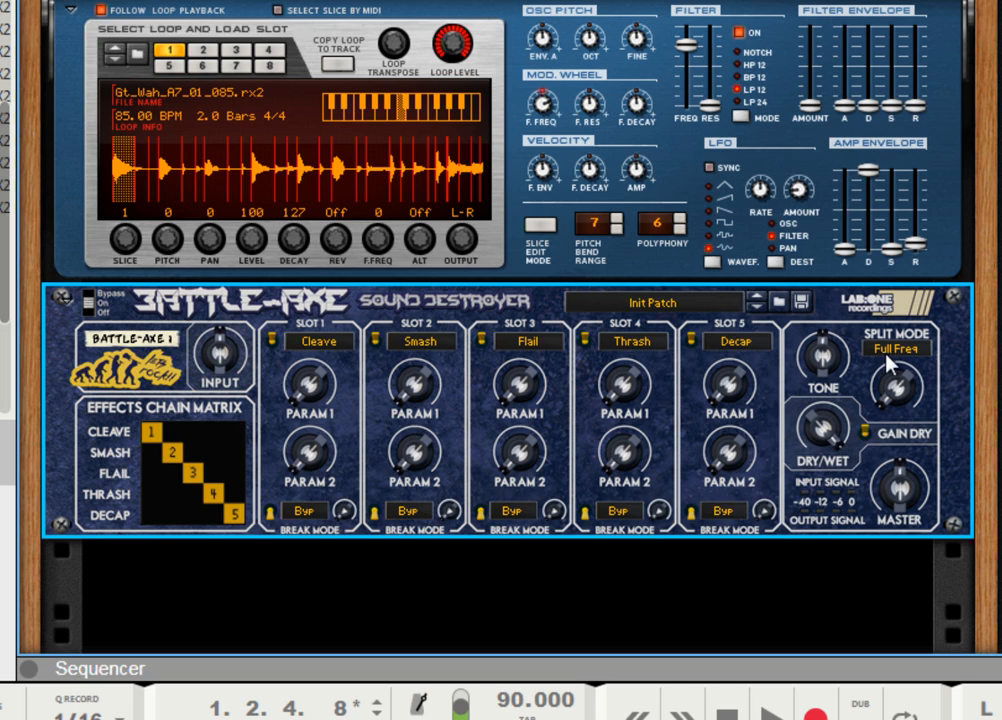
mouse_move(872, 406)
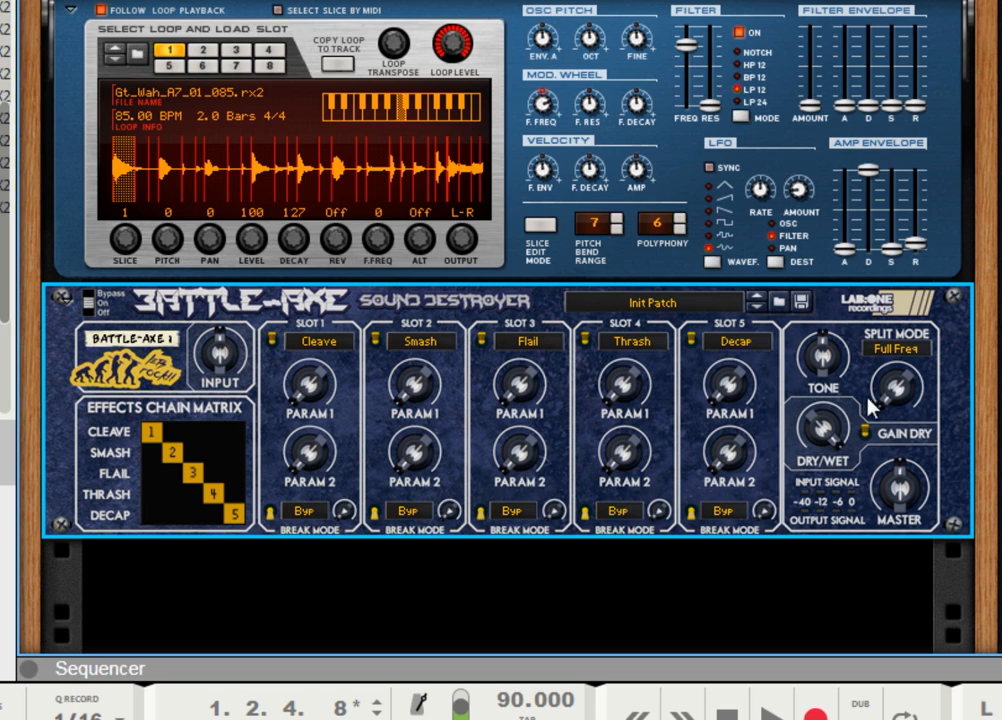
mouse_move(873, 388)
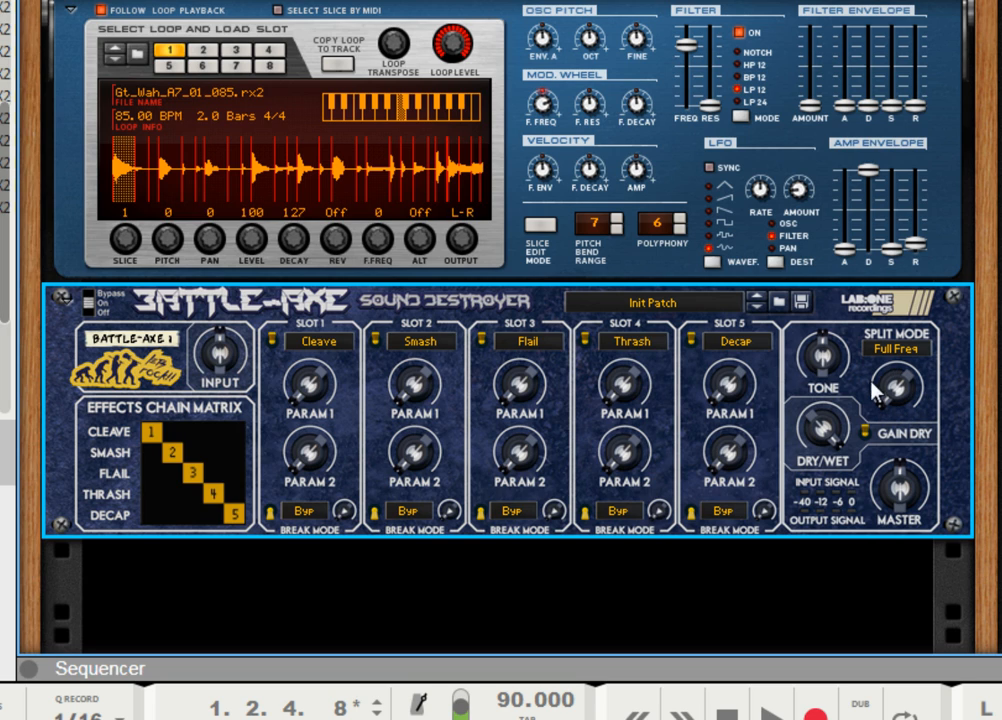
mouse_move(663, 385)
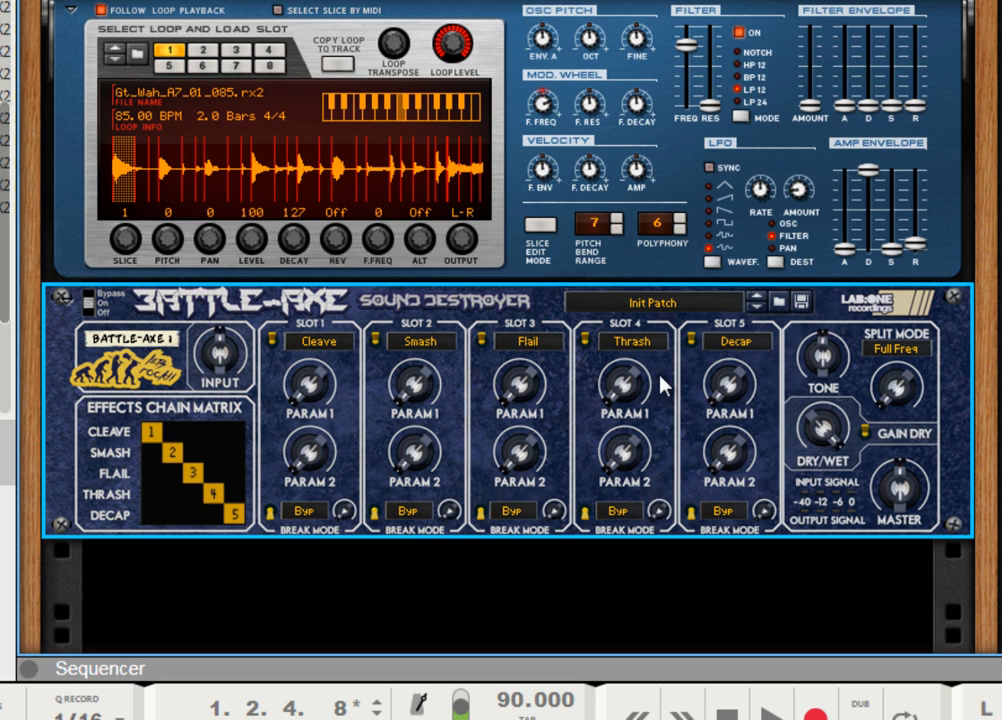
mouse_move(908, 402)
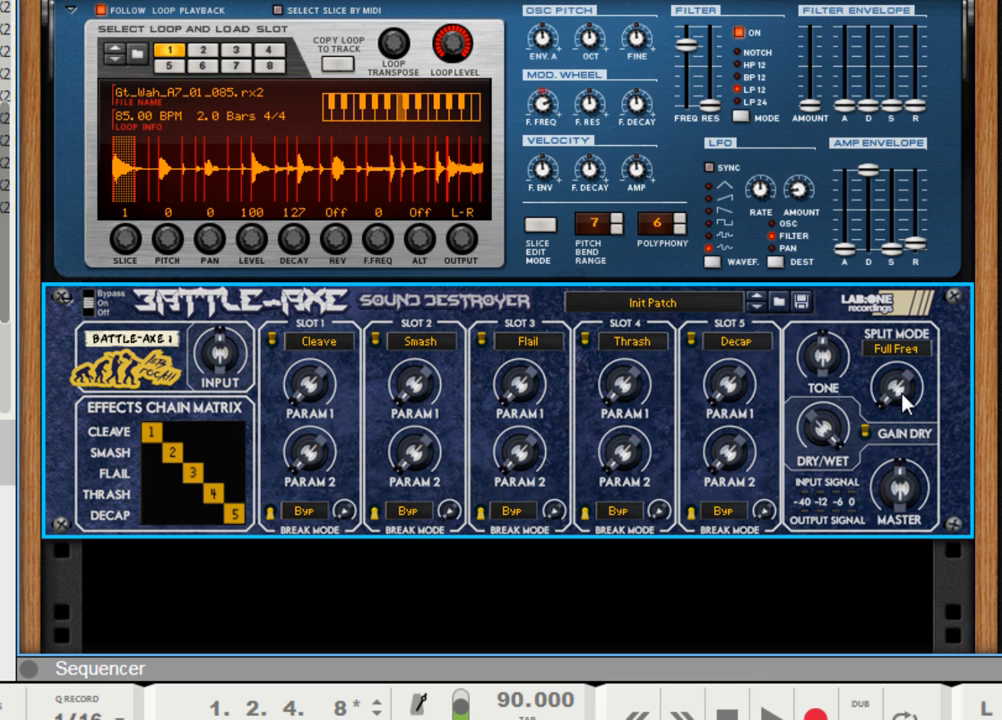
left_click(895, 348)
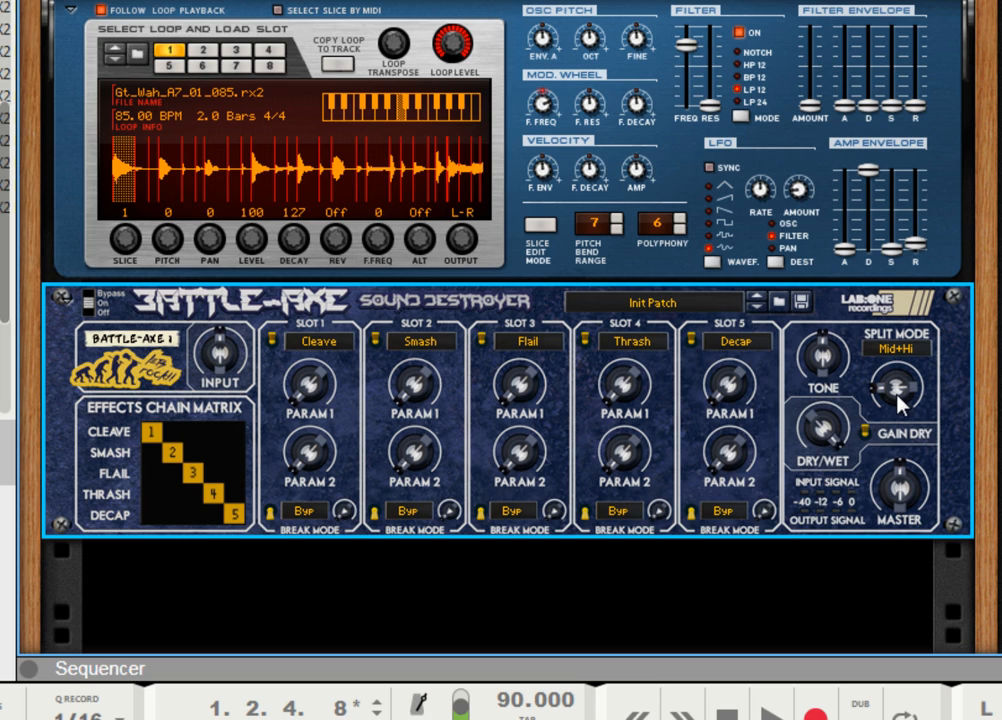
mouse_move(895, 400)
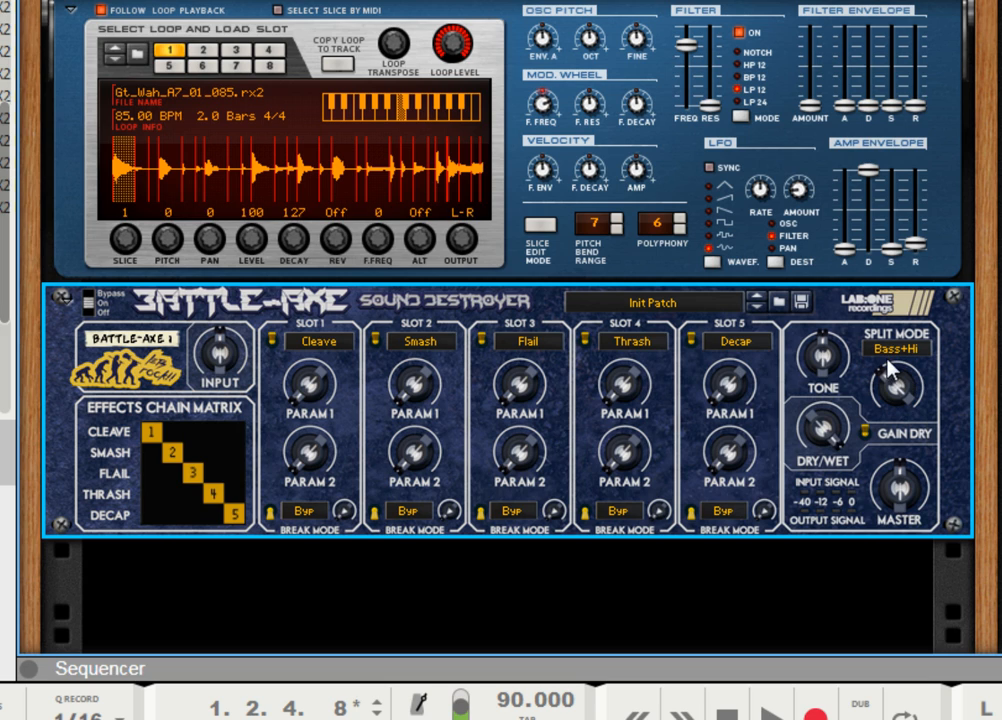
mouse_move(905, 393)
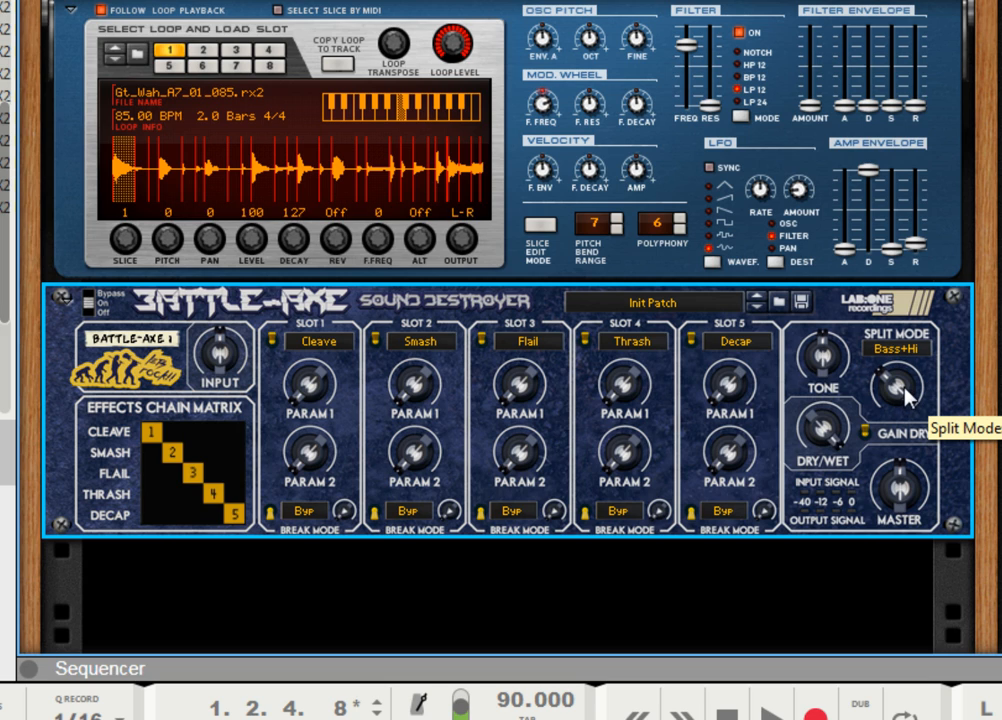
left_click(893, 384)
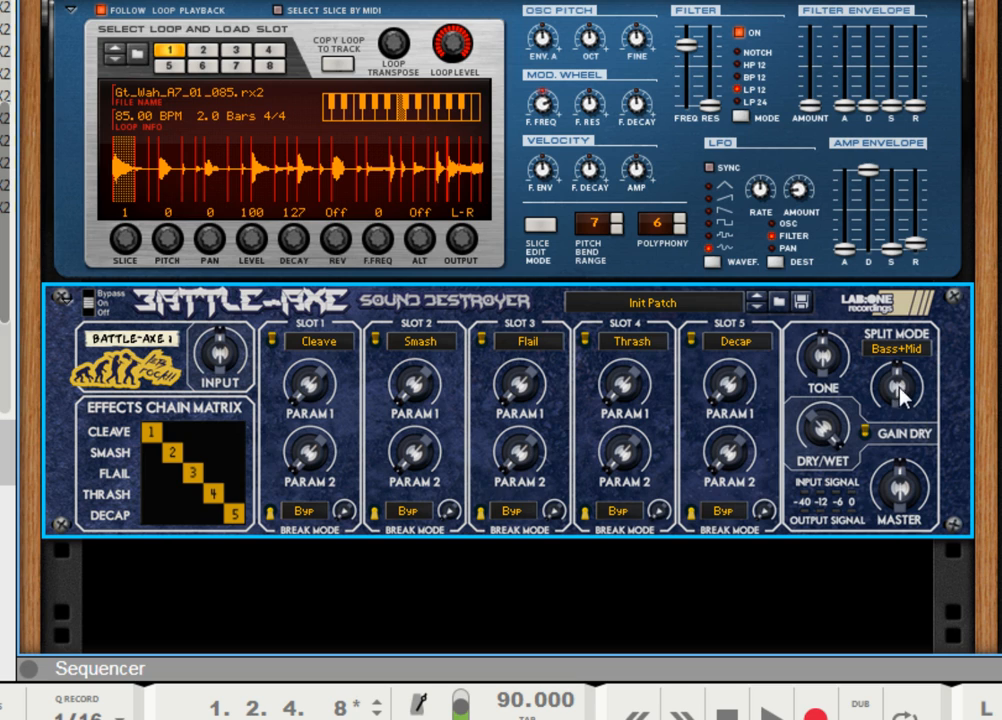
mouse_move(910, 405)
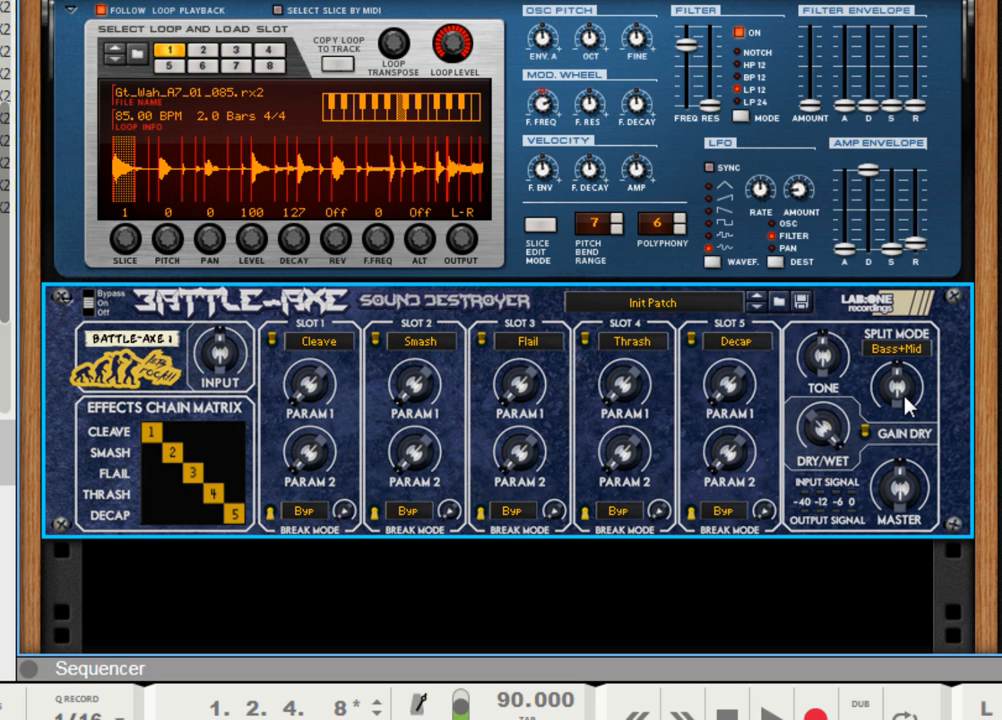
left_click(899, 347)
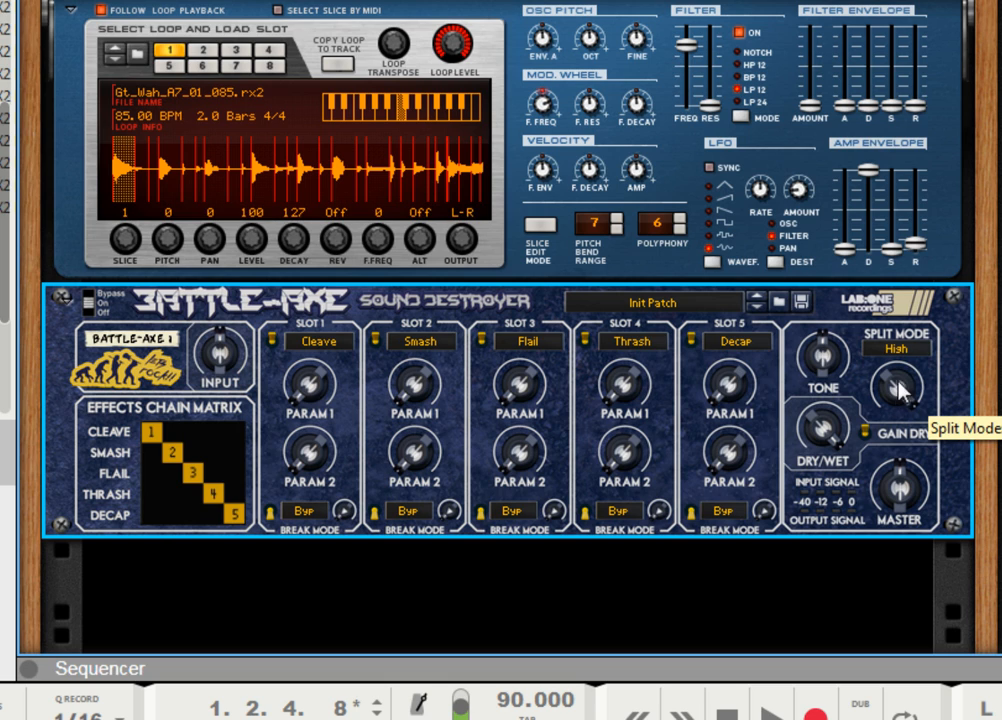
mouse_move(908, 402)
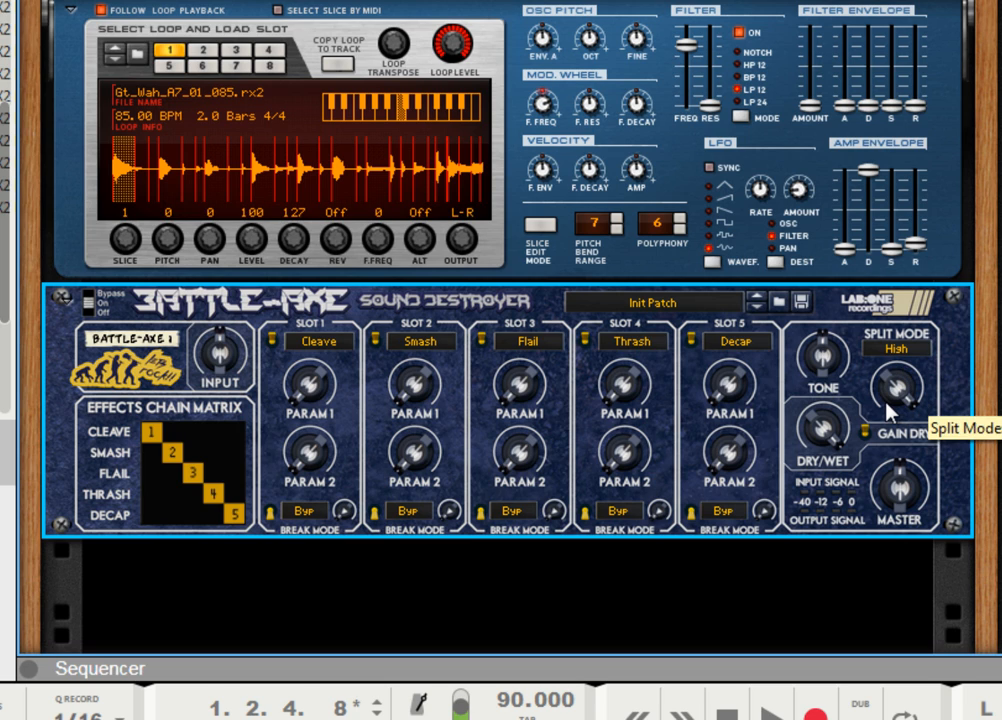
mouse_move(858, 378)
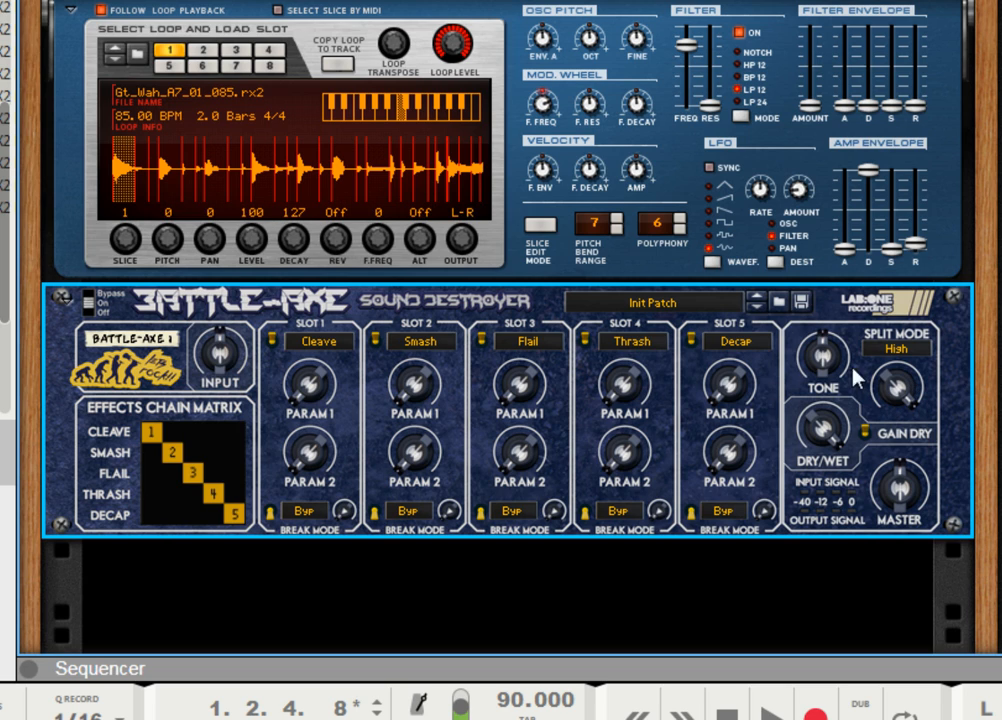
mouse_move(888, 377)
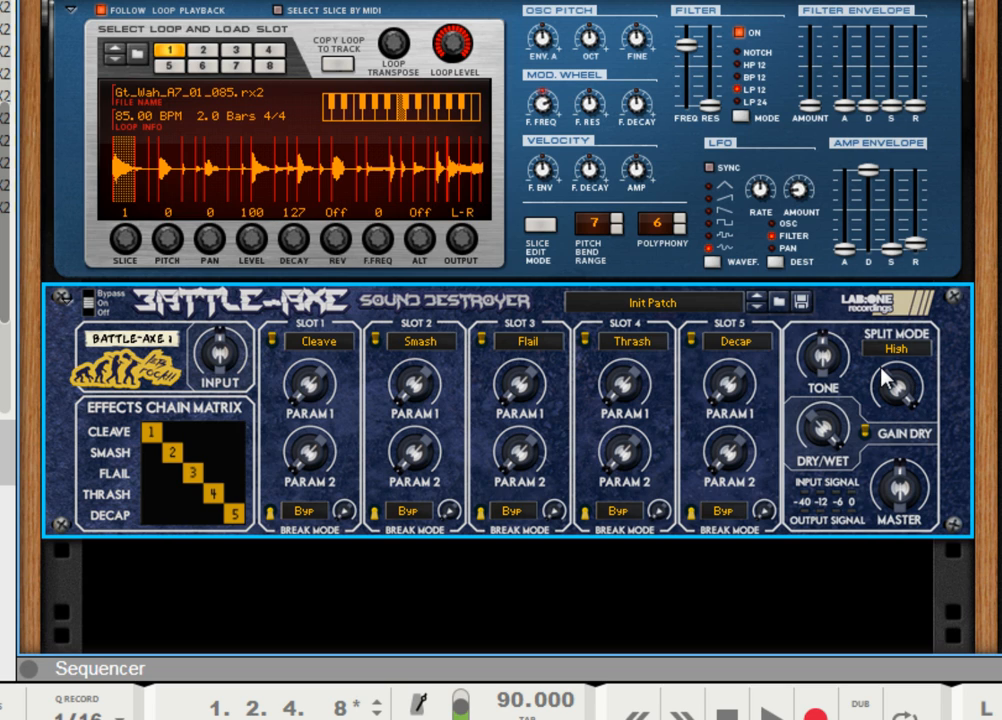
left_click(895, 347)
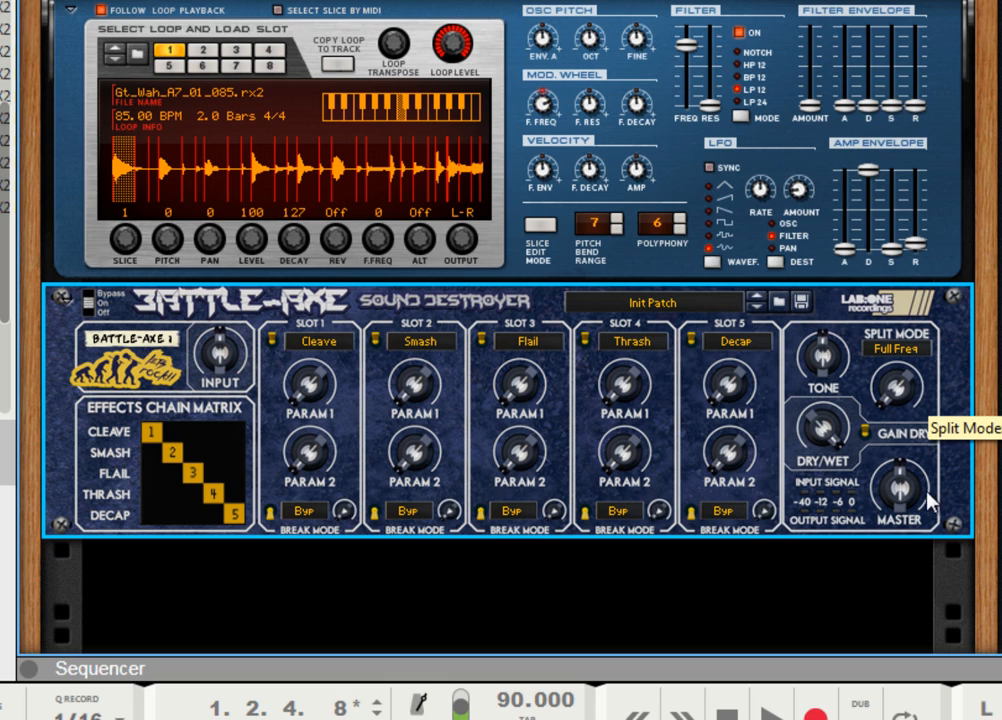
mouse_move(810, 430)
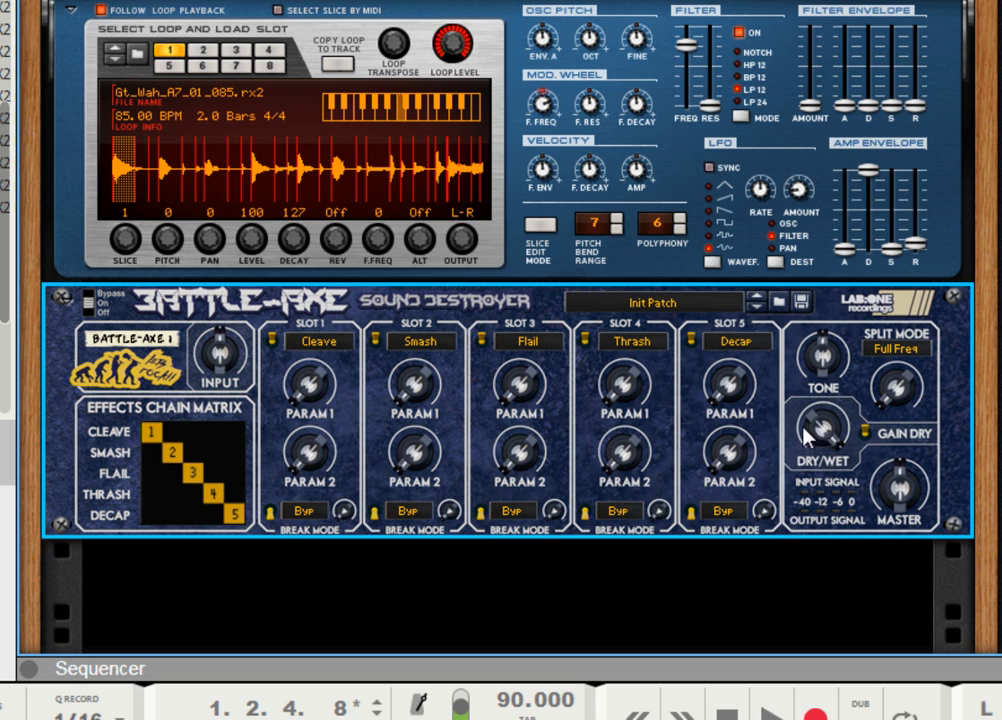
mouse_move(820, 430)
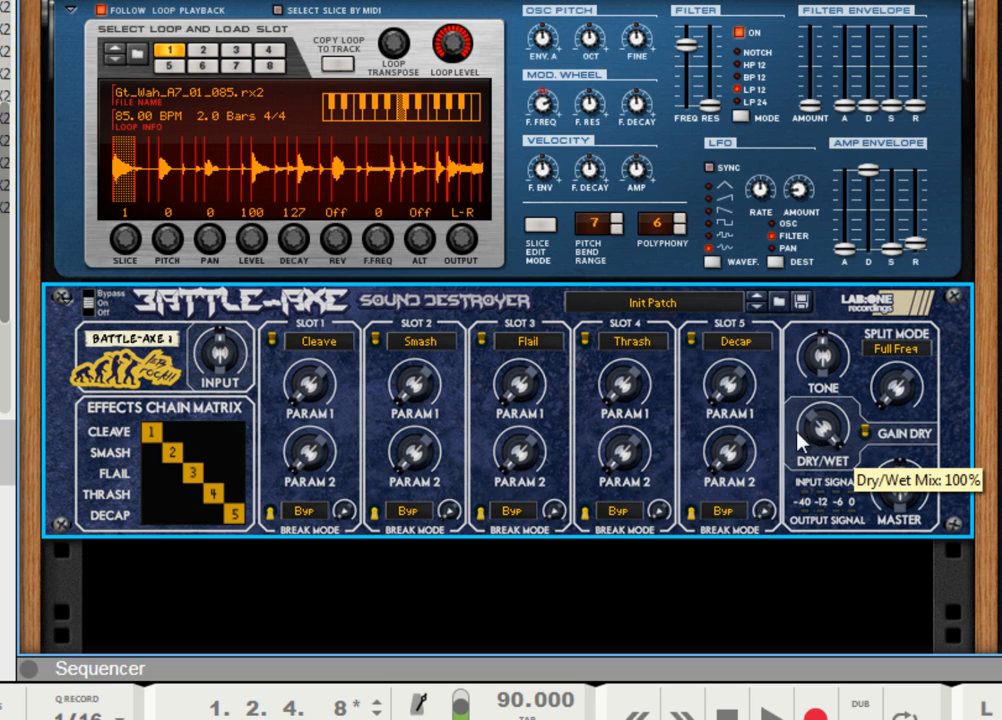
mouse_move(905, 390)
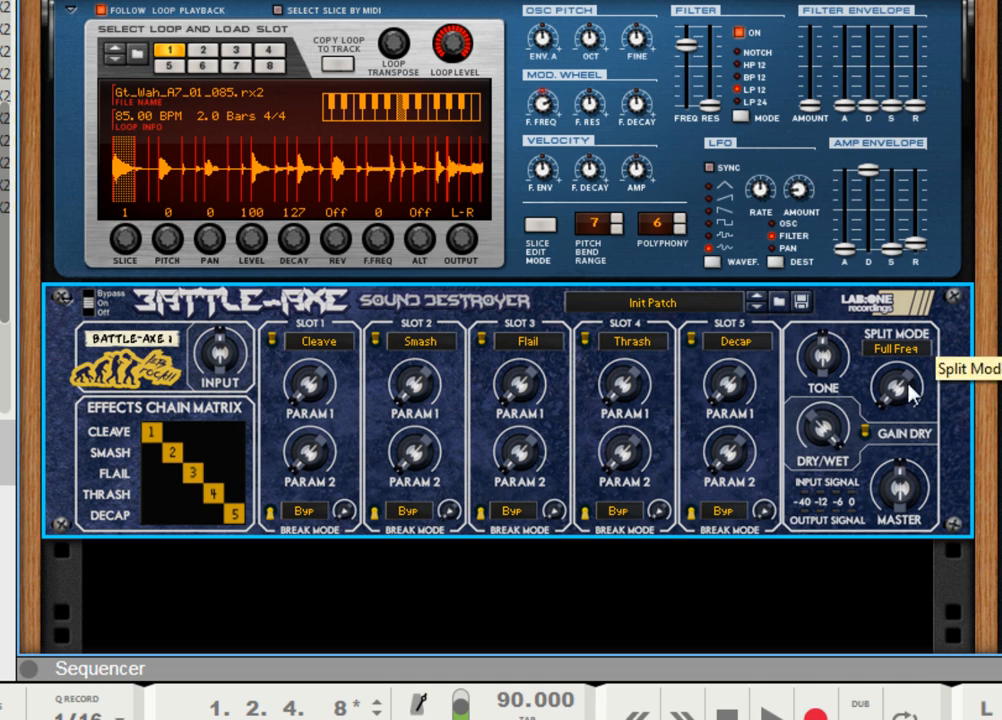
mouse_move(860, 450)
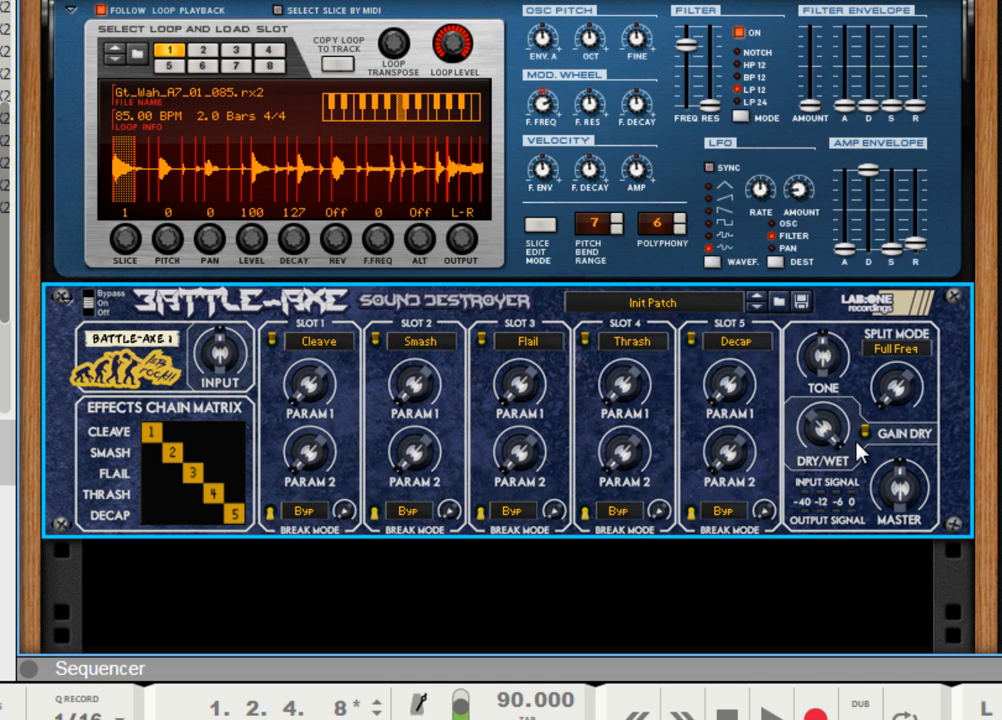
mouse_move(862, 450)
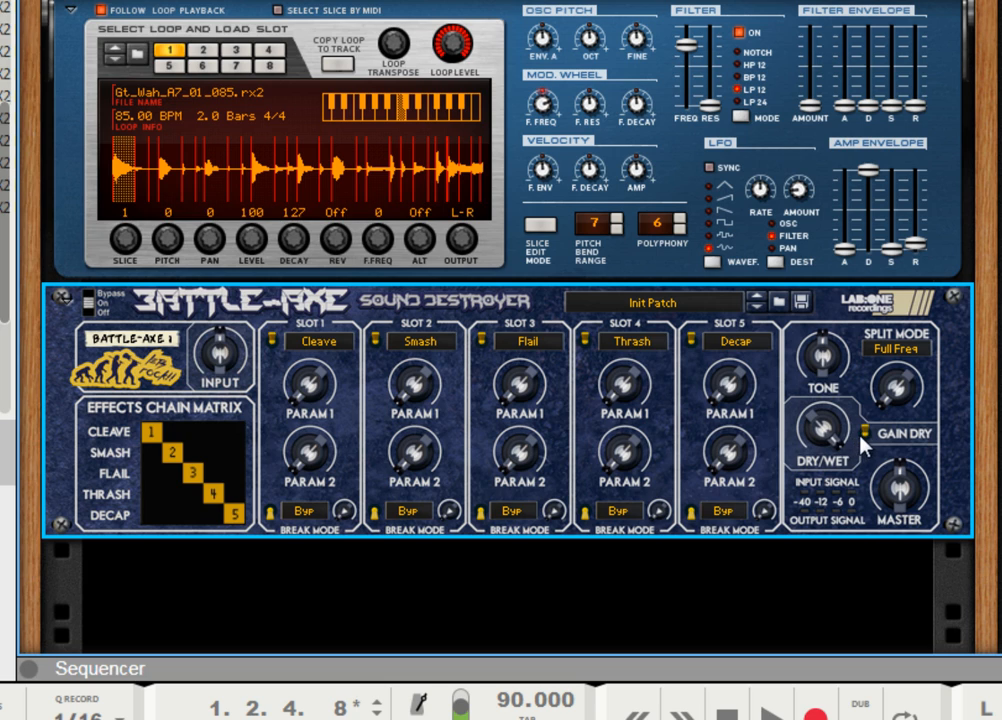
mouse_move(869, 447)
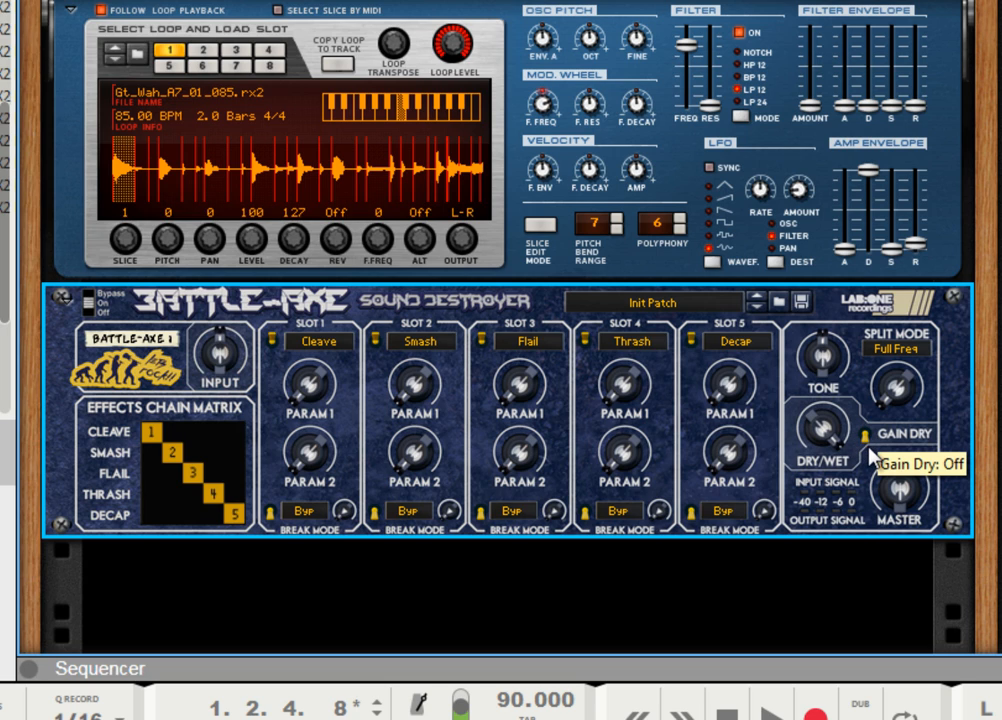
mouse_move(878, 443)
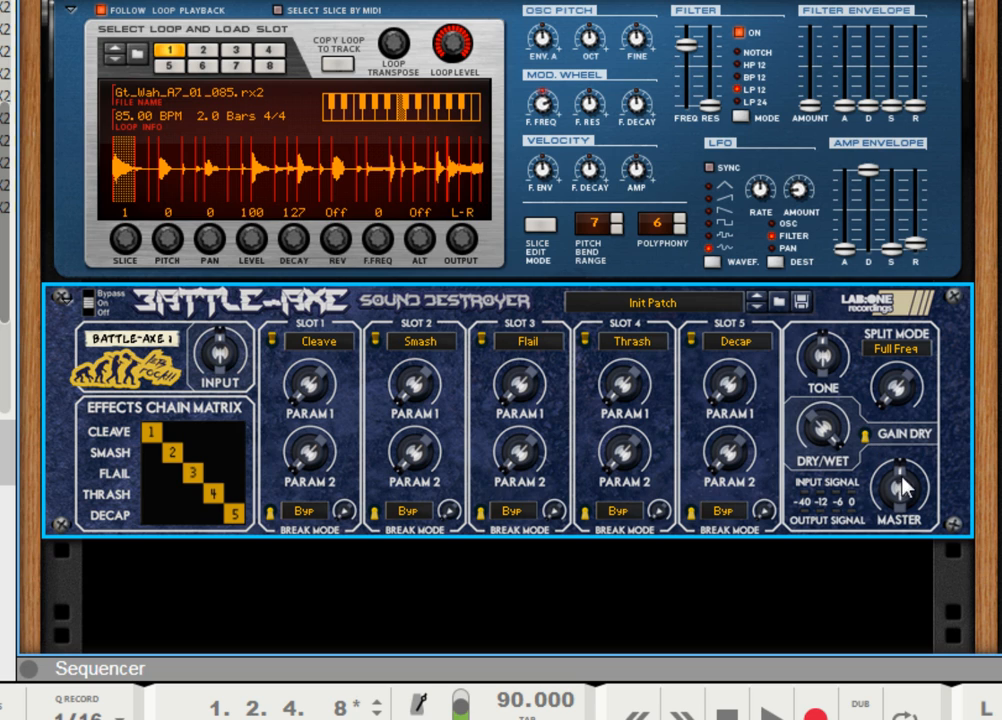
mouse_move(876, 471)
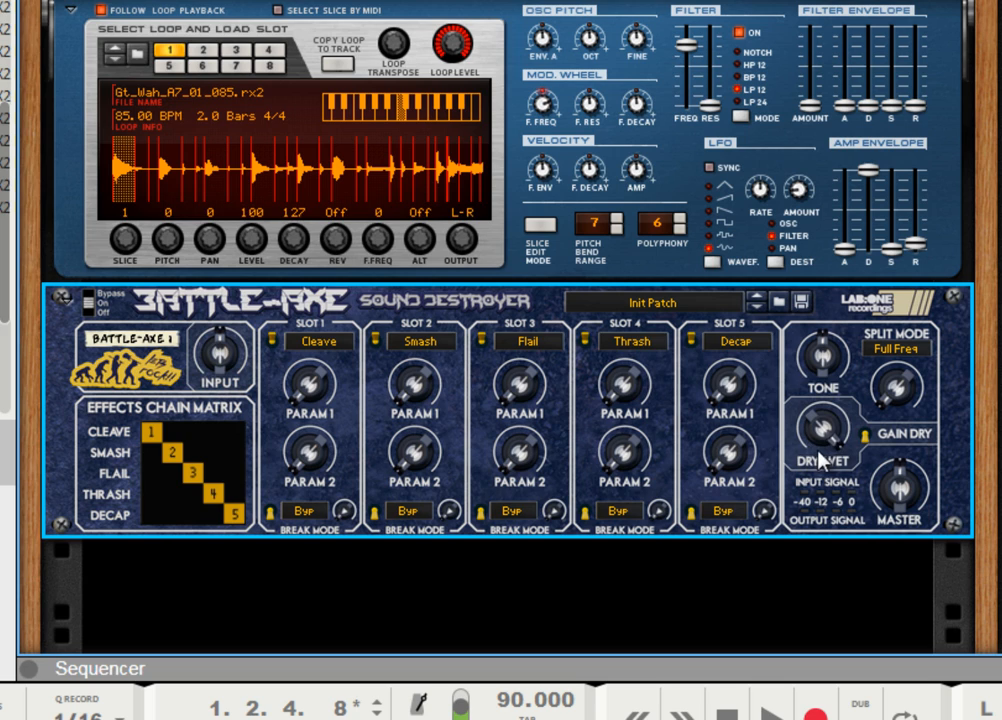
mouse_move(905, 503)
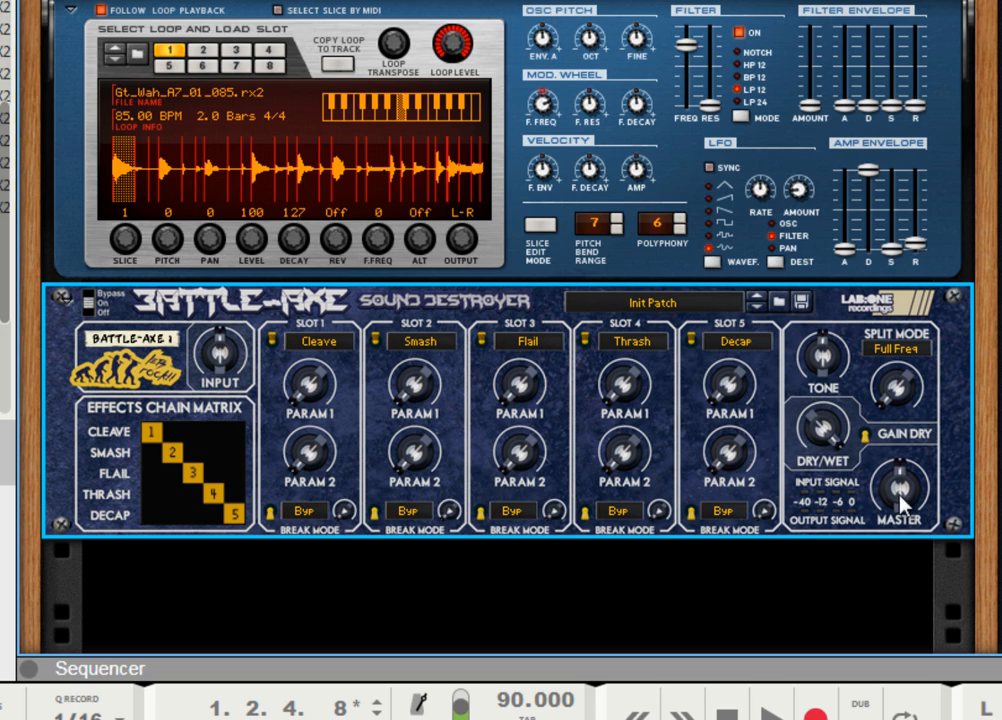
mouse_move(875, 483)
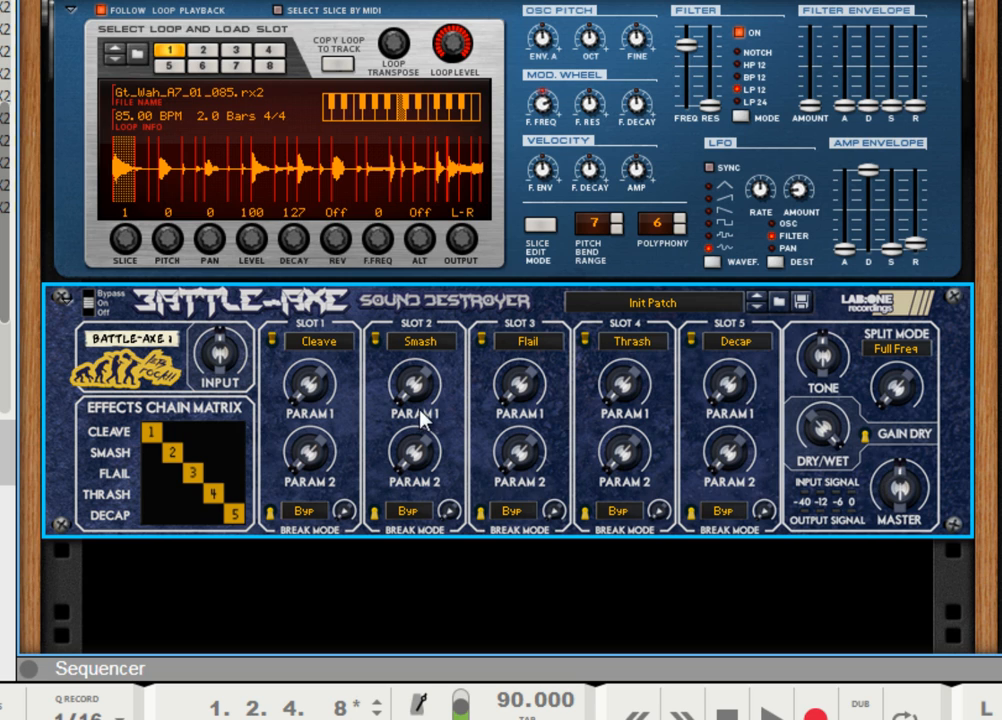
mouse_move(826, 438)
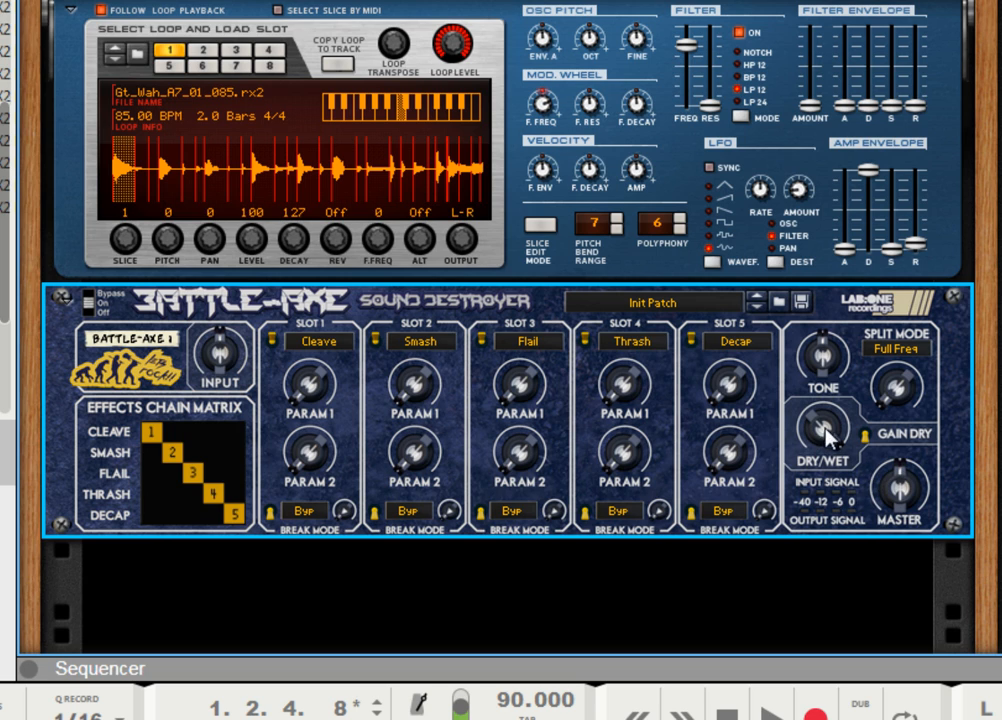
mouse_move(833, 437)
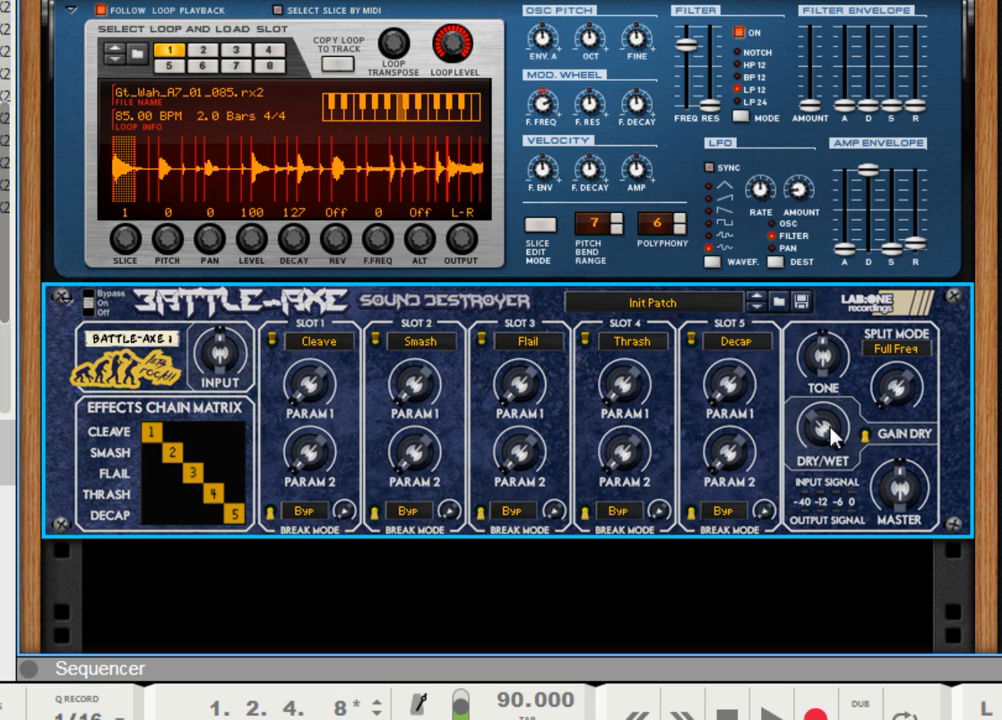
mouse_move(815, 432)
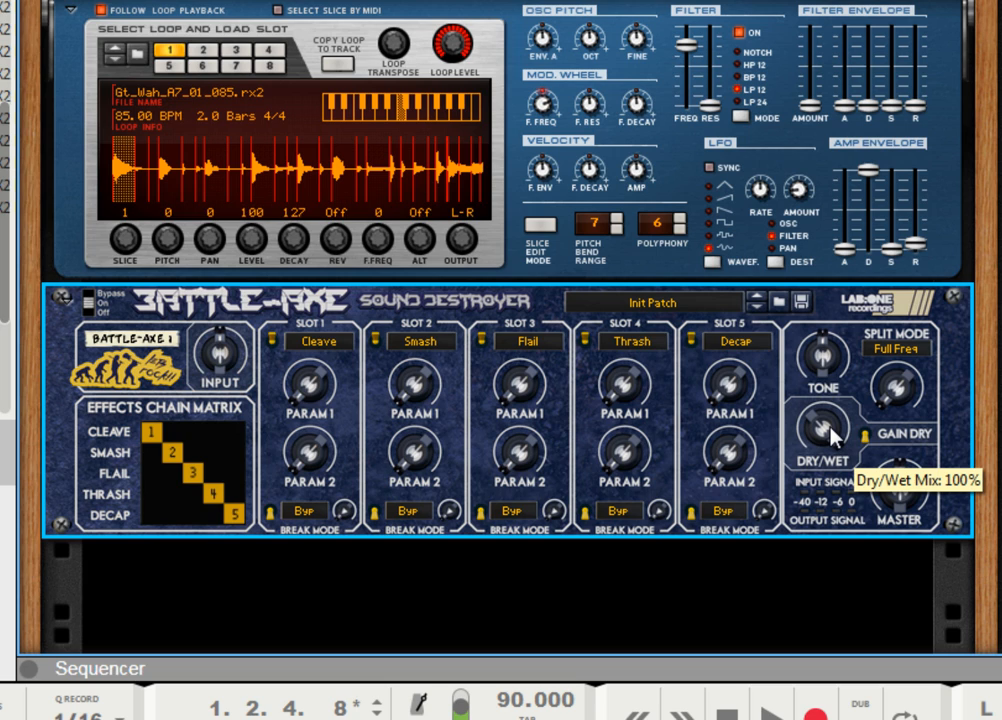
mouse_move(841, 451)
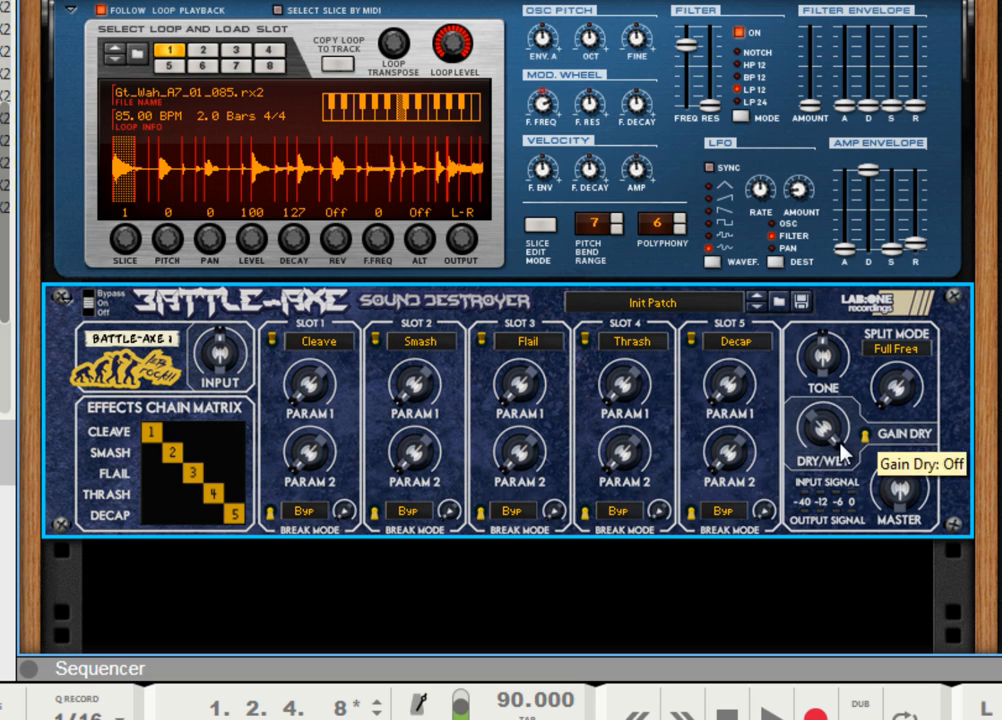
mouse_move(812, 502)
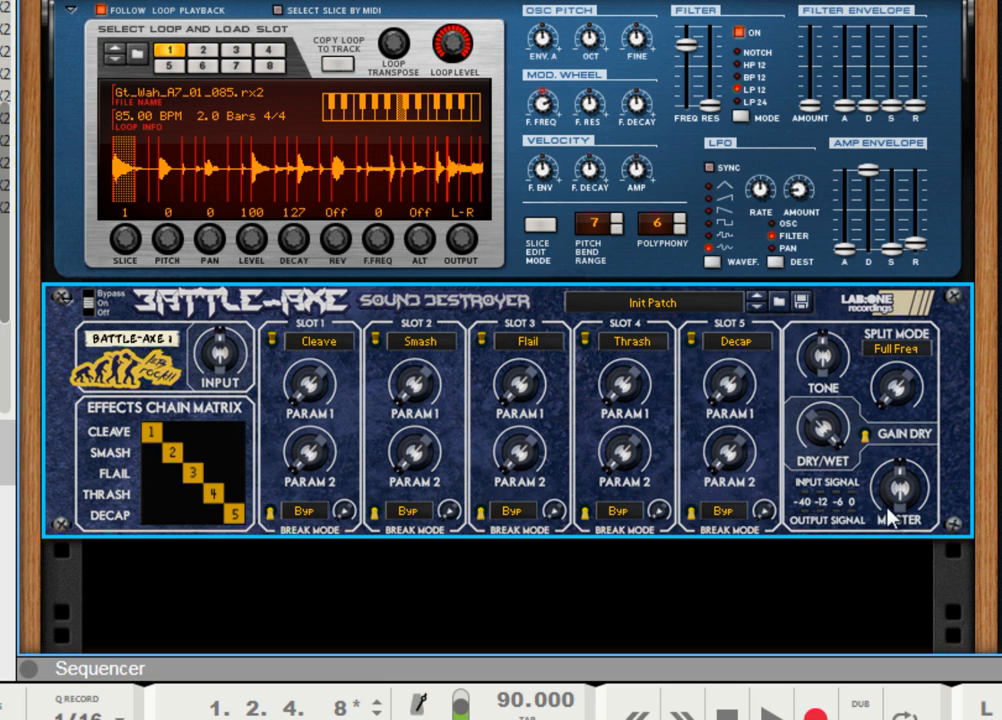
mouse_move(788, 513)
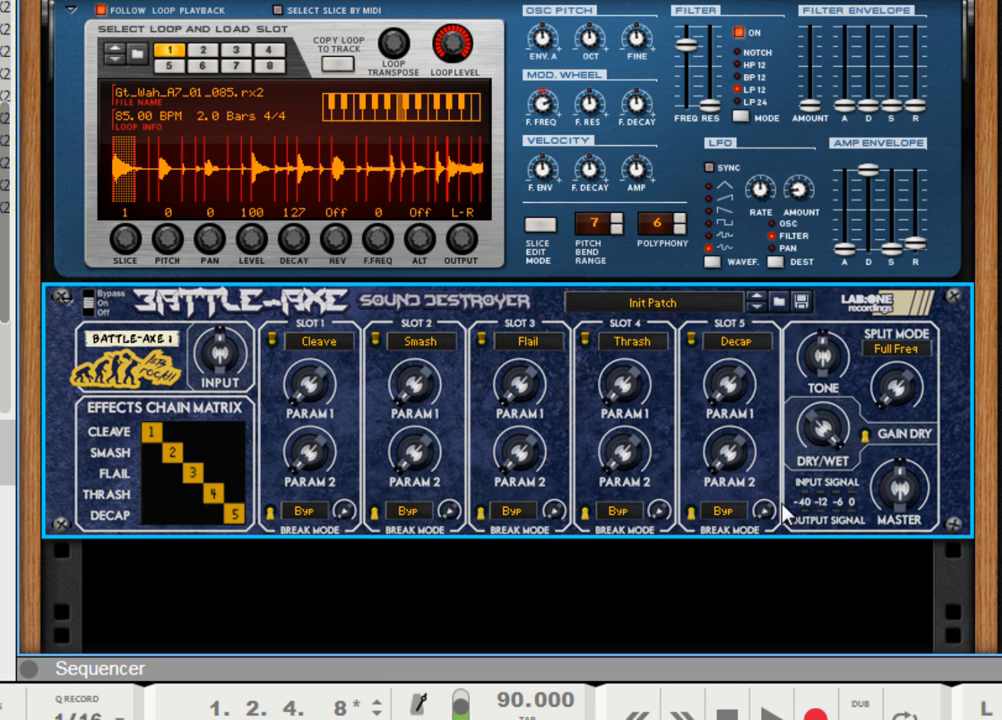
mouse_move(793, 510)
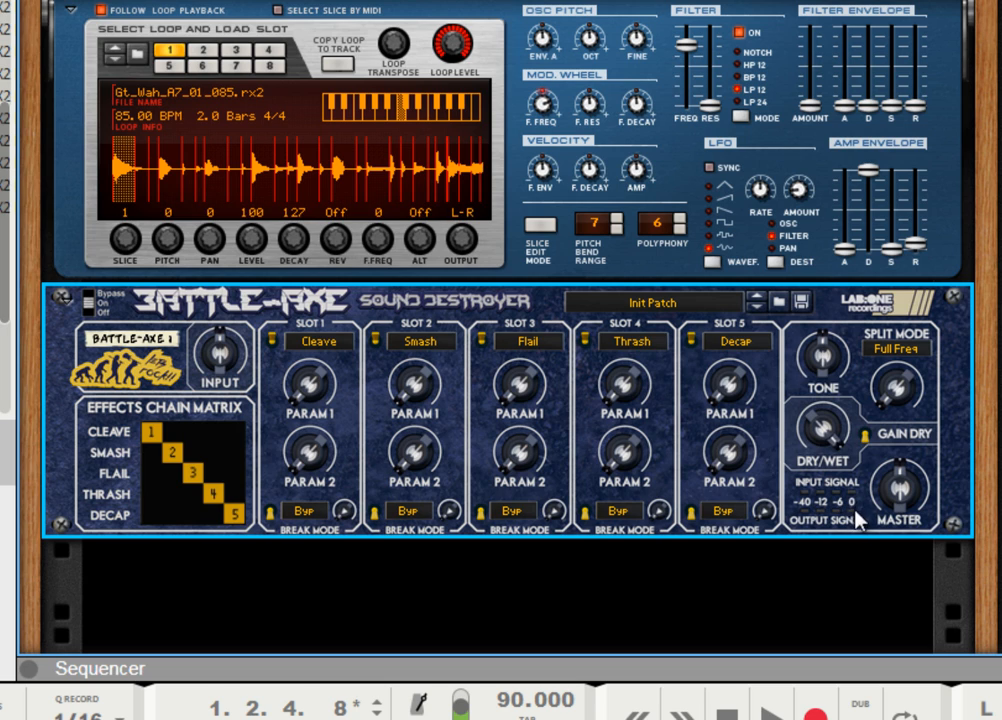
mouse_move(288, 417)
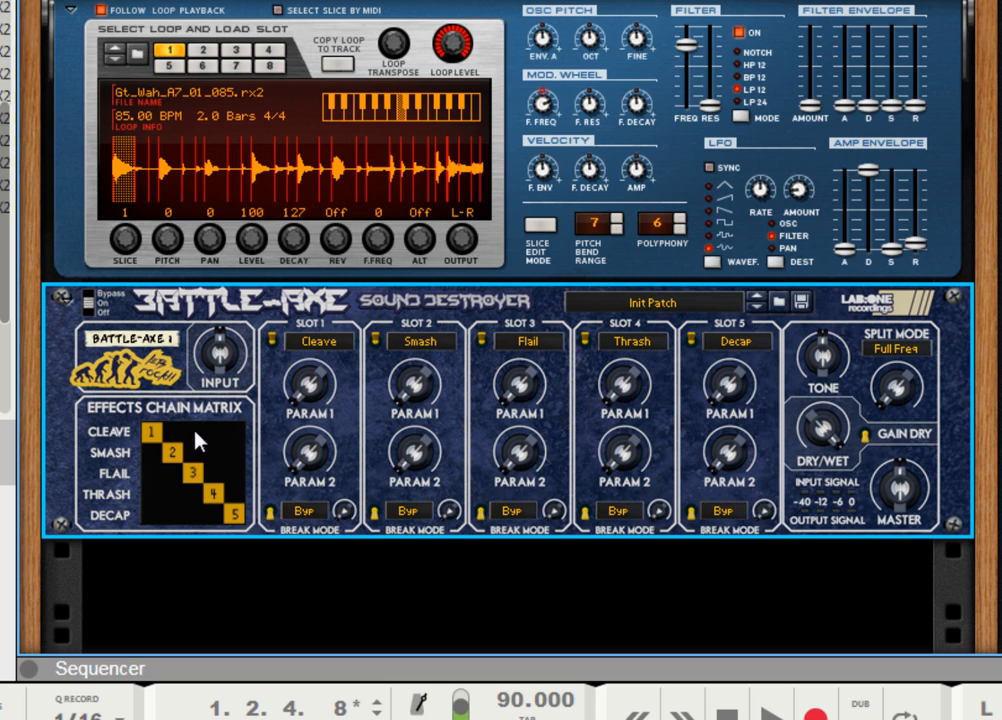
mouse_move(160, 458)
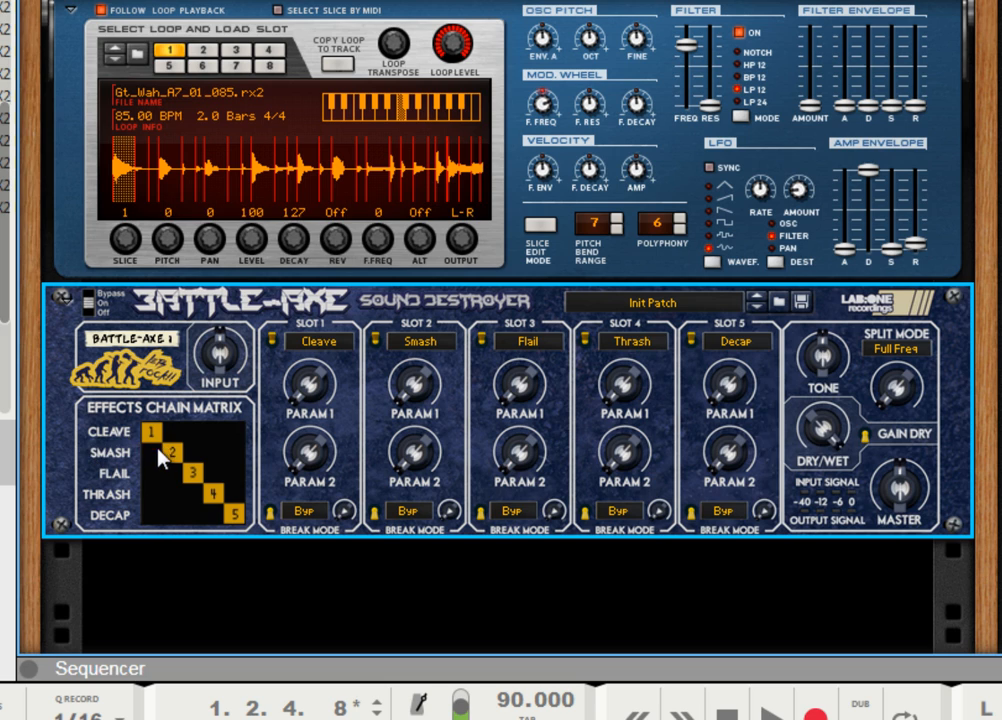
mouse_move(99, 432)
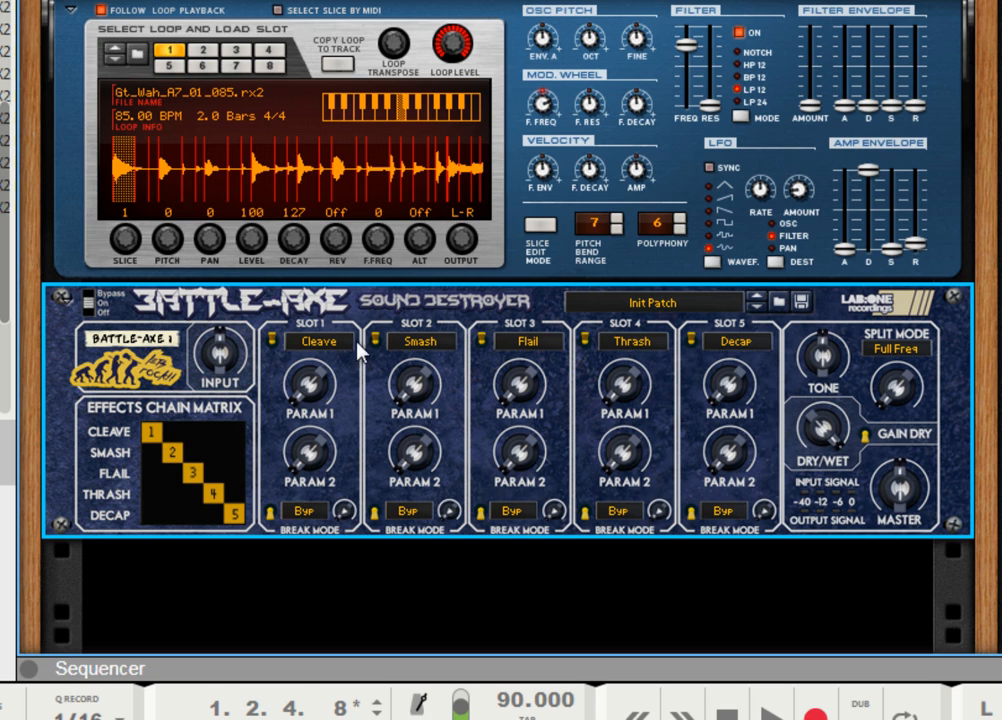
mouse_move(140, 472)
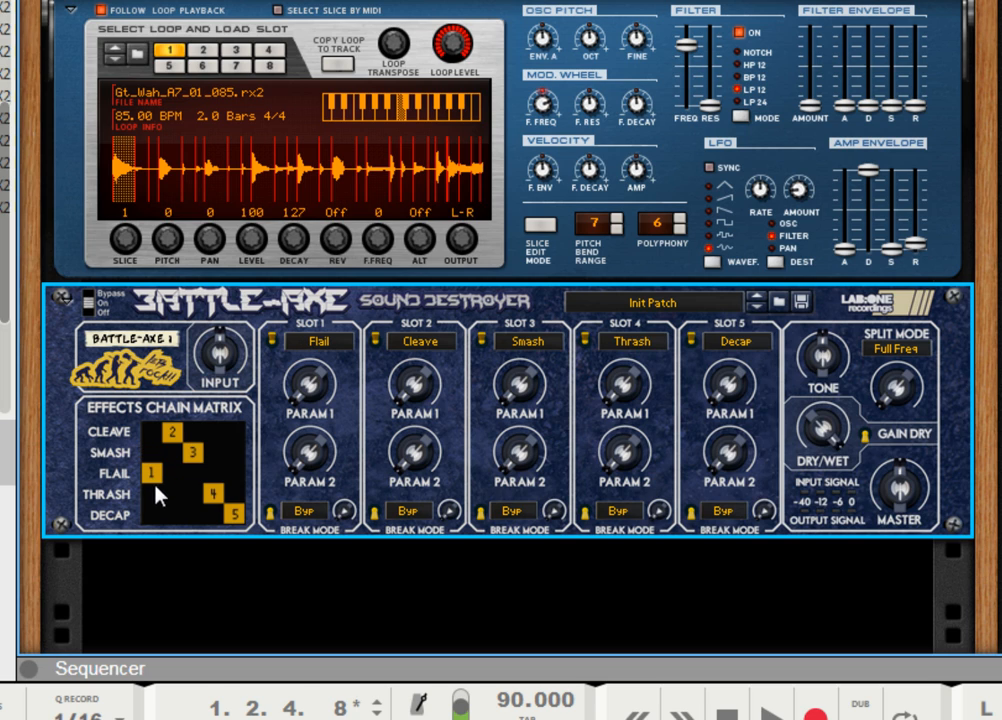
left_click(151, 477)
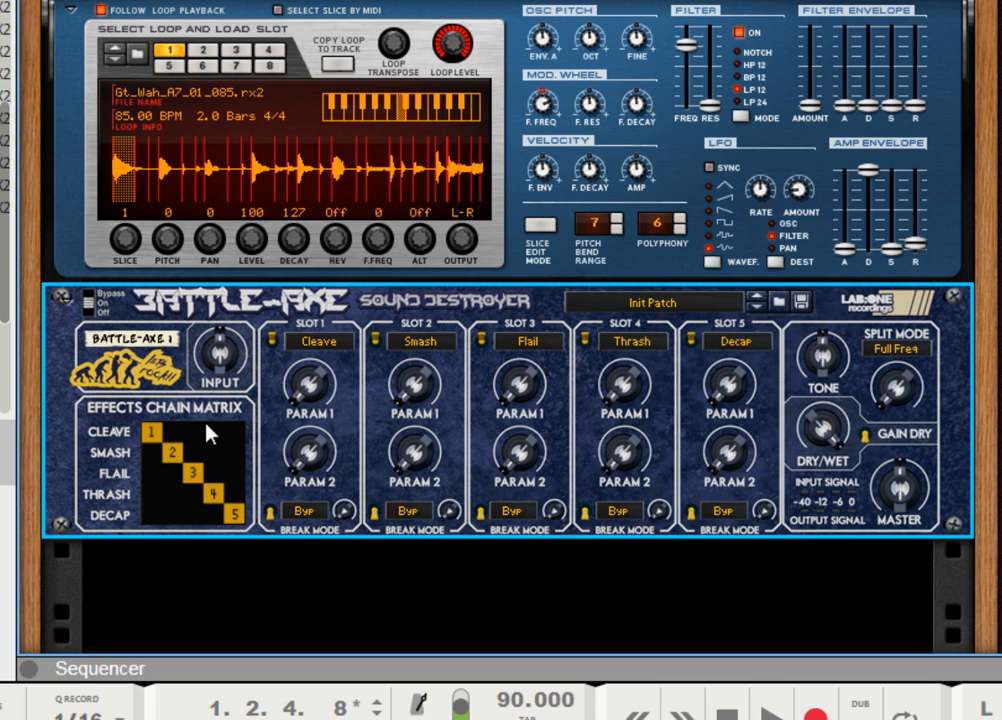
mouse_move(185, 498)
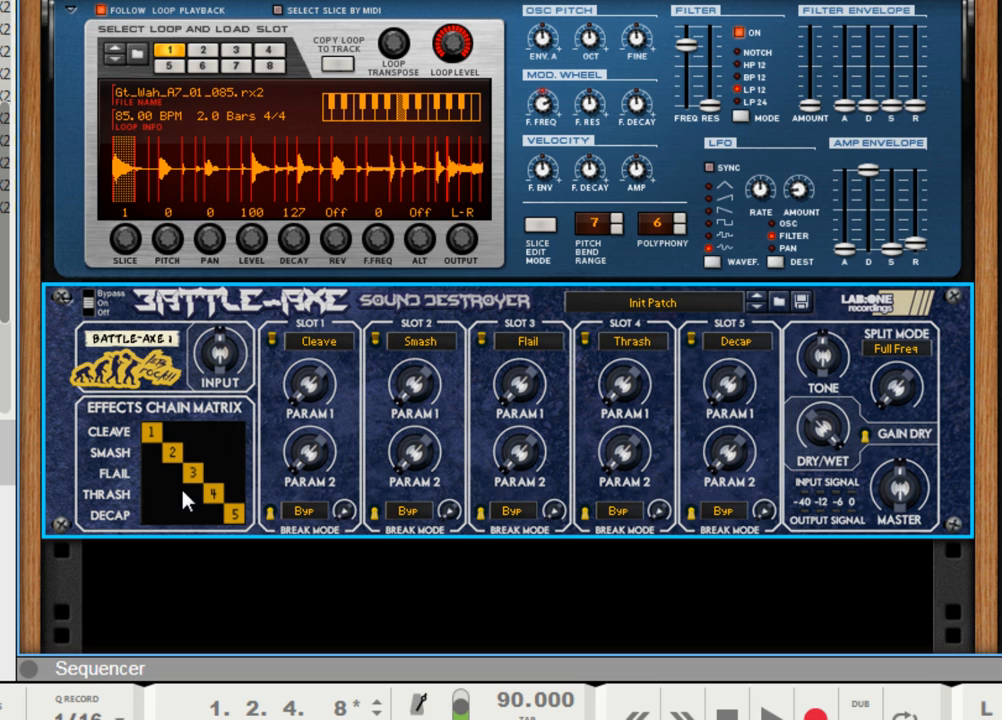
mouse_move(278, 452)
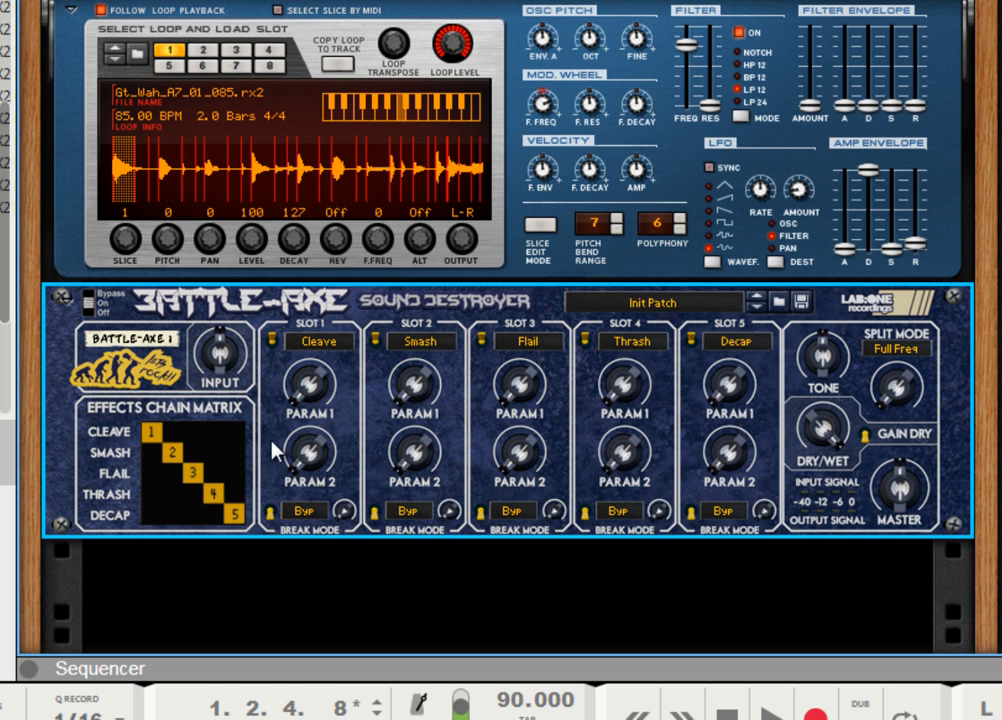
mouse_move(288, 435)
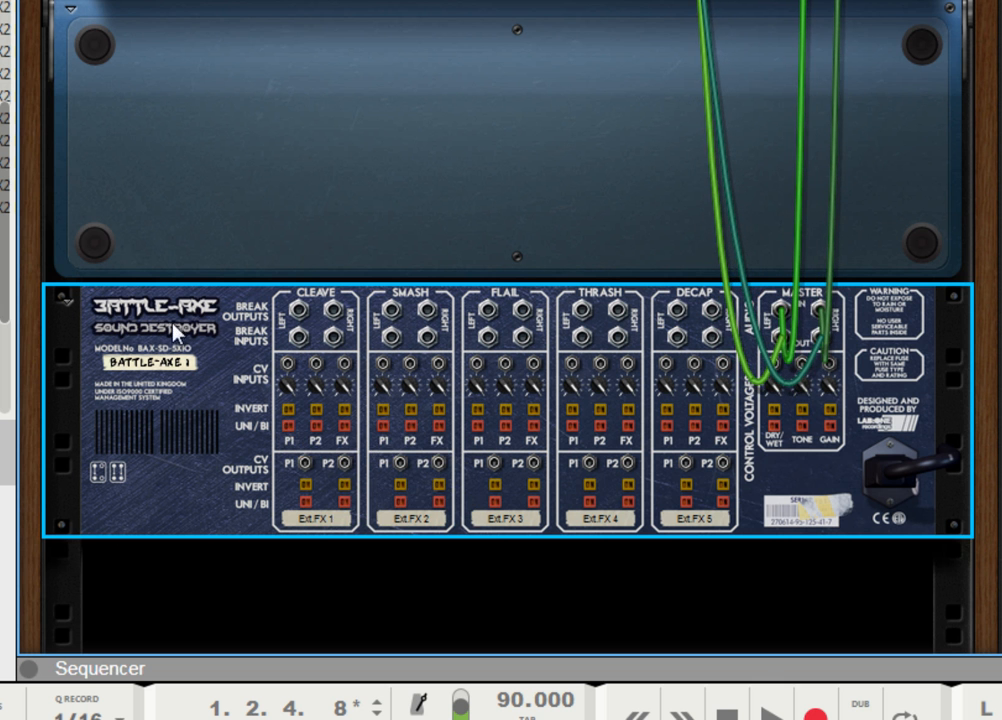
mouse_move(325, 305)
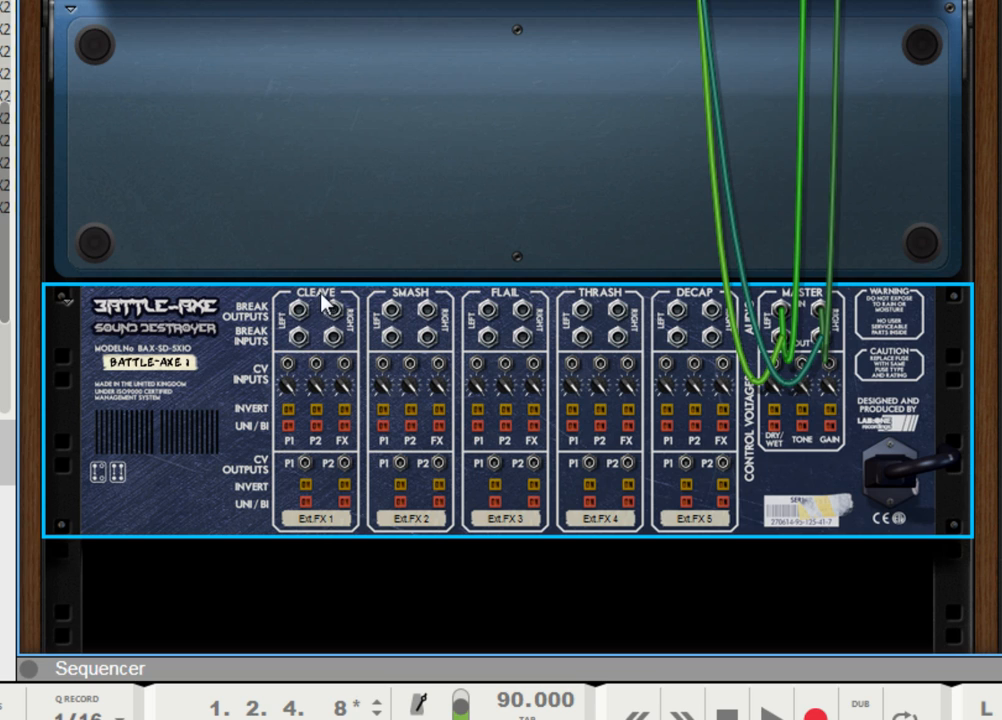
mouse_move(232, 322)
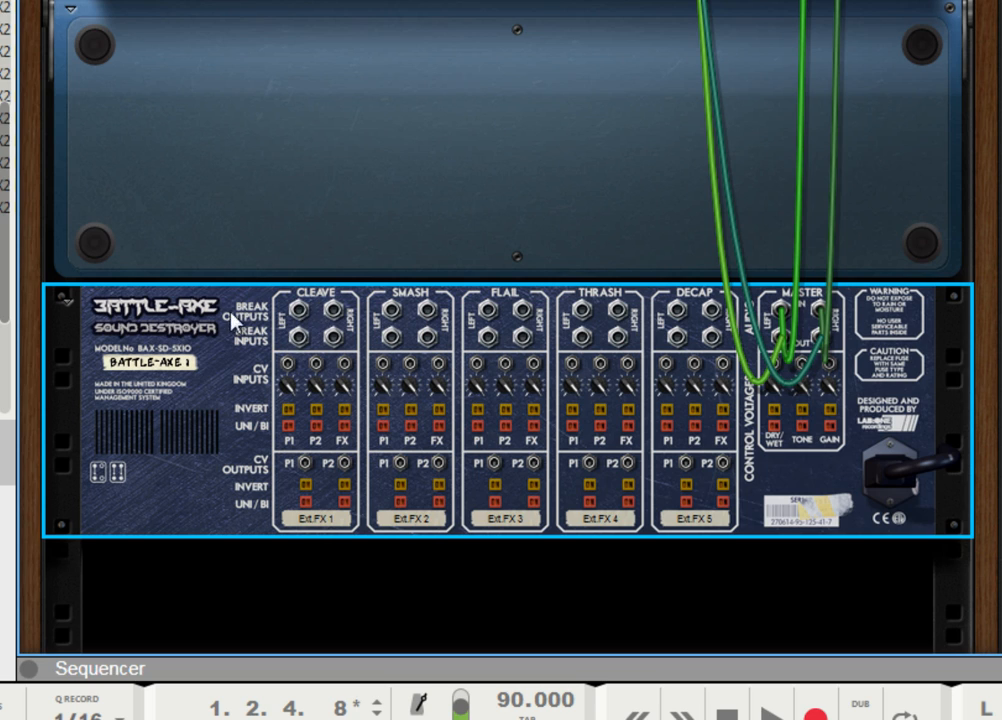
mouse_move(283, 344)
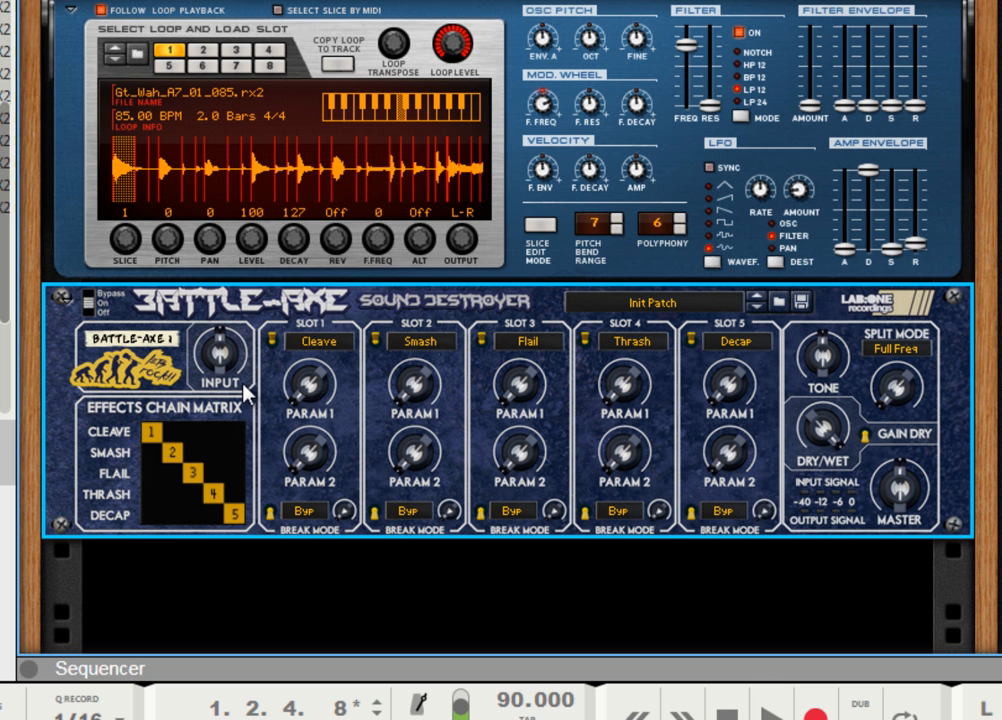
mouse_move(320, 365)
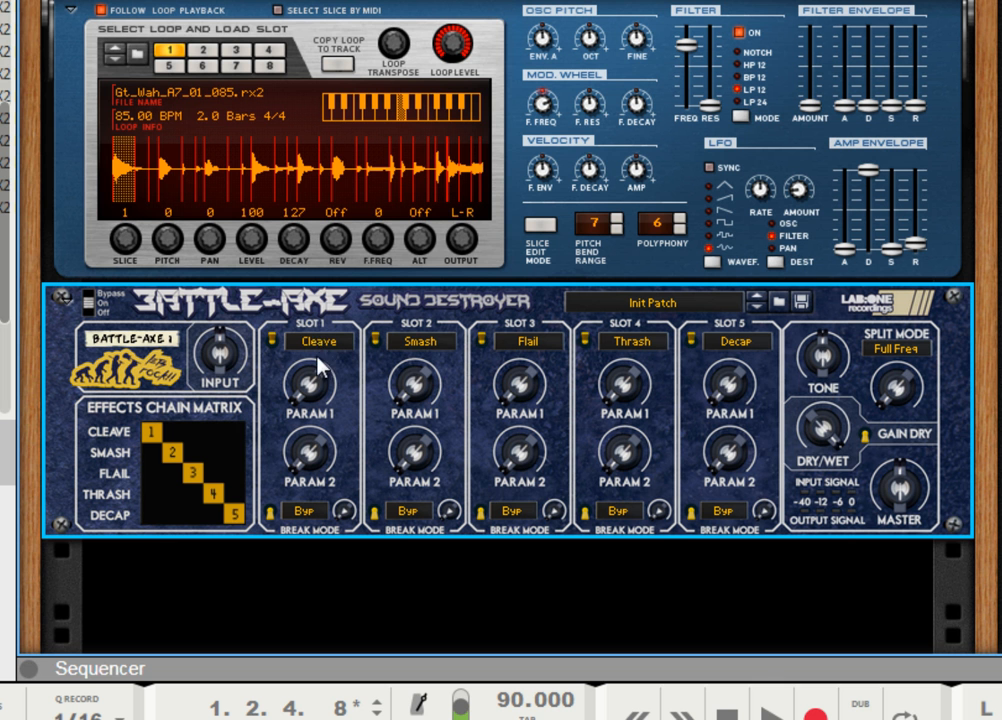
mouse_move(335, 358)
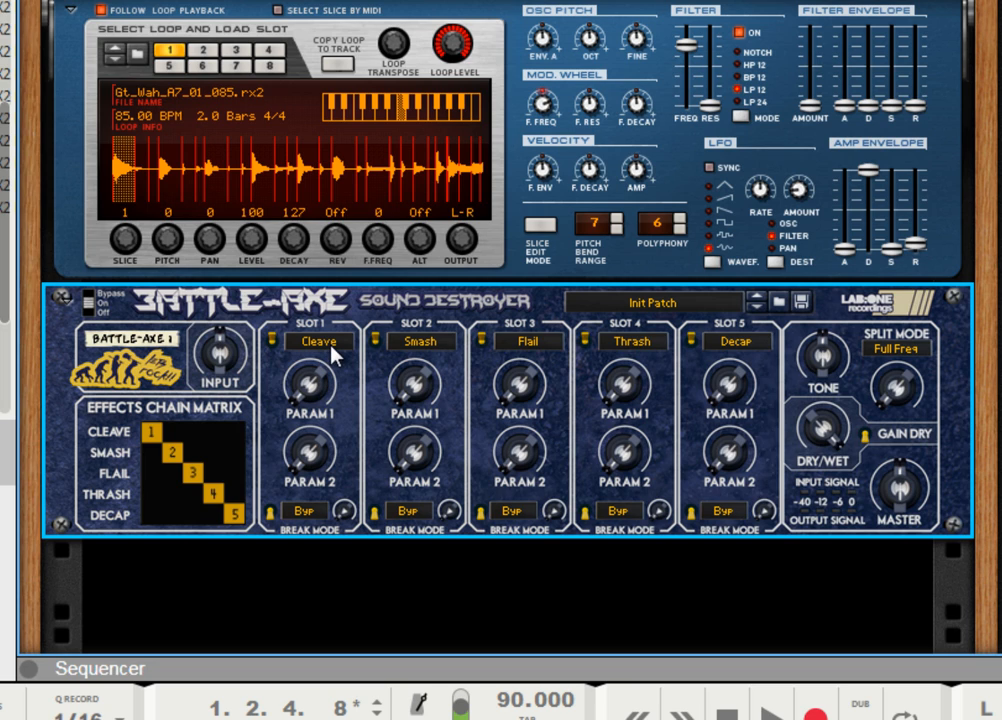
mouse_move(328, 355)
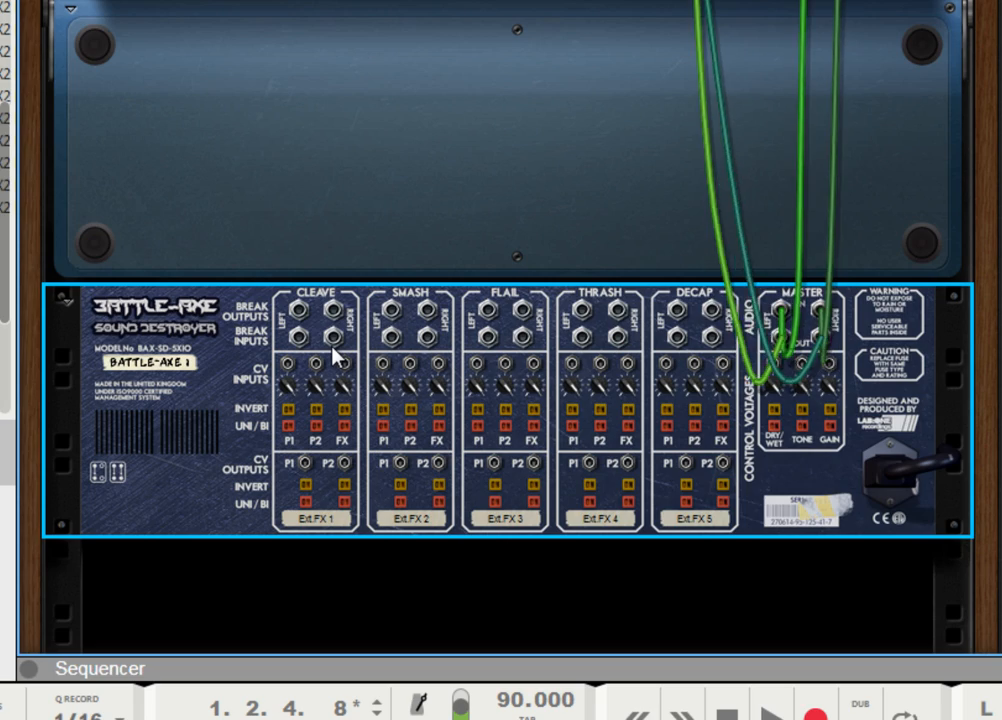
mouse_move(310, 362)
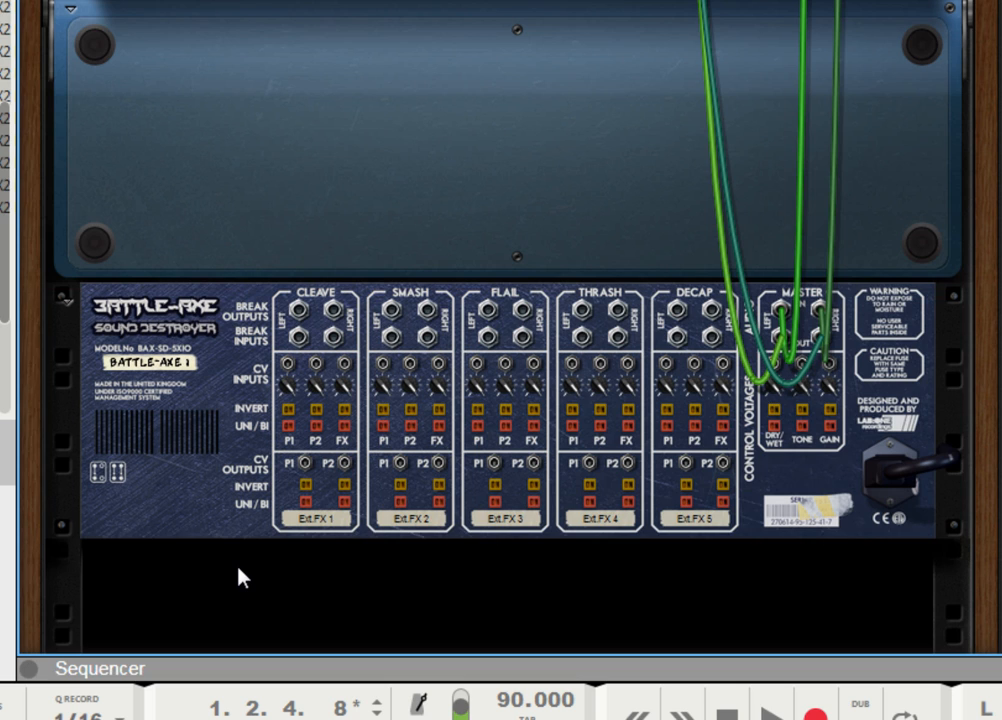
mouse_move(248, 572)
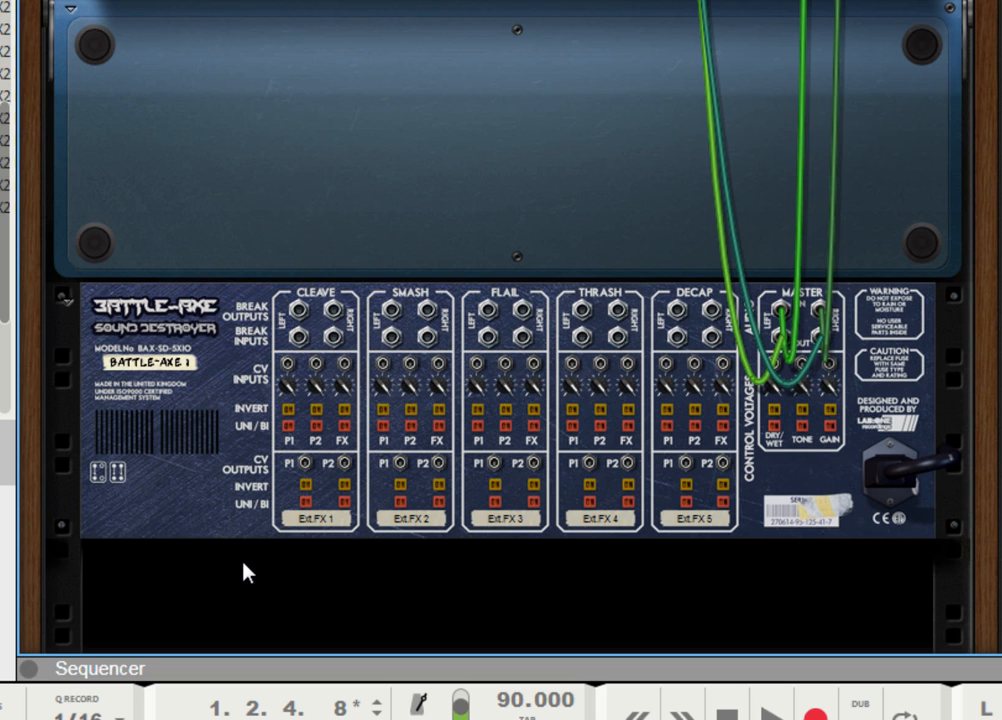
- Add an RV7000 Advanced Reverb with its Init Patch below the Battle-Axe
right_click(248, 572)
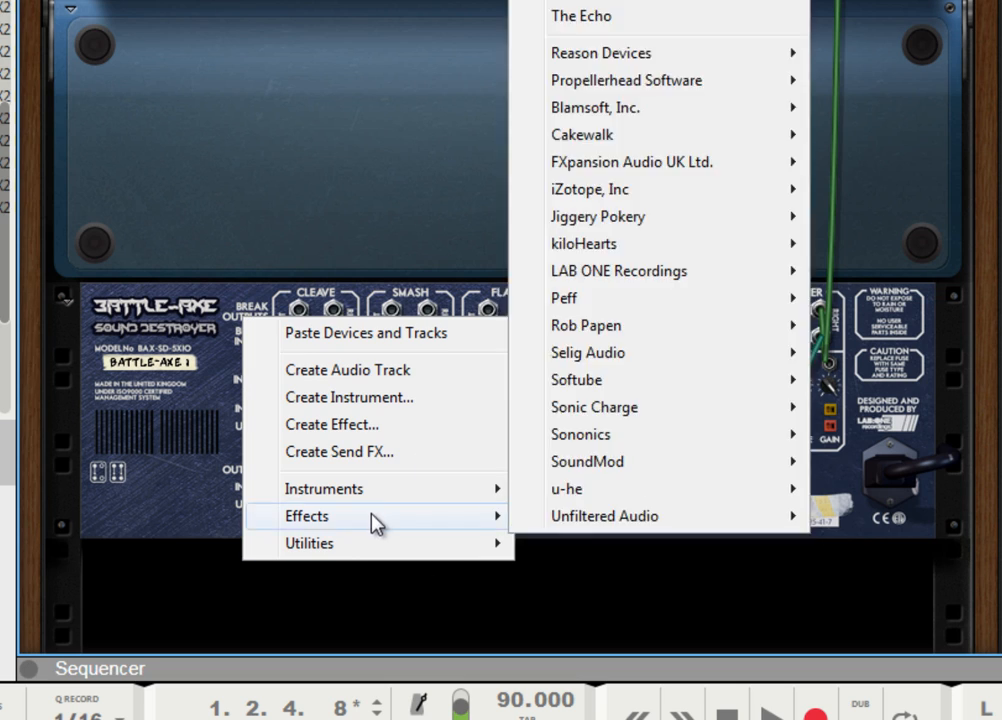
mouse_move(688, 308)
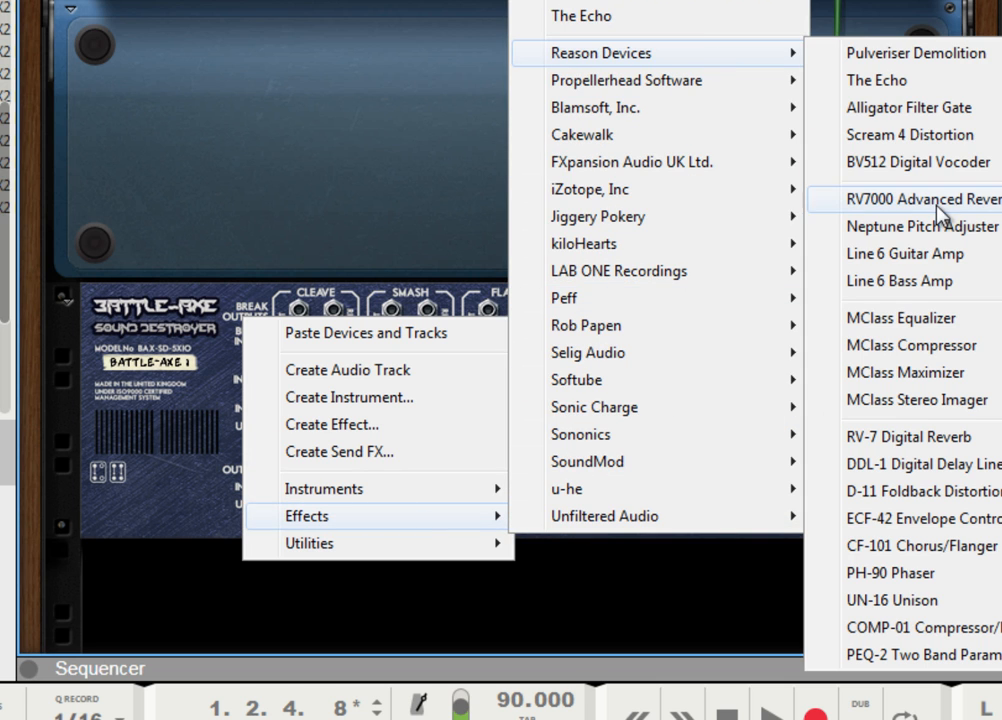
left_click(920, 198)
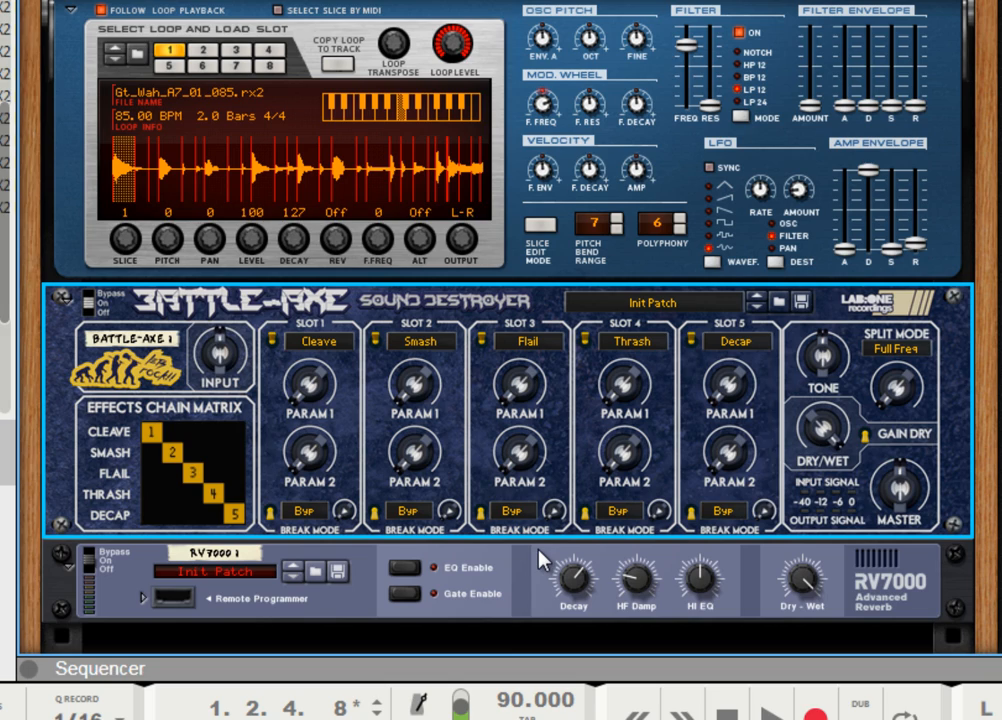
mouse_move(307, 508)
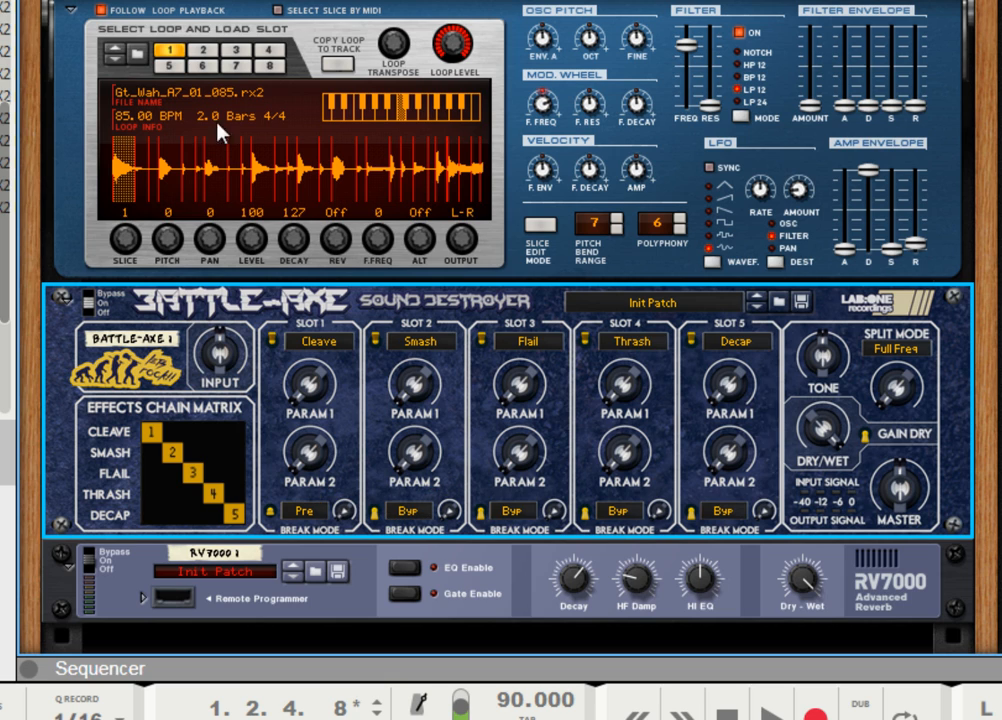
mouse_move(640, 58)
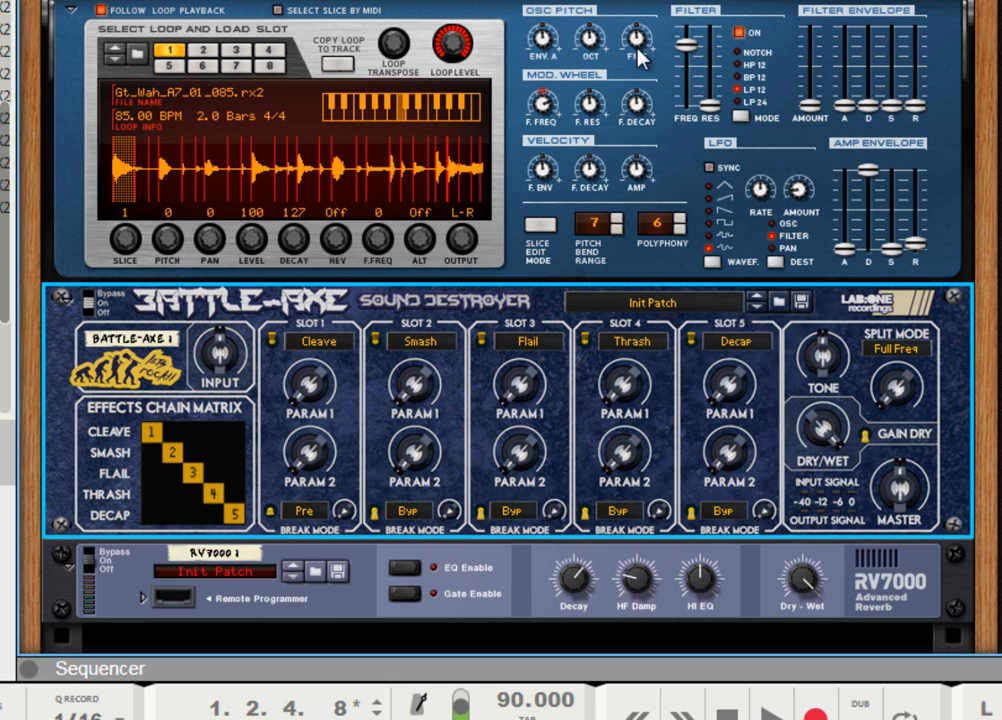
mouse_move(552, 183)
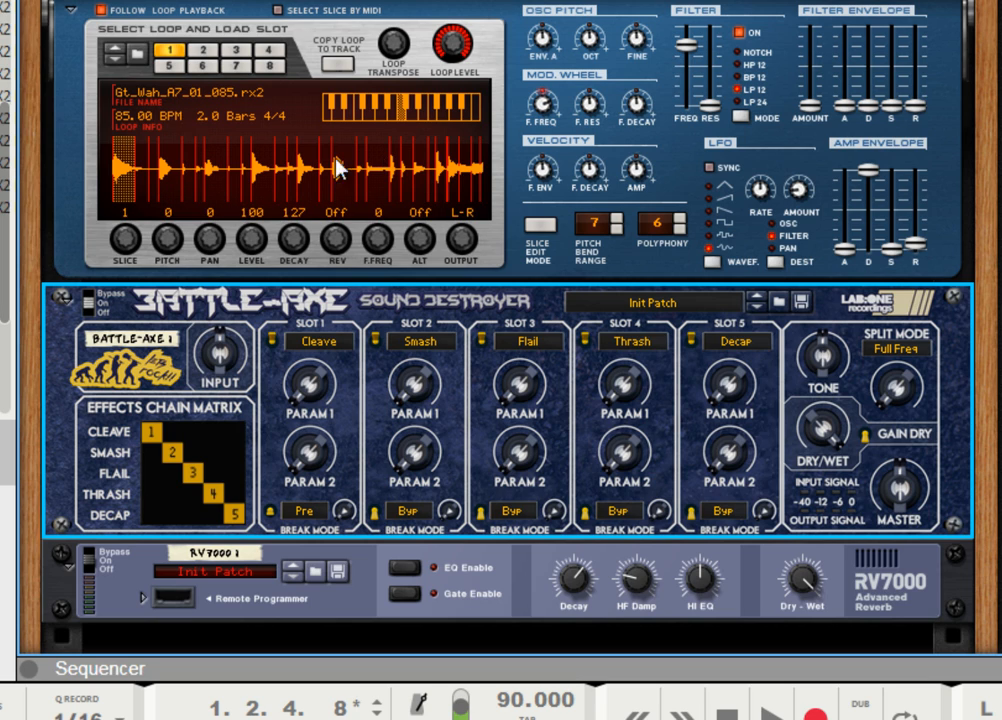
mouse_move(345, 315)
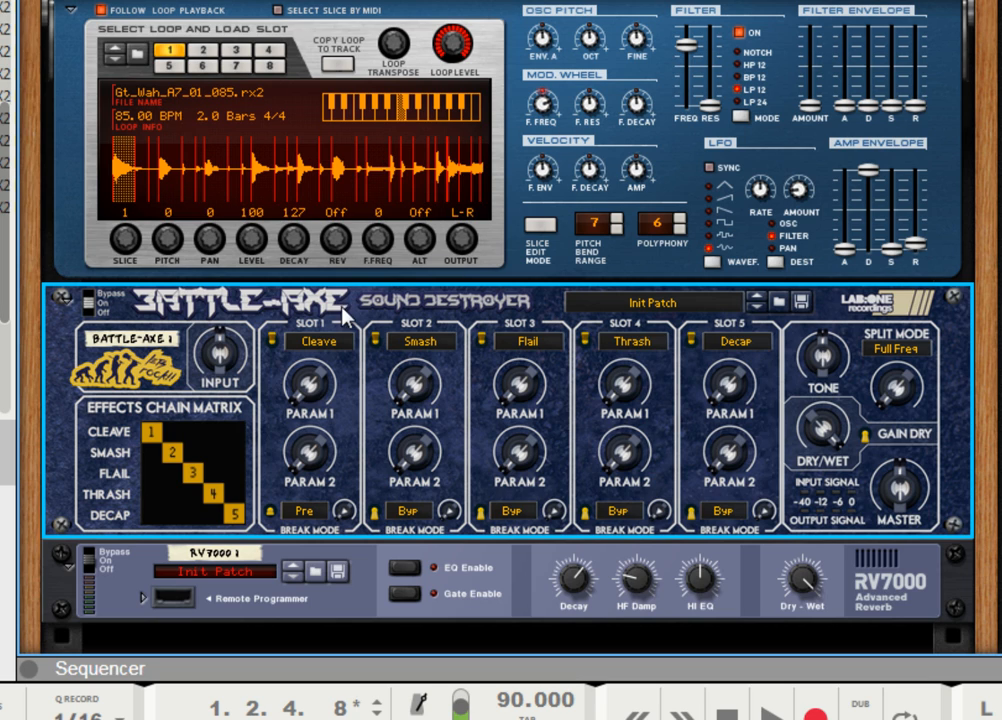
mouse_move(255, 405)
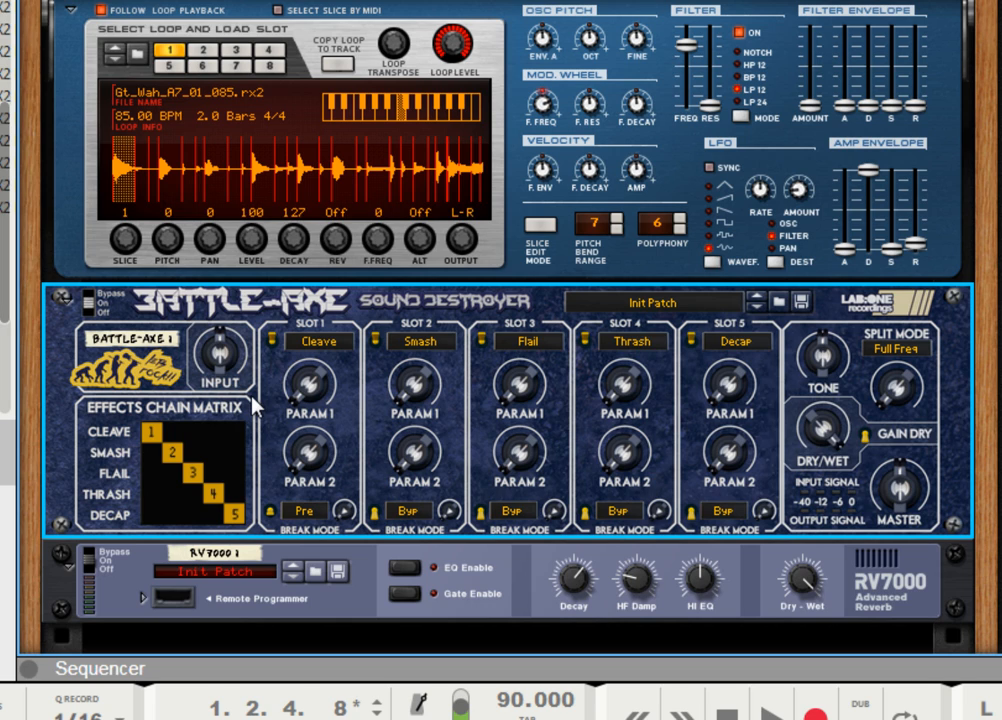
mouse_move(372, 365)
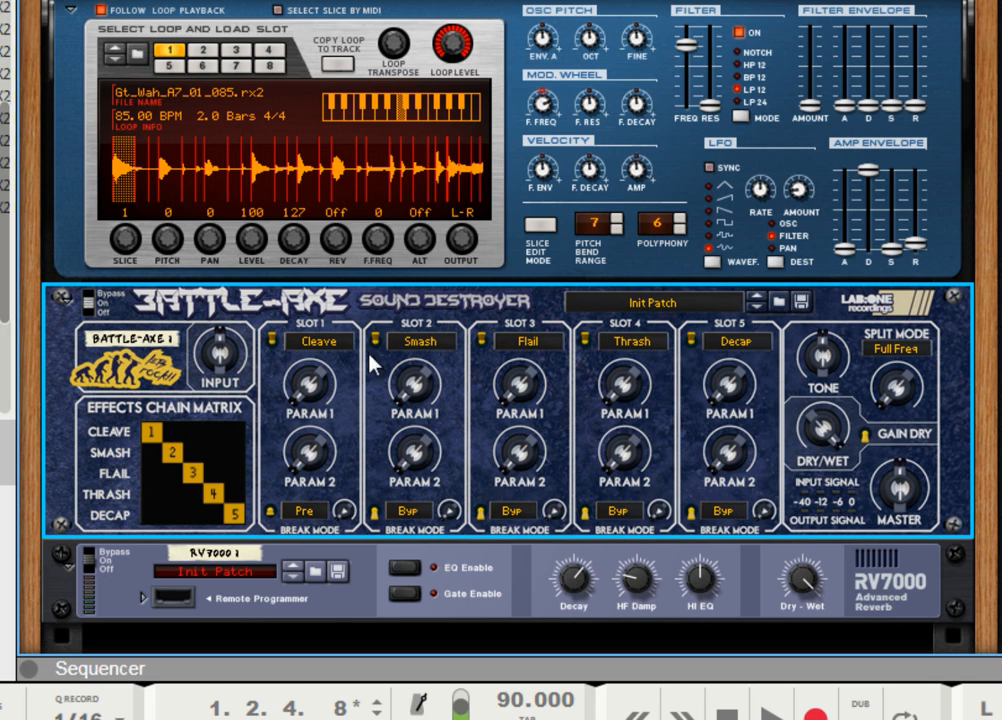
mouse_move(308, 527)
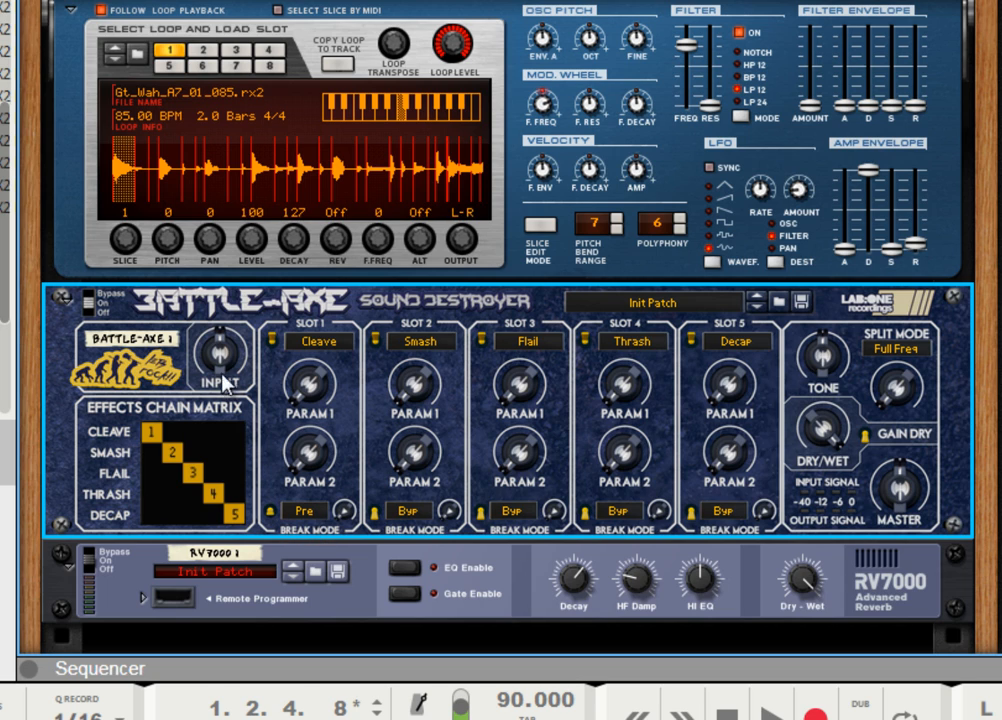
mouse_move(280, 515)
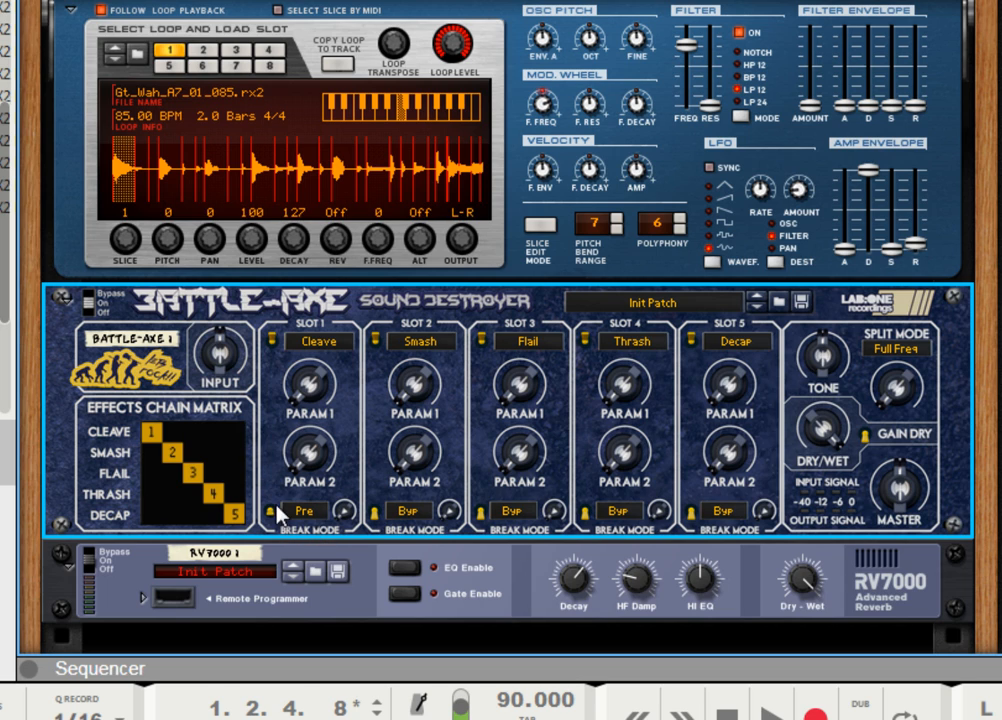
mouse_move(279, 482)
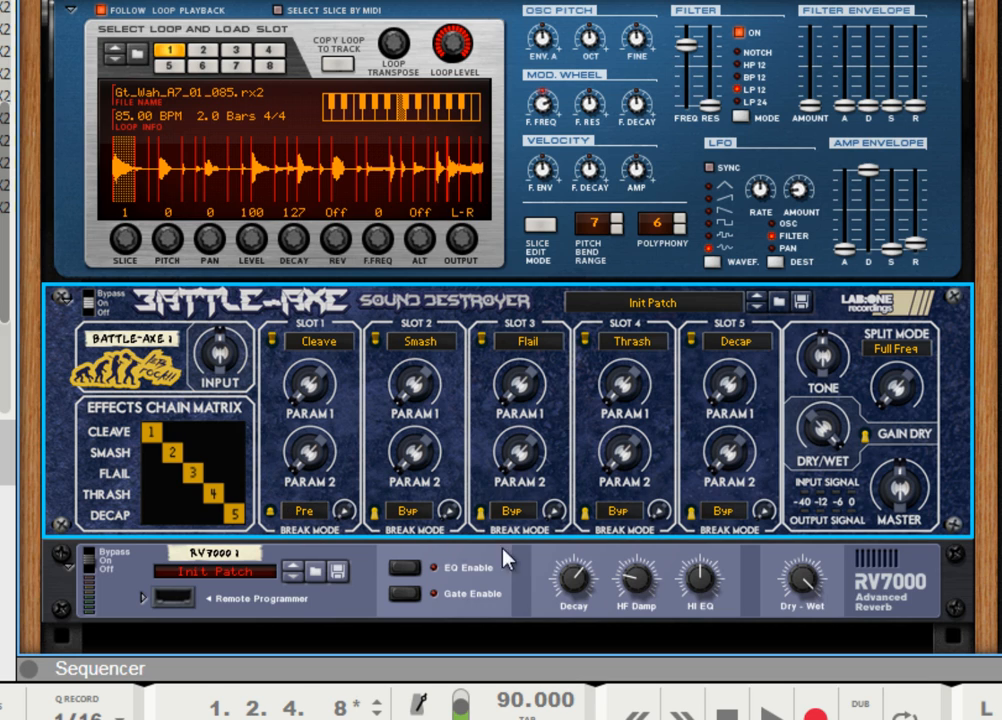
mouse_move(518, 602)
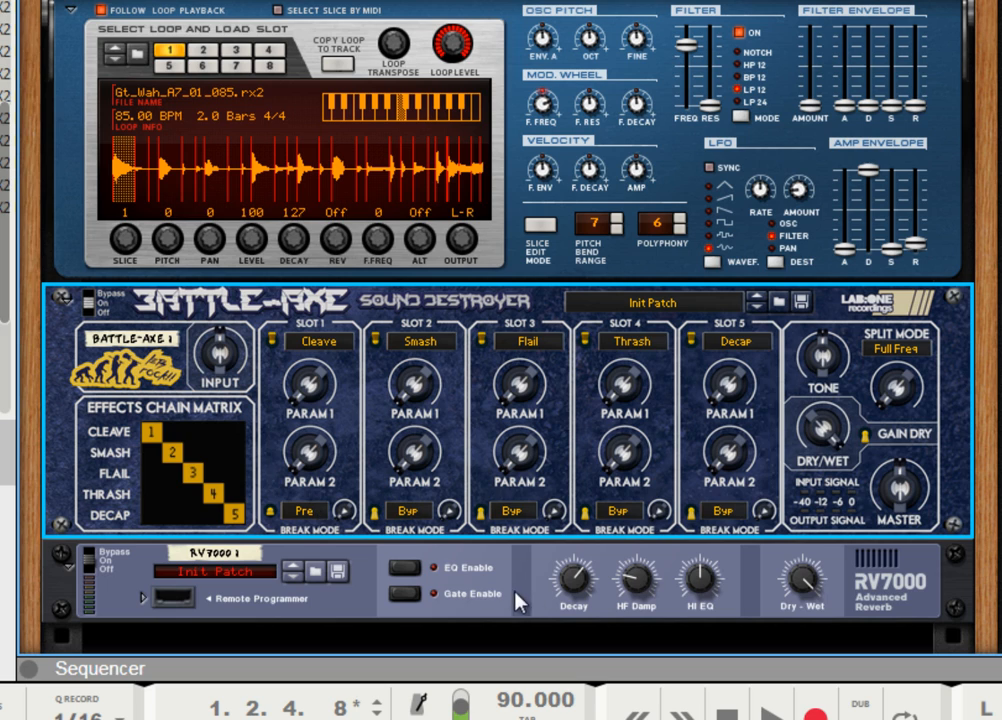
mouse_move(527, 588)
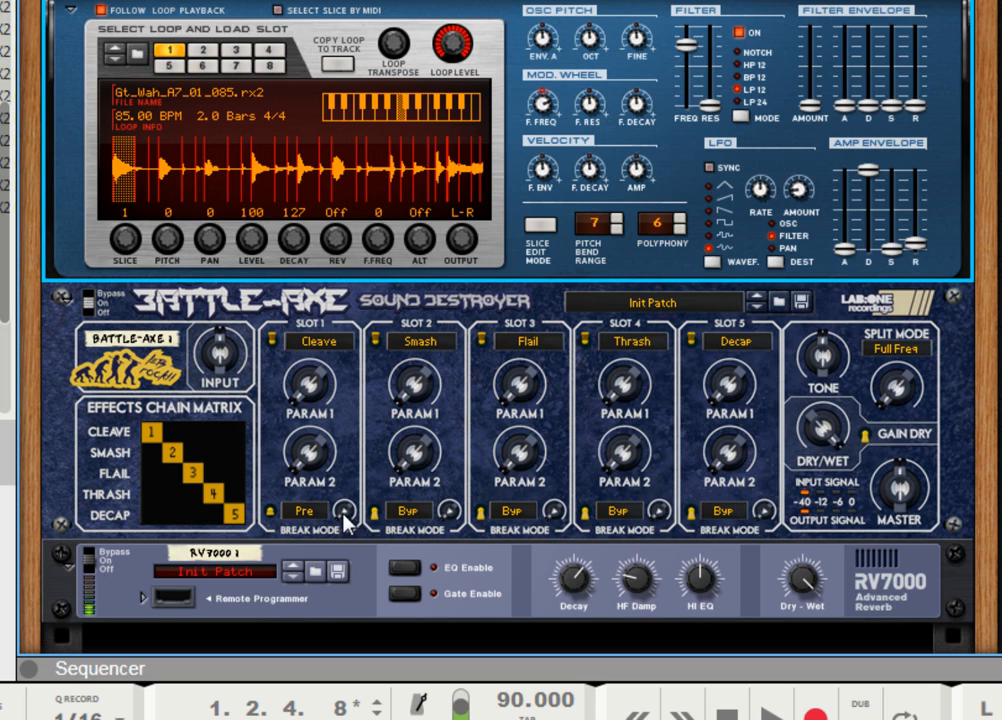
mouse_move(530, 320)
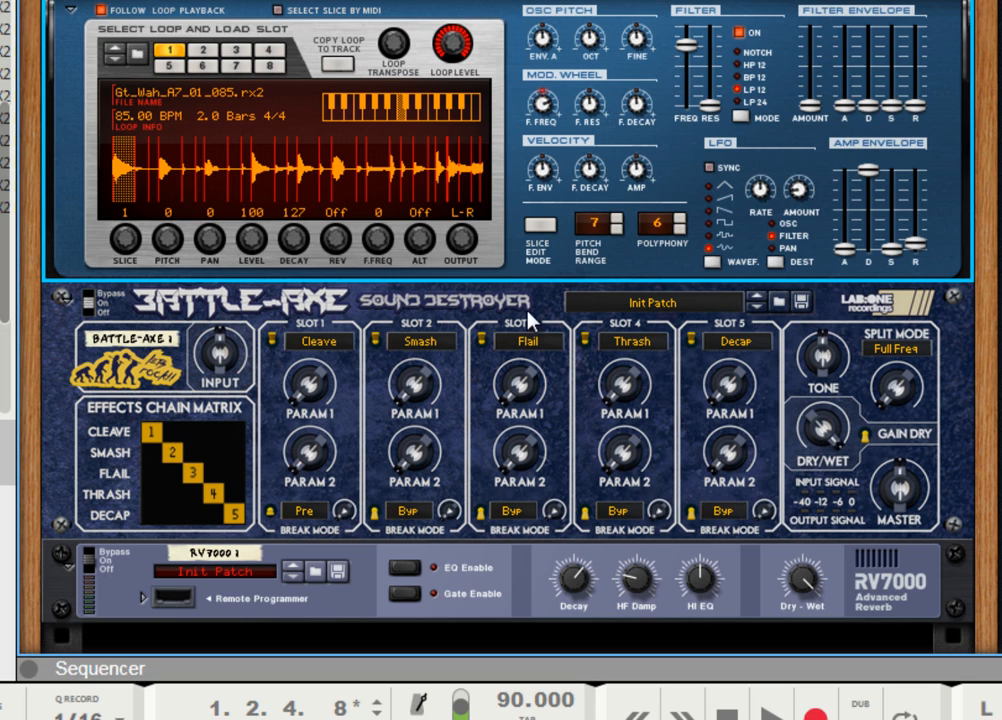
mouse_move(445, 336)
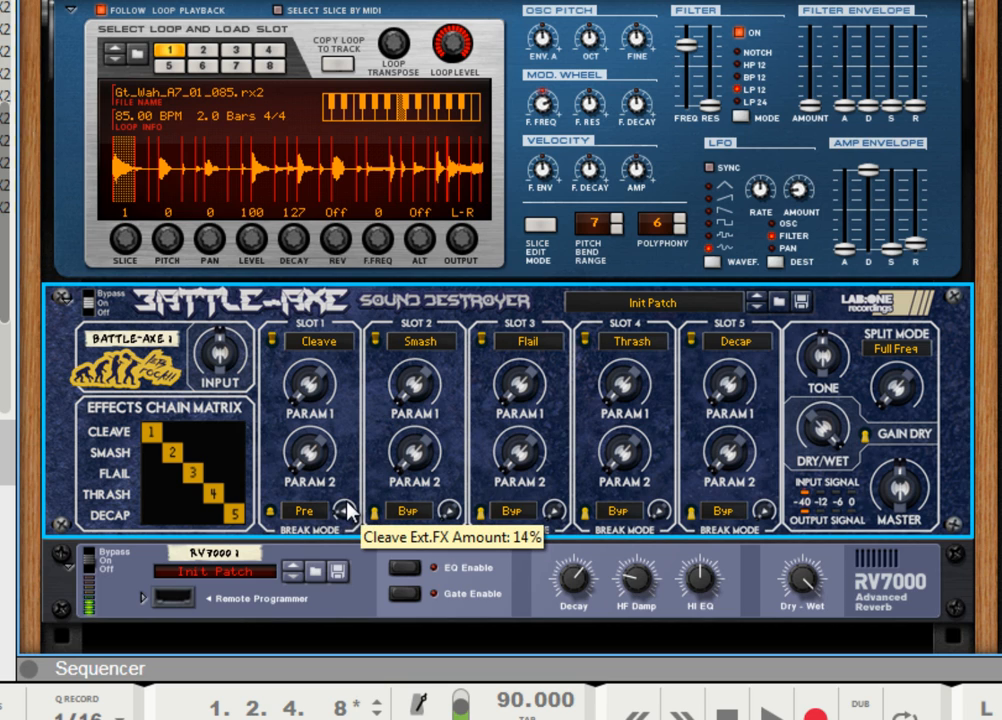
mouse_move(355, 600)
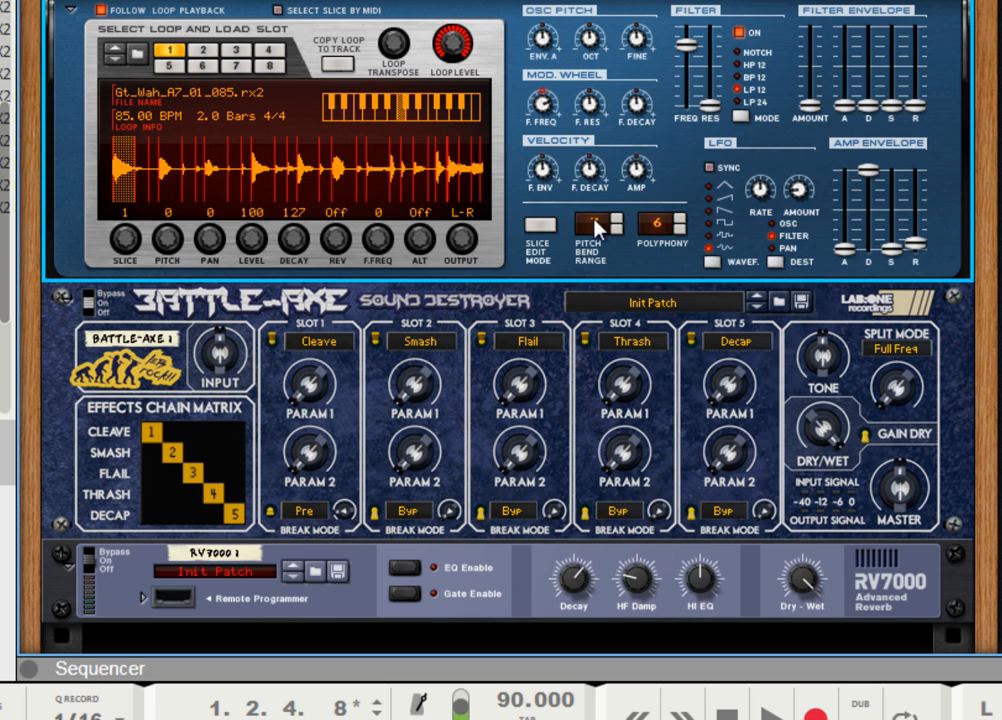
mouse_move(348, 485)
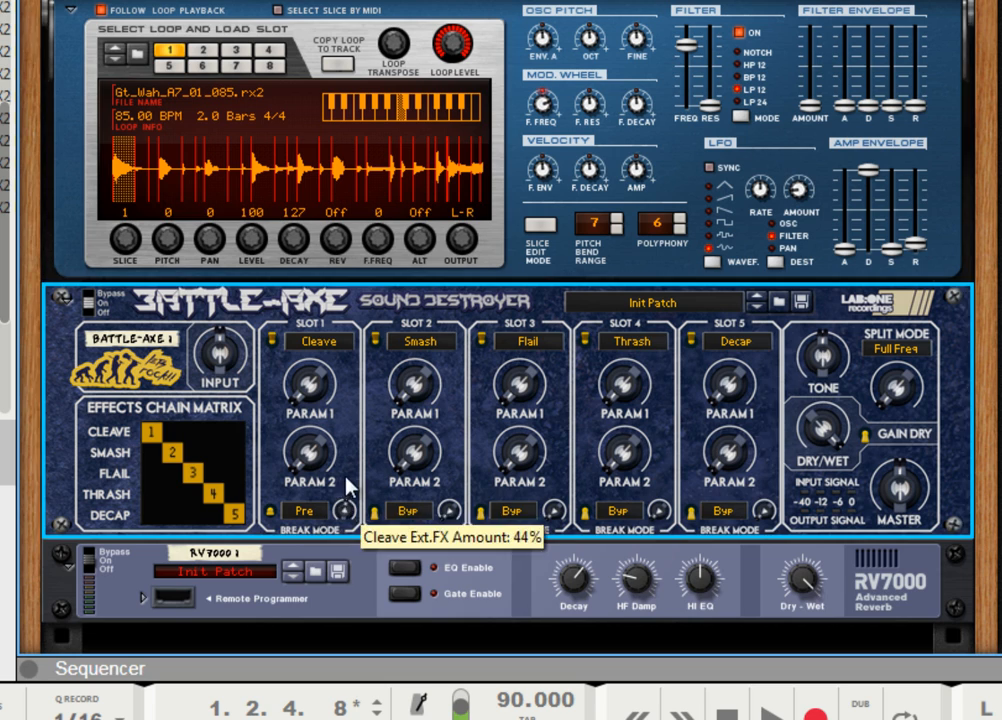
mouse_move(348, 525)
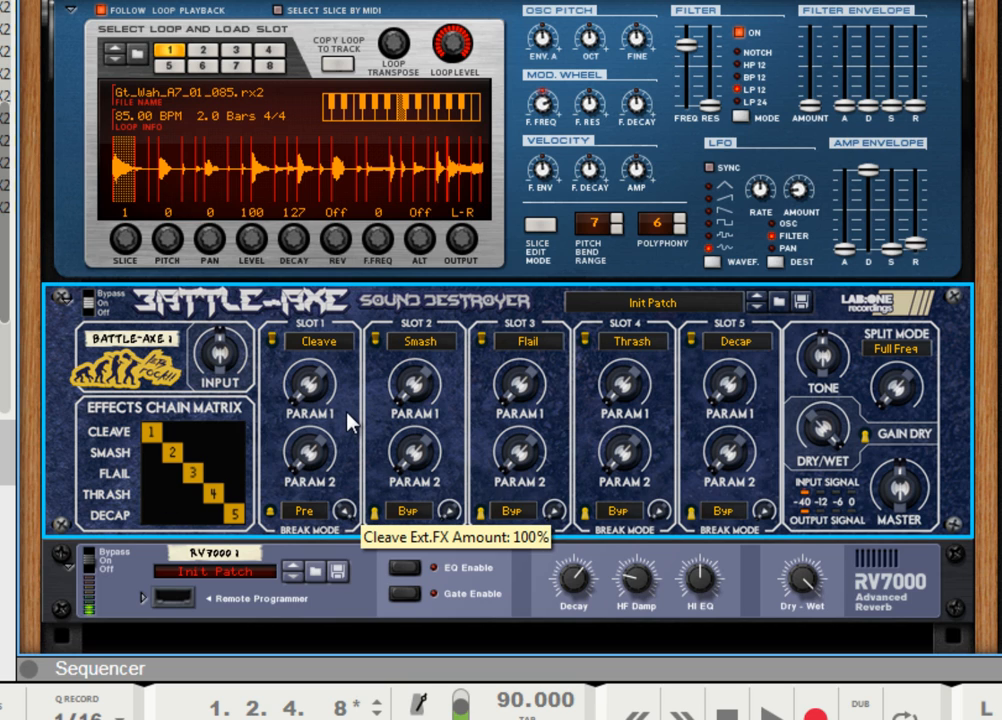
mouse_move(721, 20)
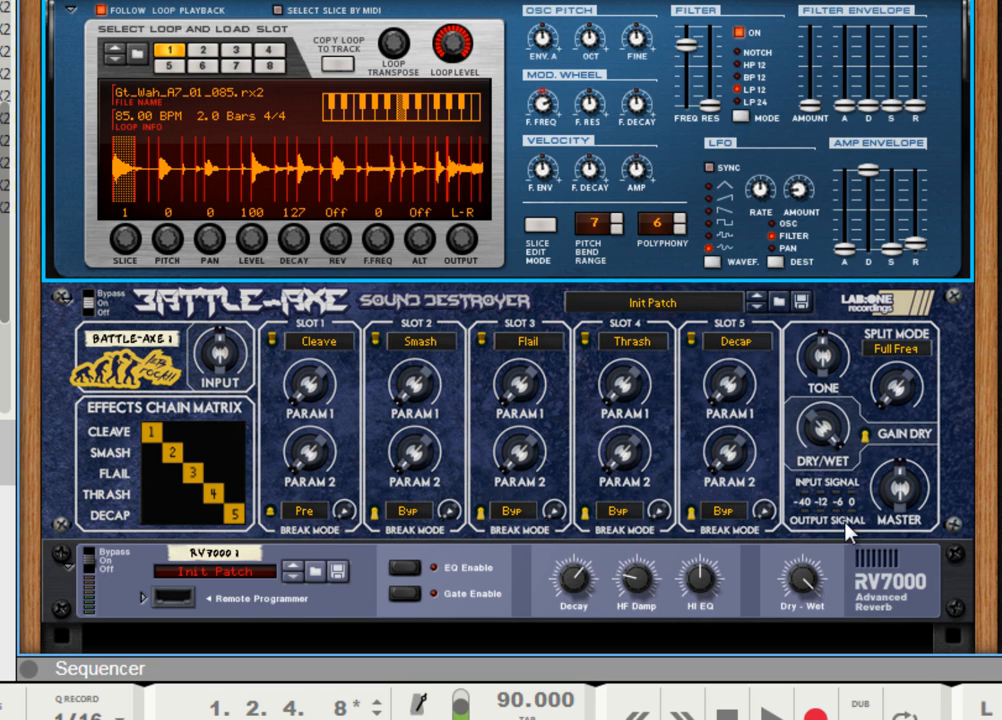
mouse_move(320, 515)
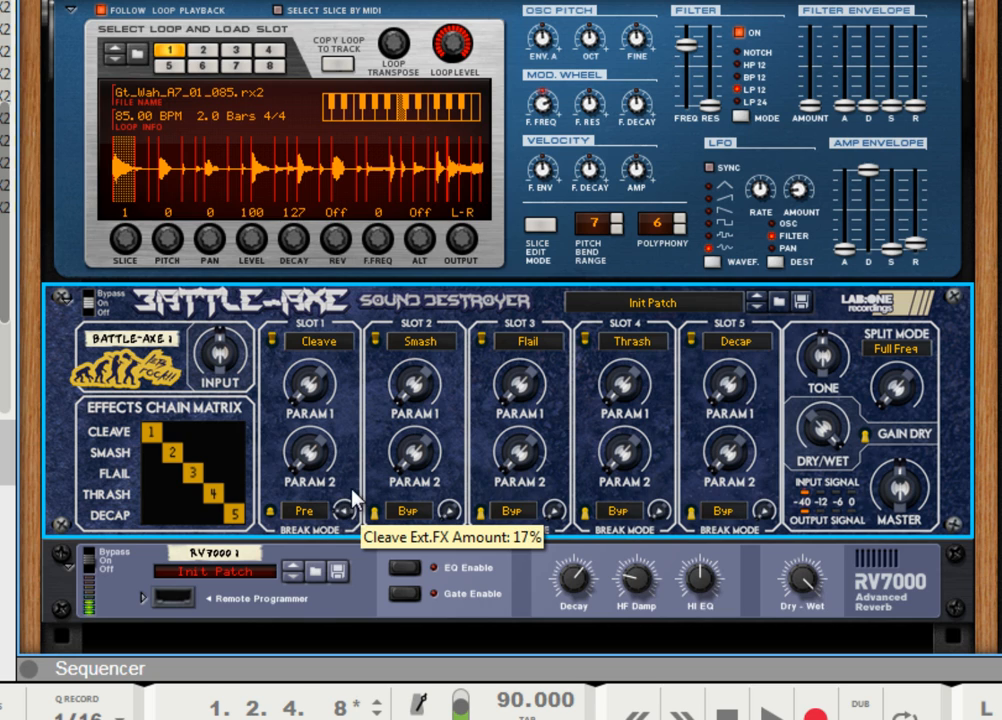
mouse_move(310, 360)
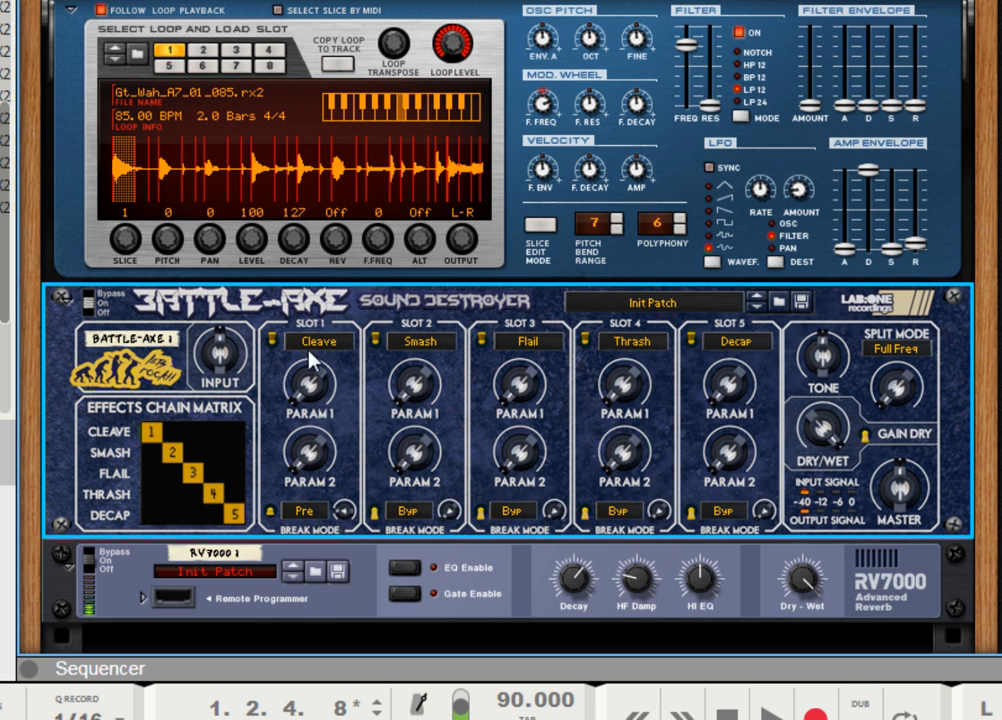
mouse_move(320, 385)
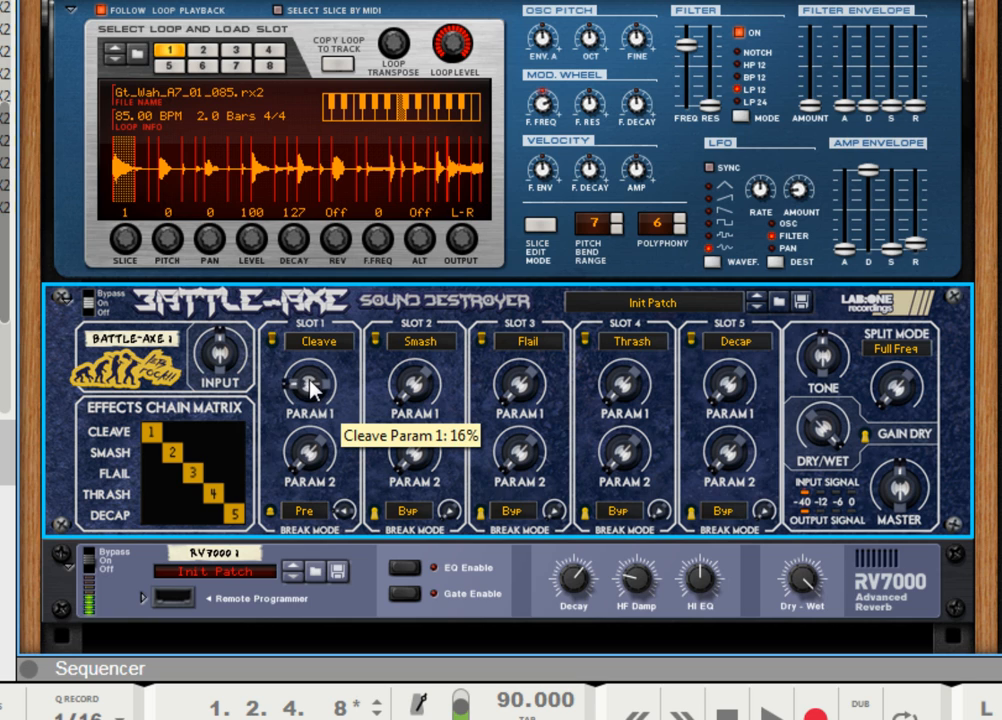
- Raise Cleave's Param 1 knob to about 78%
left_click_drag(318, 385, 325, 375)
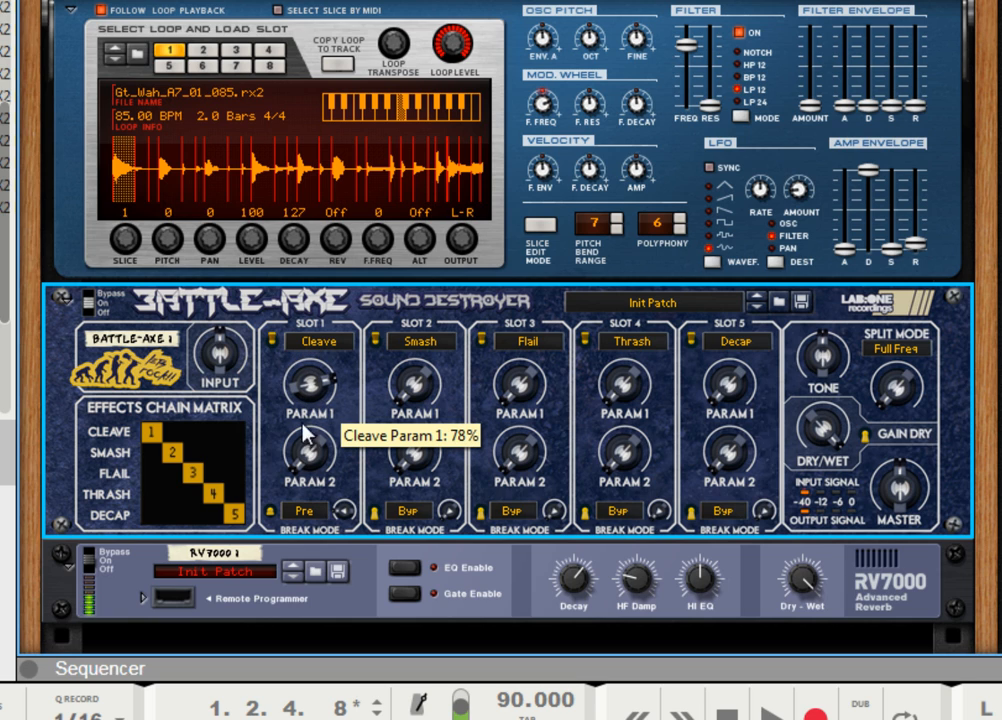
mouse_move(308, 440)
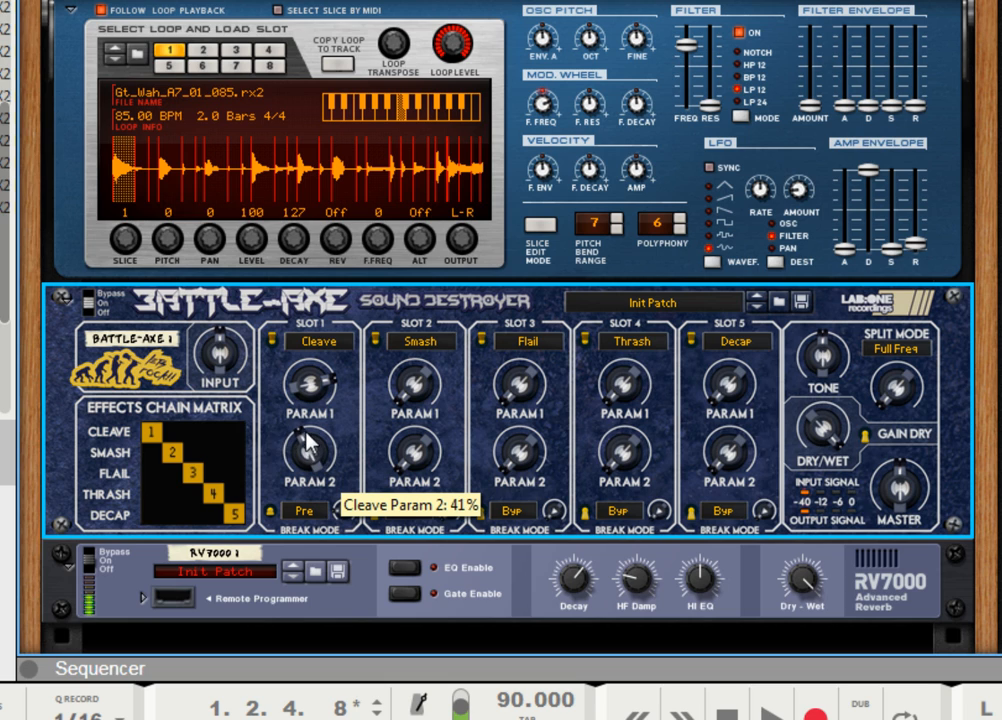
mouse_move(320, 460)
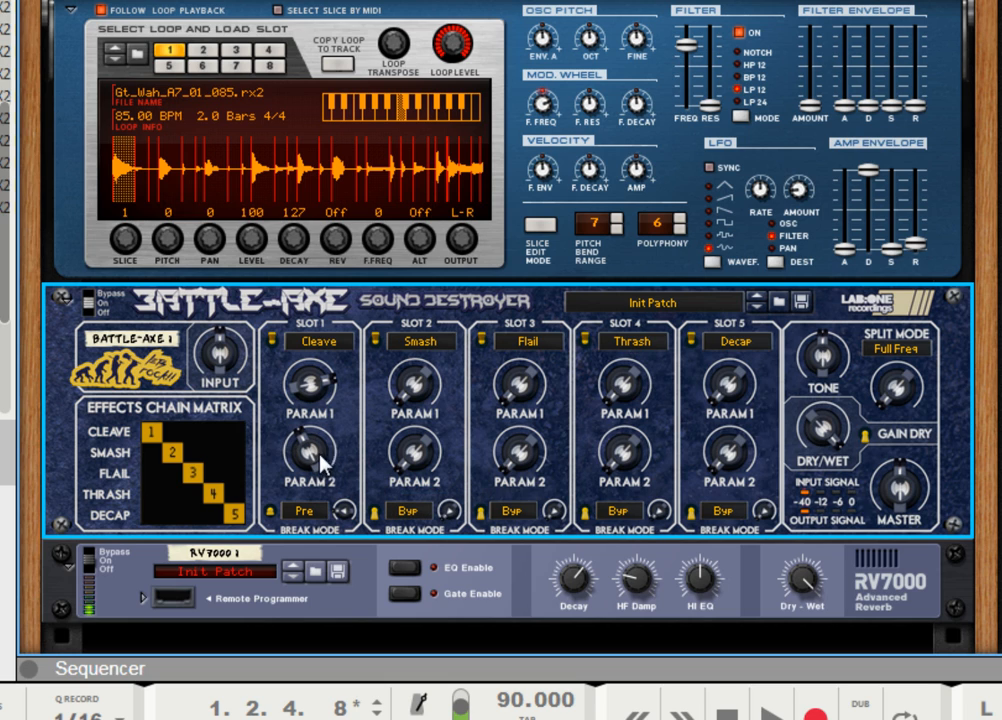
mouse_move(625, 265)
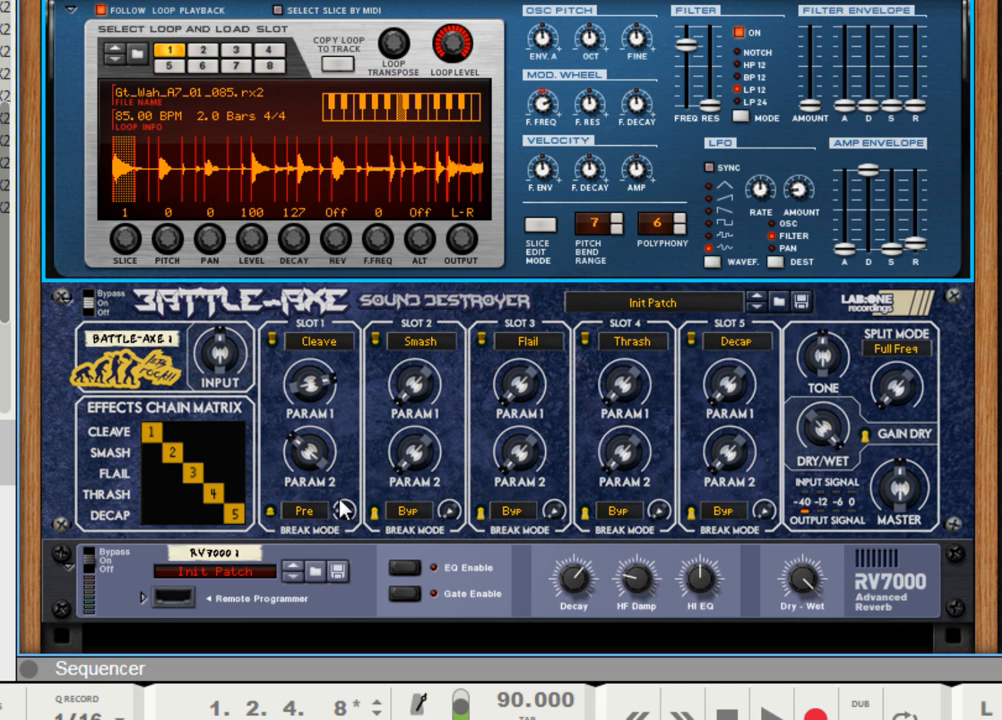
mouse_move(280, 503)
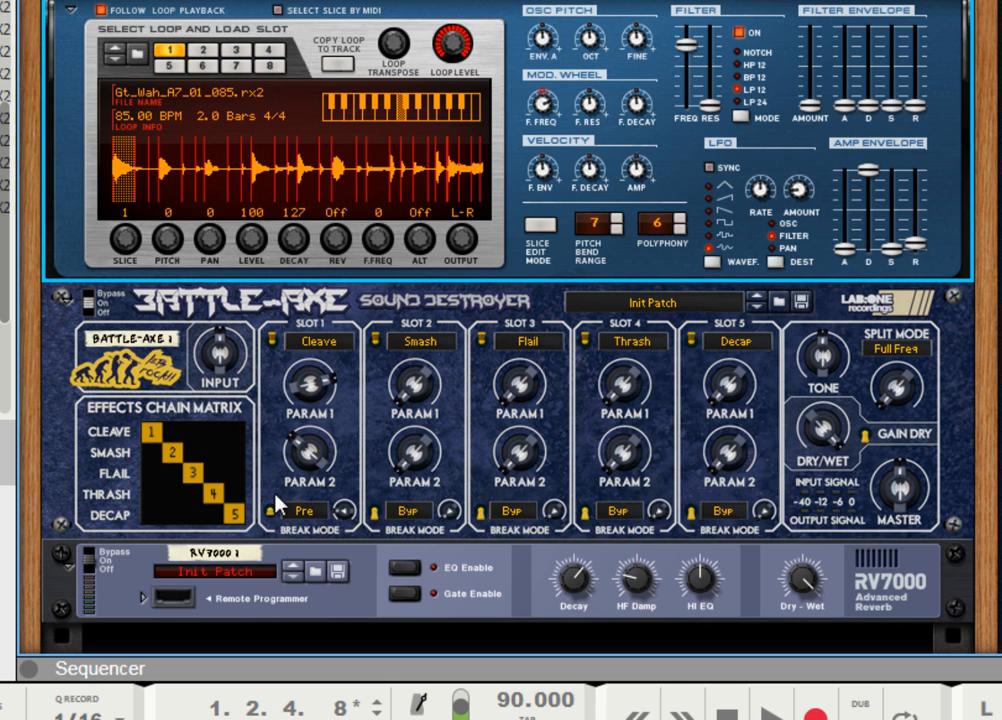
mouse_move(253, 460)
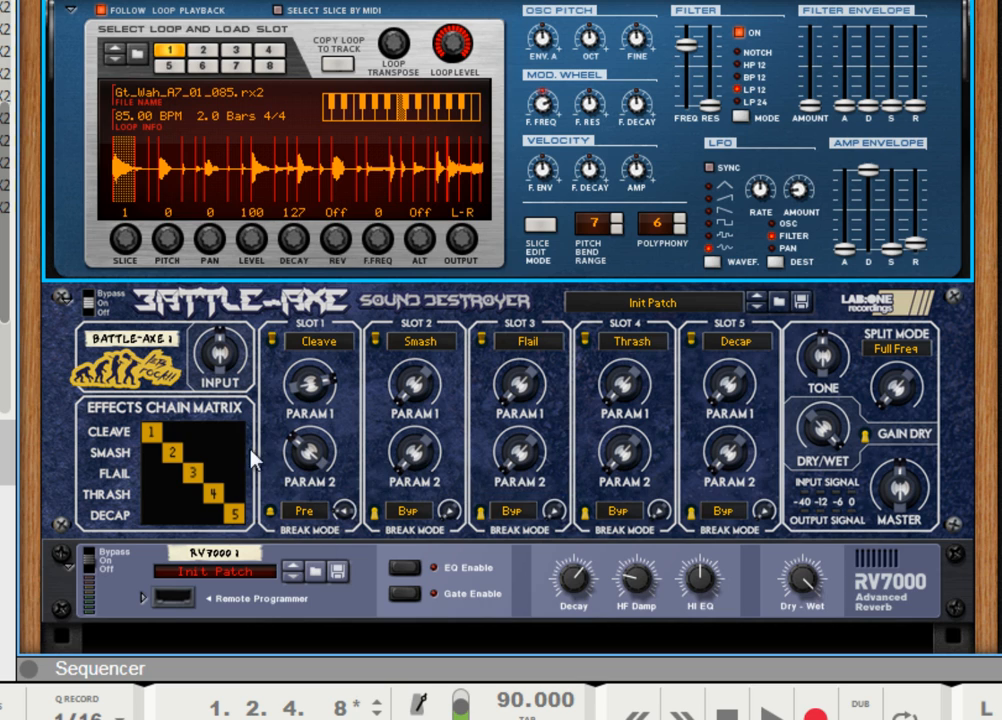
mouse_move(510, 495)
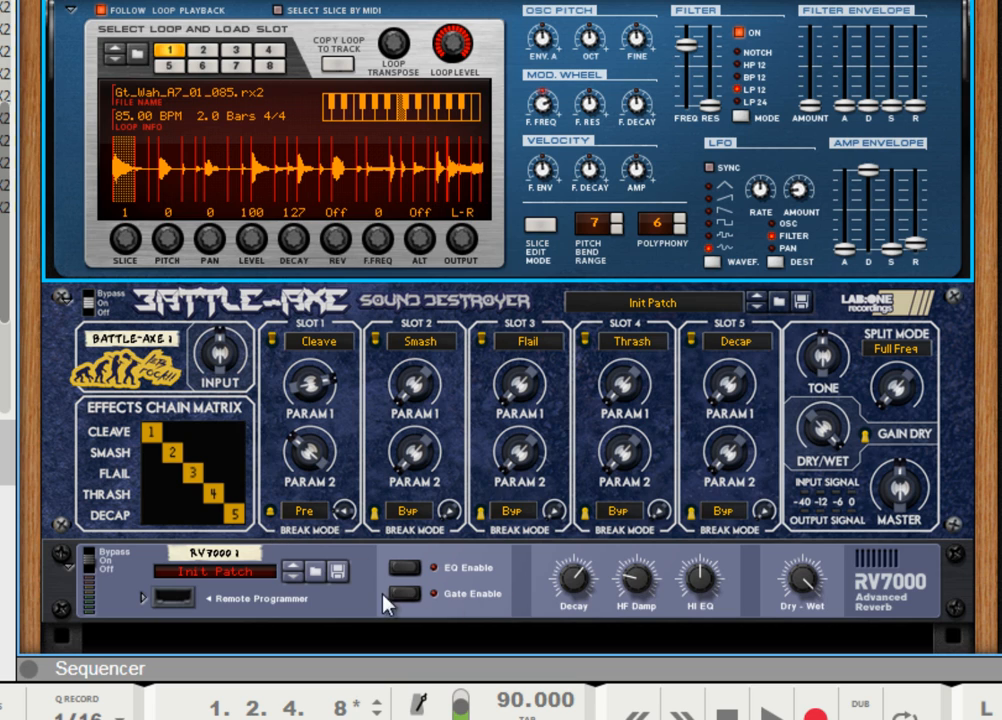
mouse_move(275, 522)
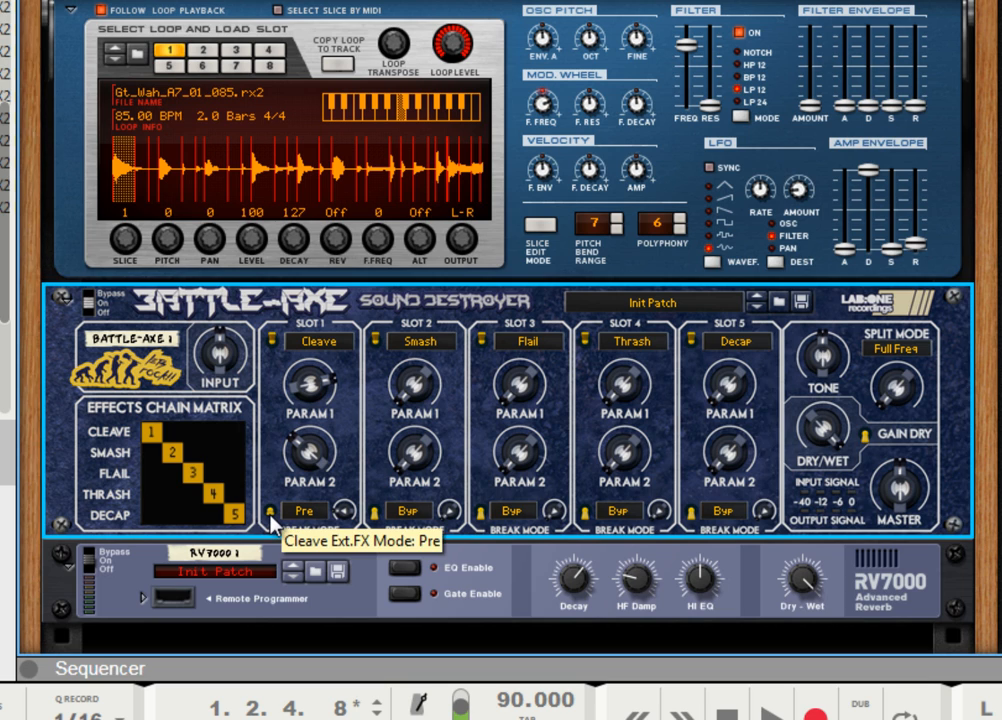
- Switch Cleave's break mode from Pre to Post
left_click(304, 510)
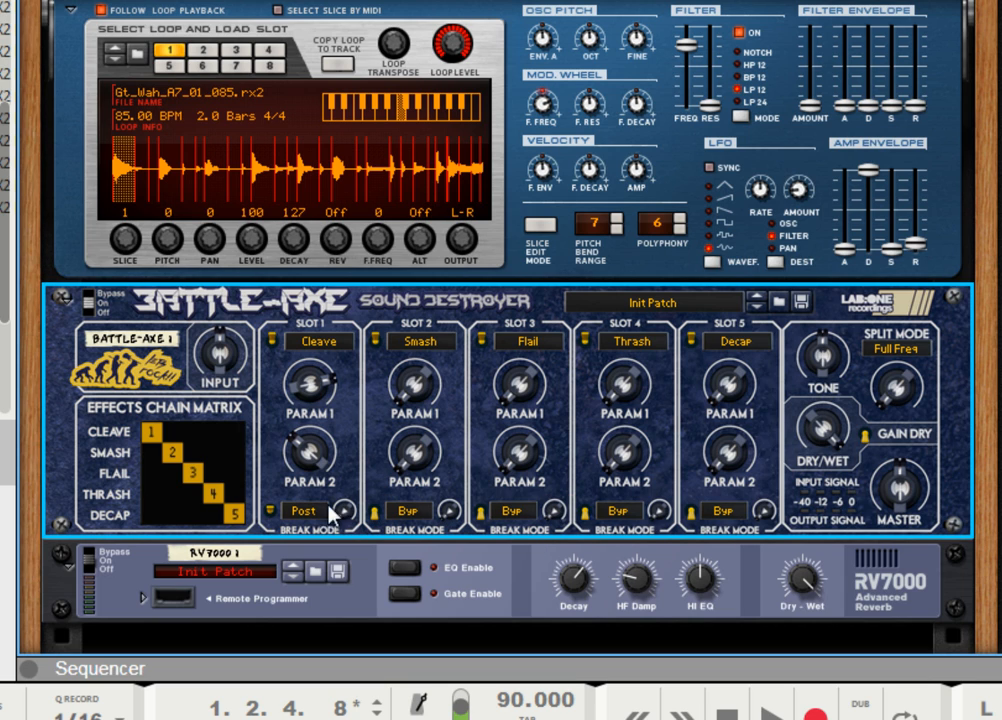
mouse_move(347, 368)
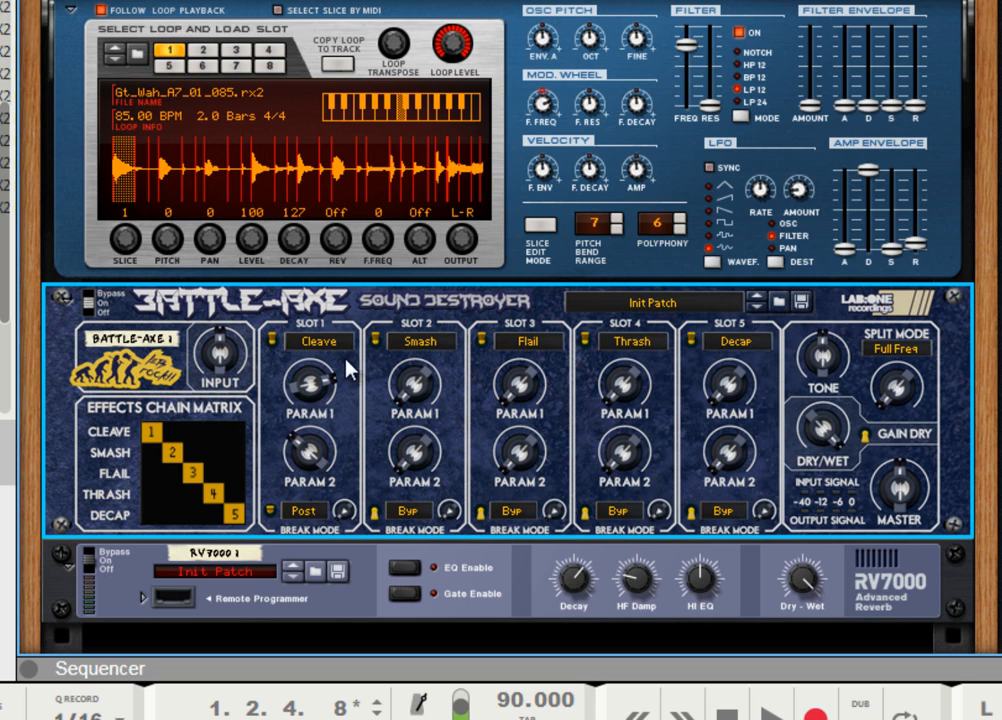
mouse_move(350, 372)
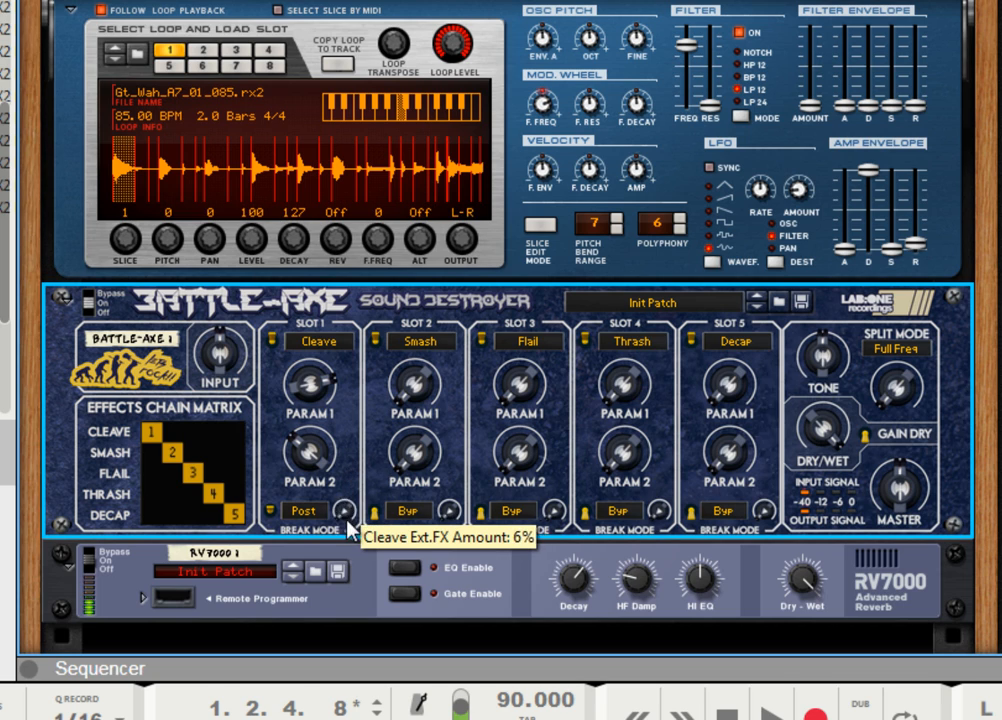
mouse_move(325, 595)
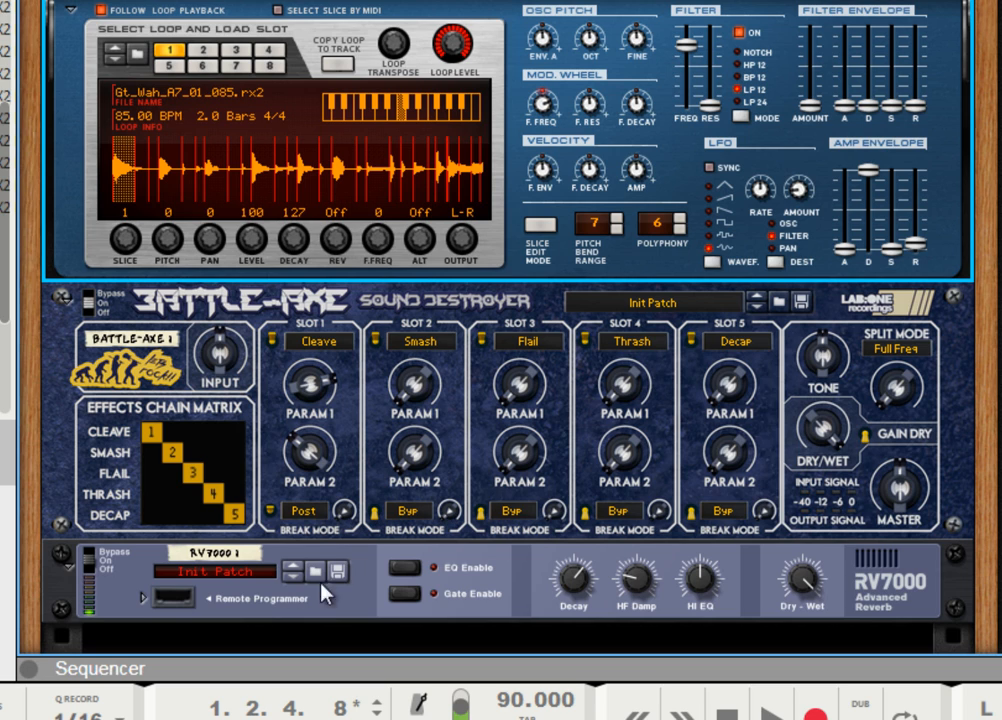
mouse_move(278, 513)
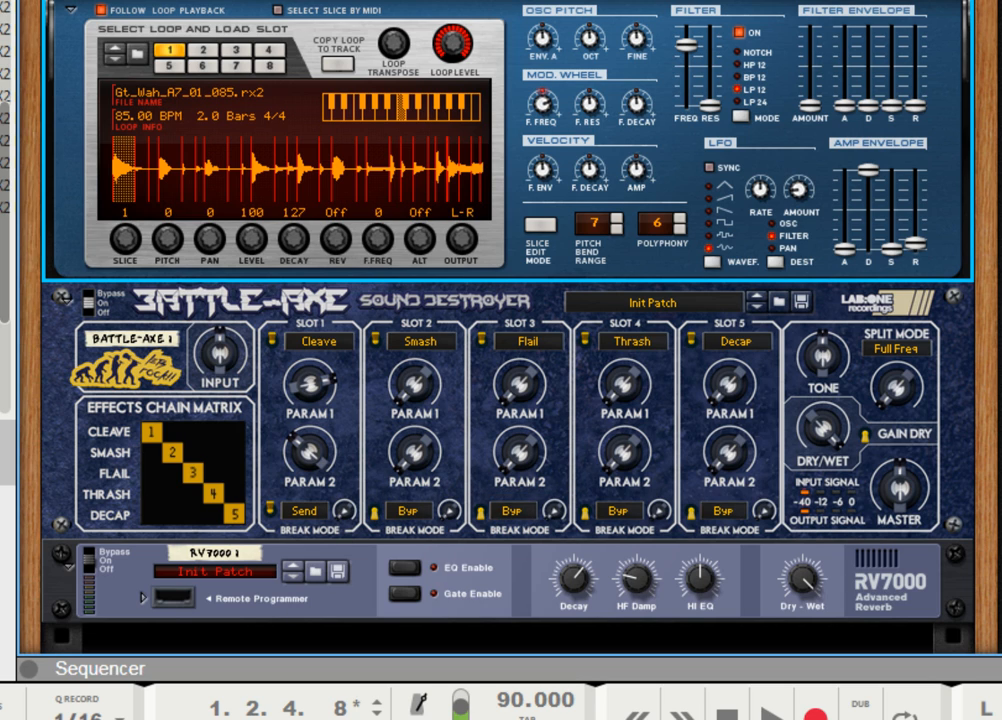
mouse_move(343, 510)
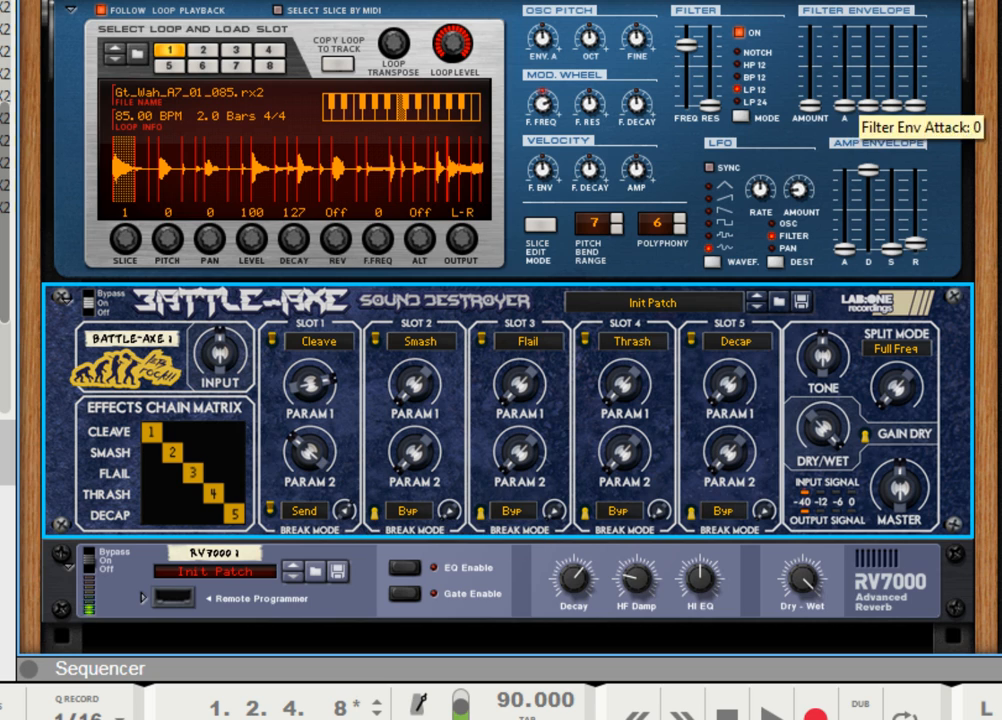
mouse_move(302, 358)
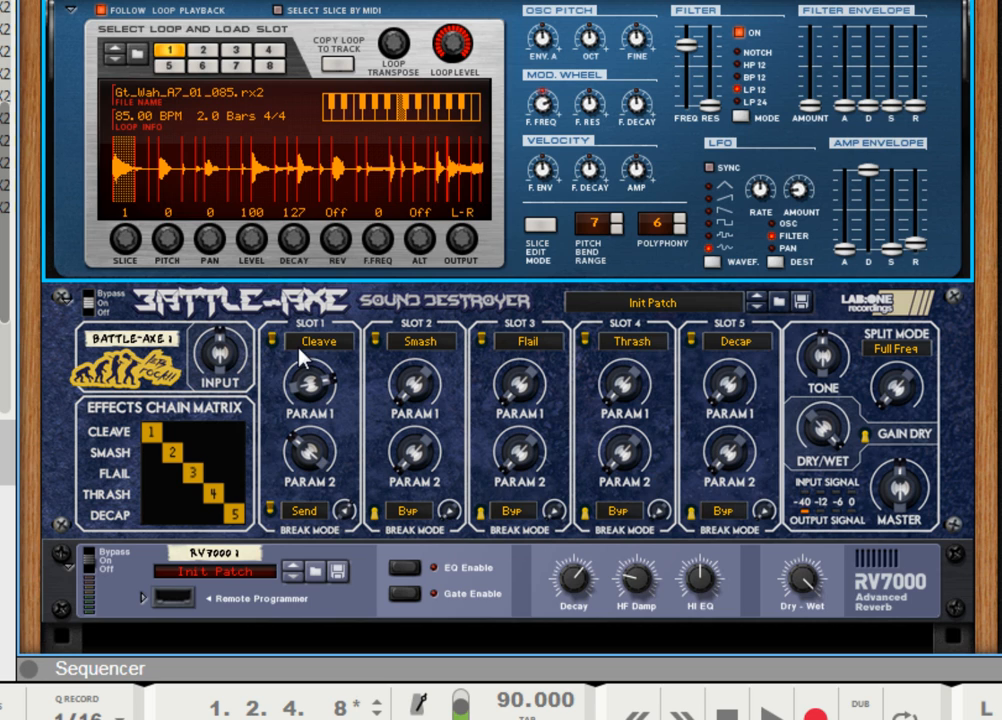
mouse_move(333, 475)
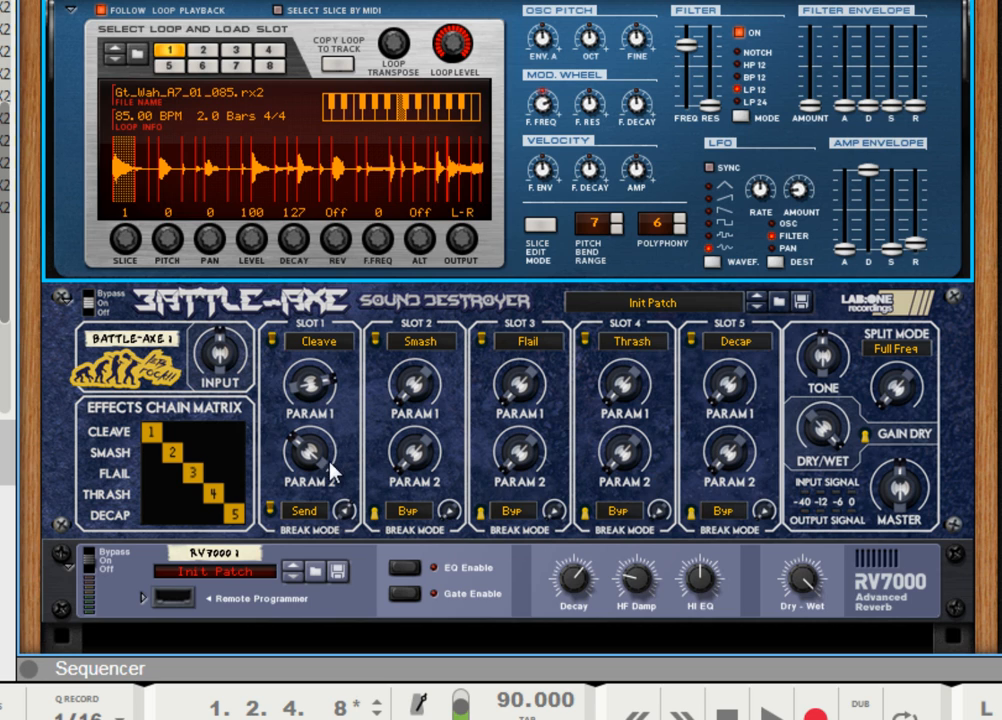
mouse_move(332, 558)
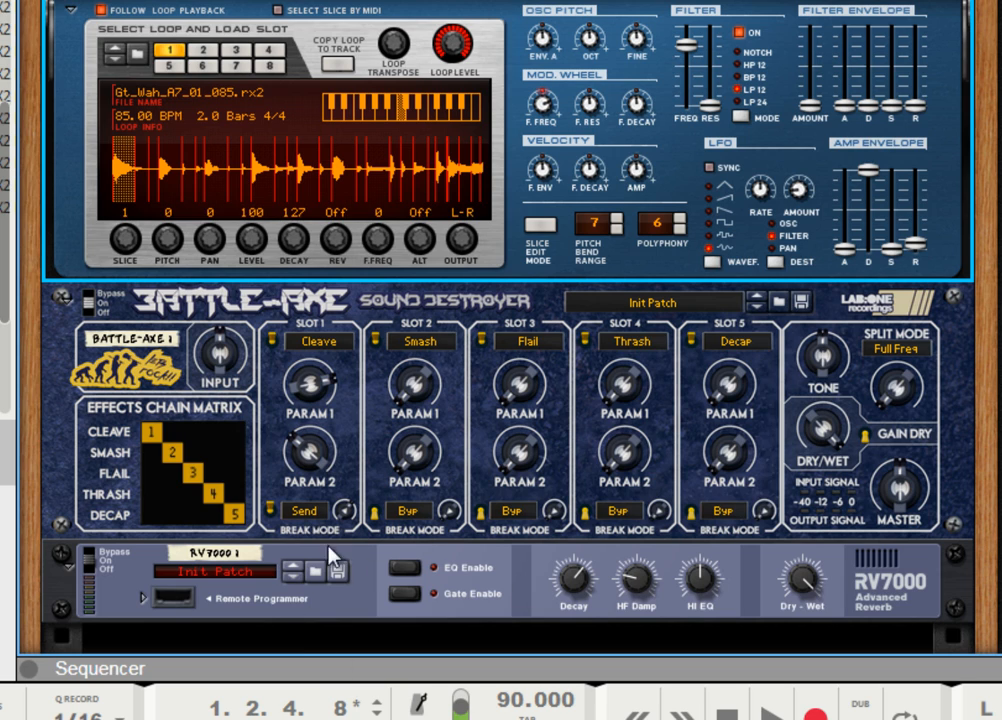
mouse_move(240, 570)
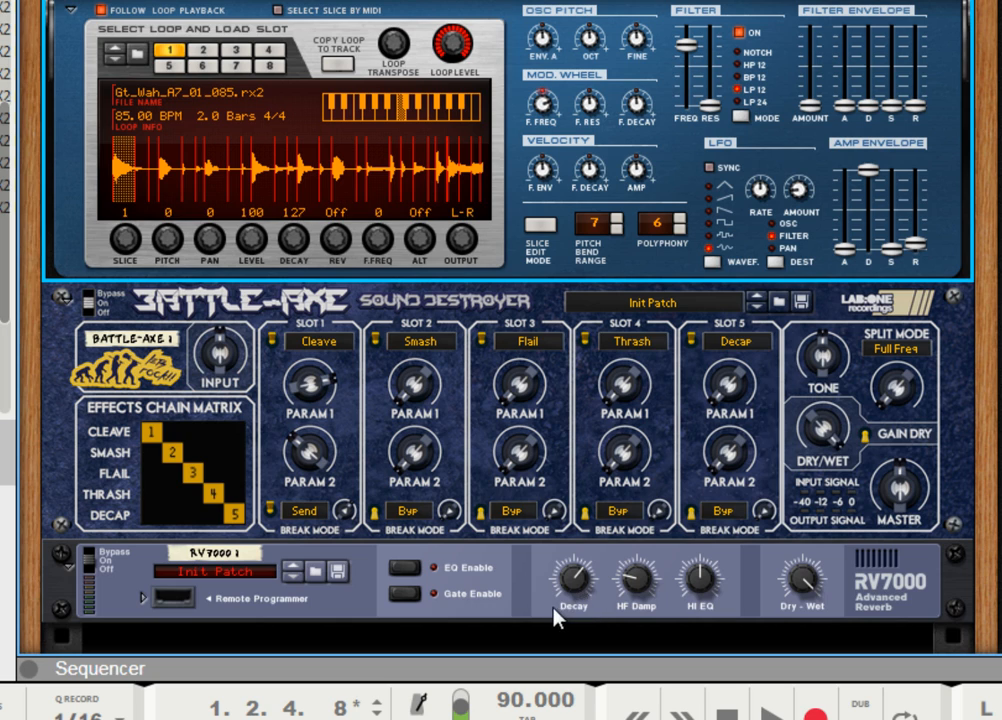
mouse_move(347, 546)
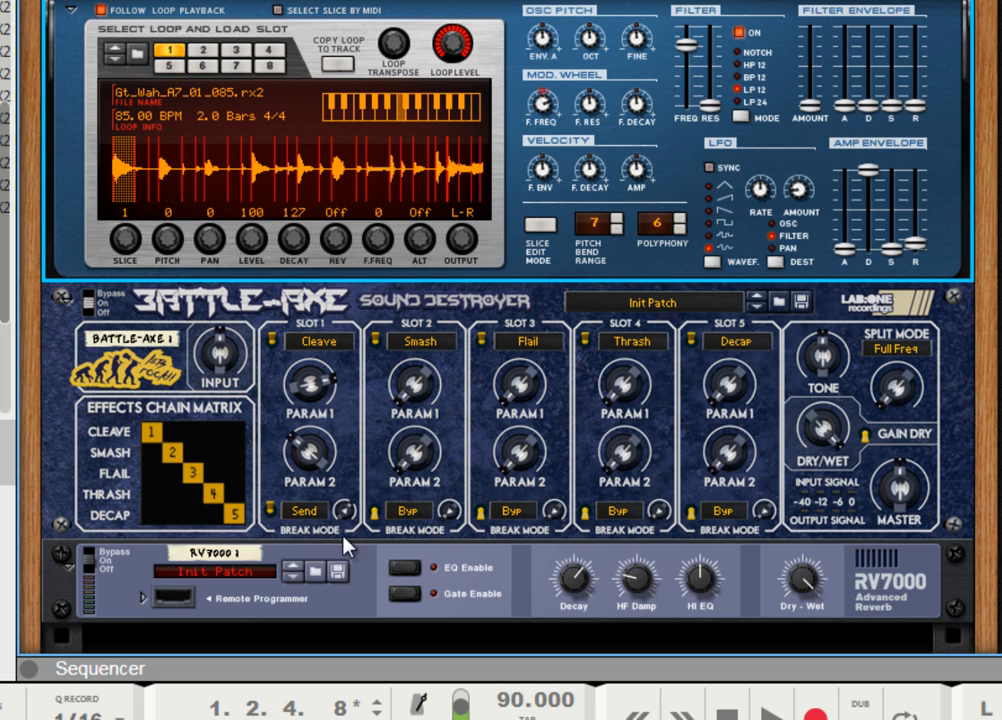
mouse_move(468, 550)
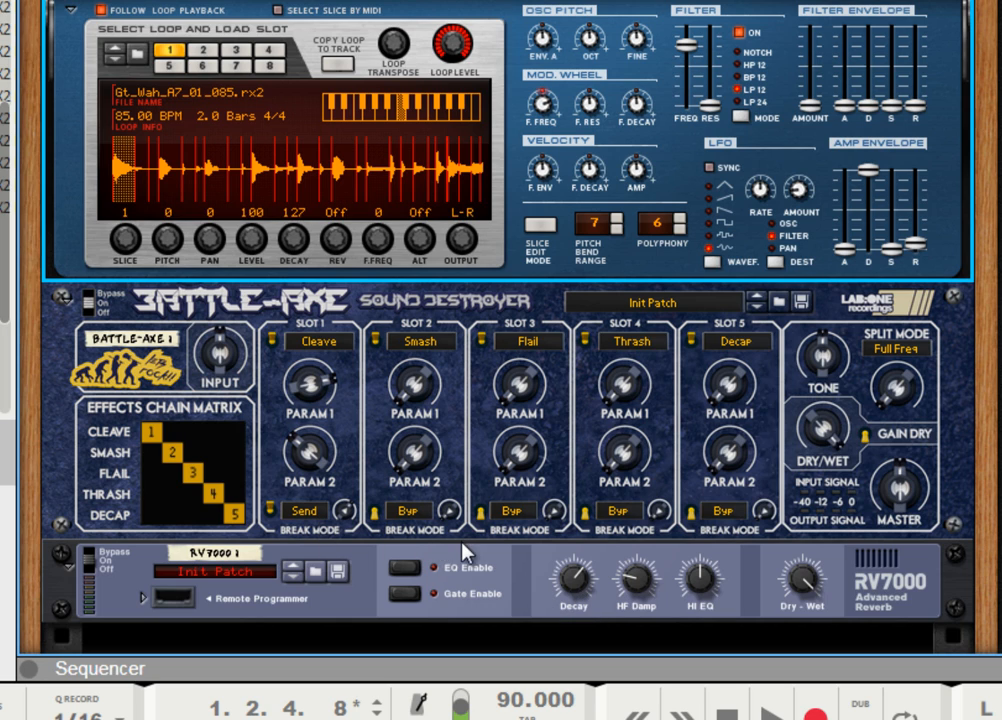
mouse_move(430, 450)
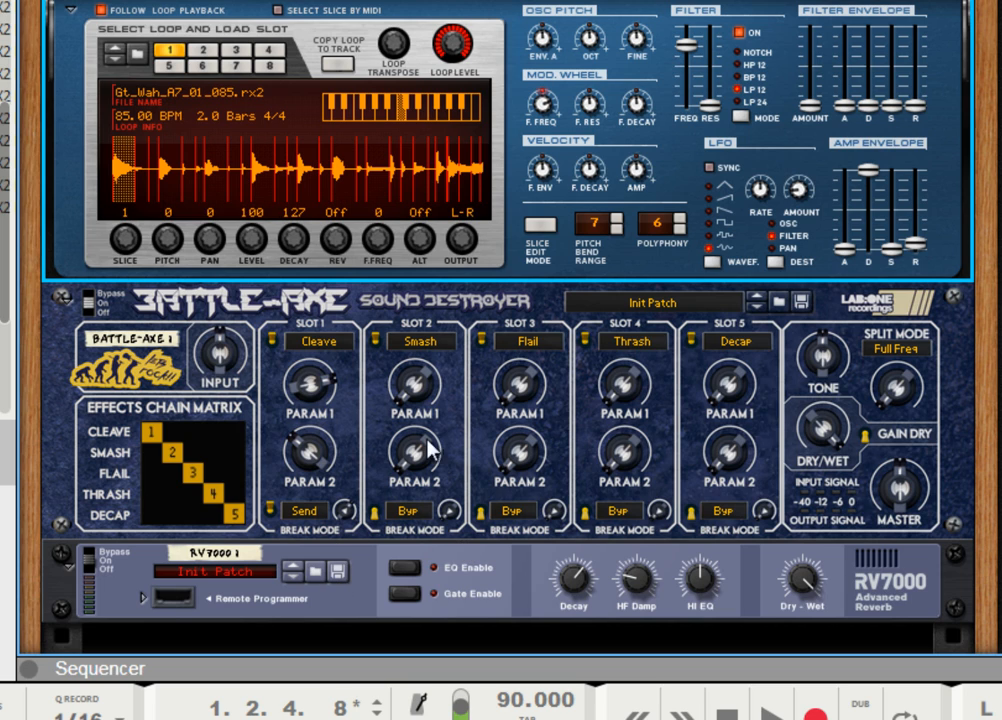
mouse_move(407, 455)
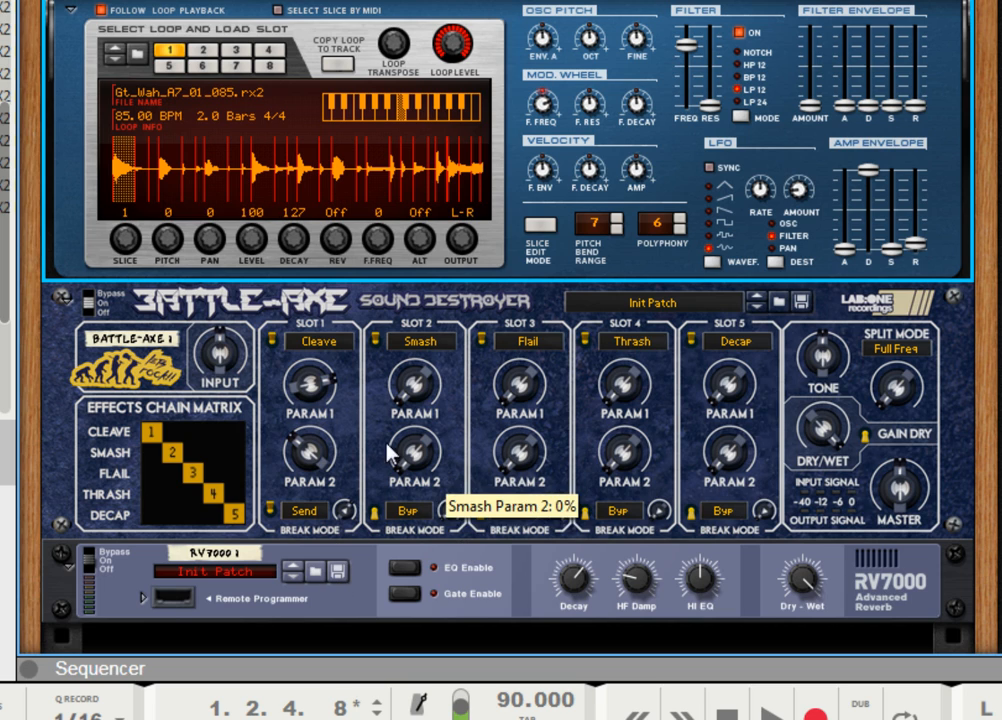
mouse_move(462, 426)
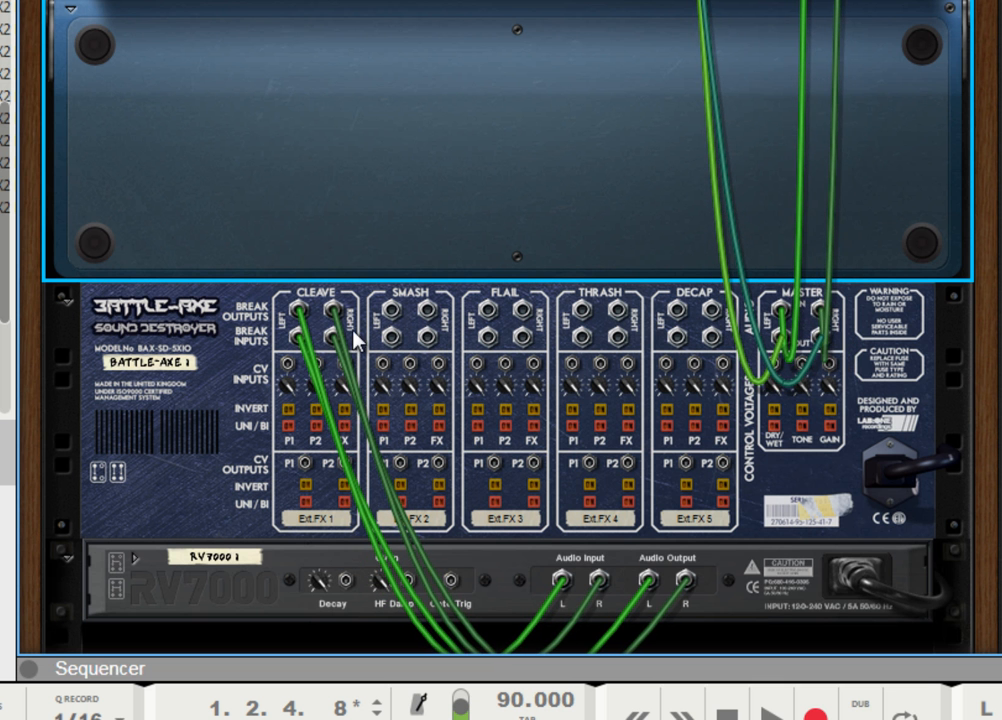
mouse_move(525, 595)
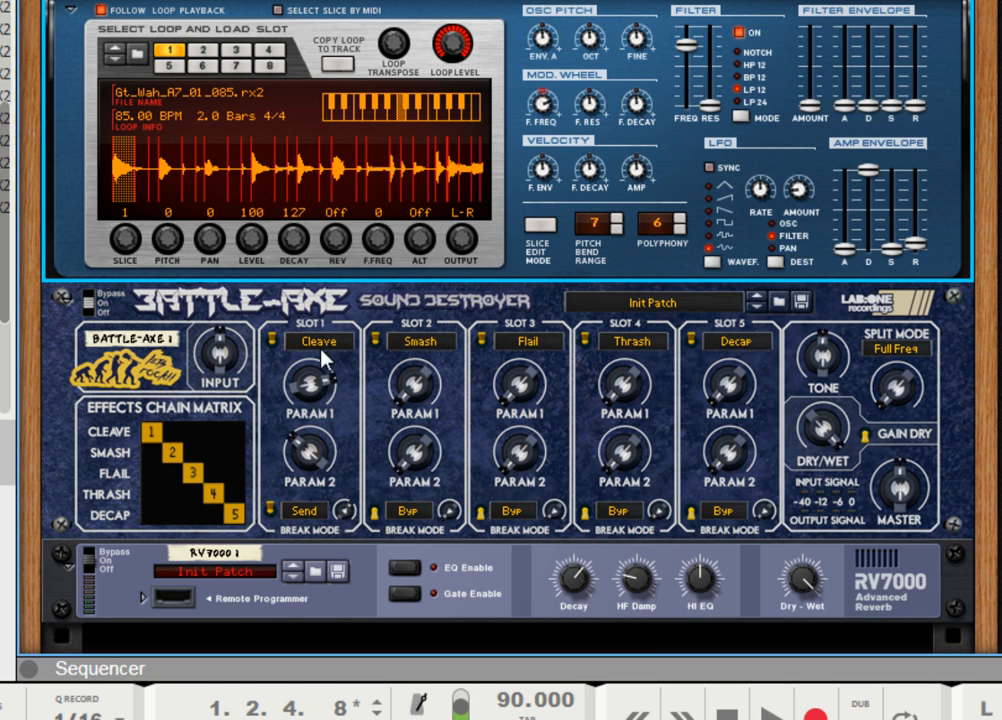
mouse_move(420, 345)
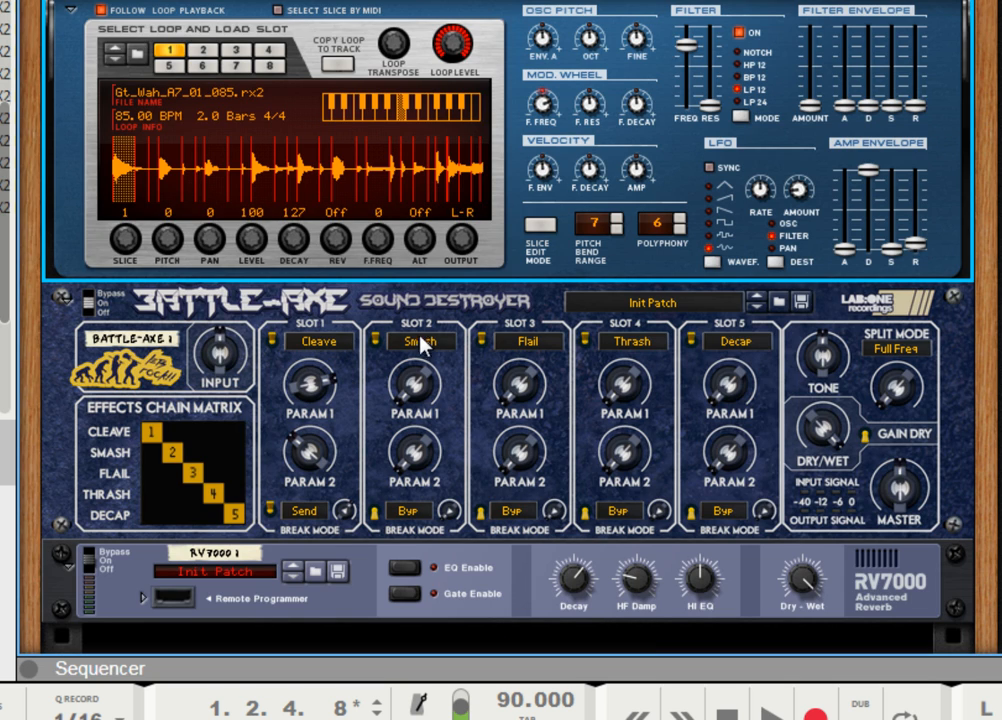
mouse_move(372, 378)
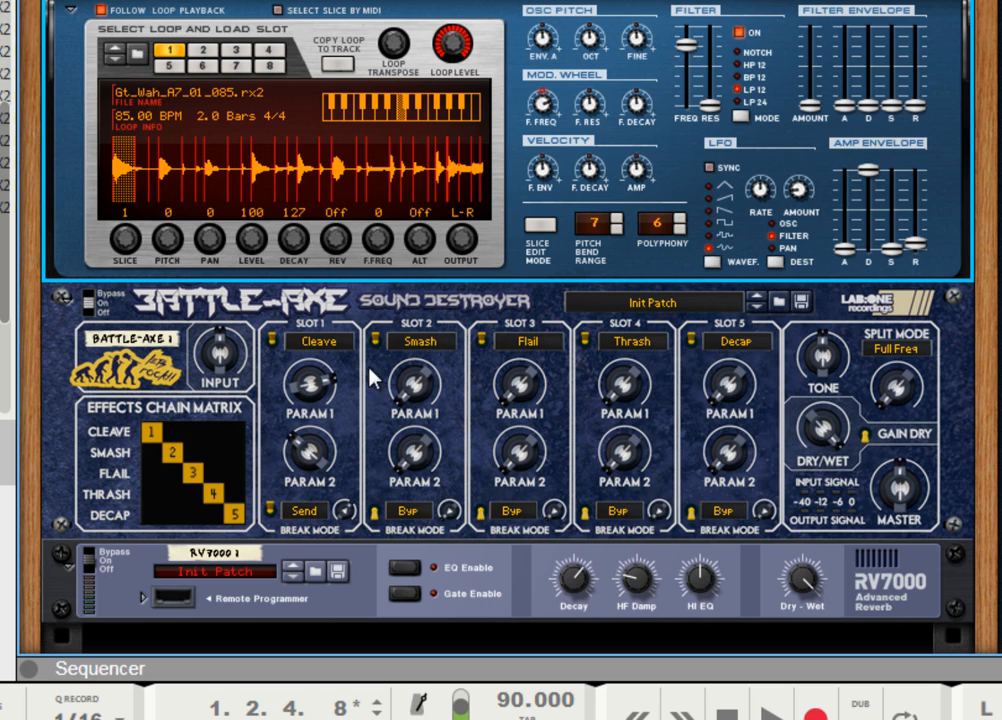
mouse_move(177, 440)
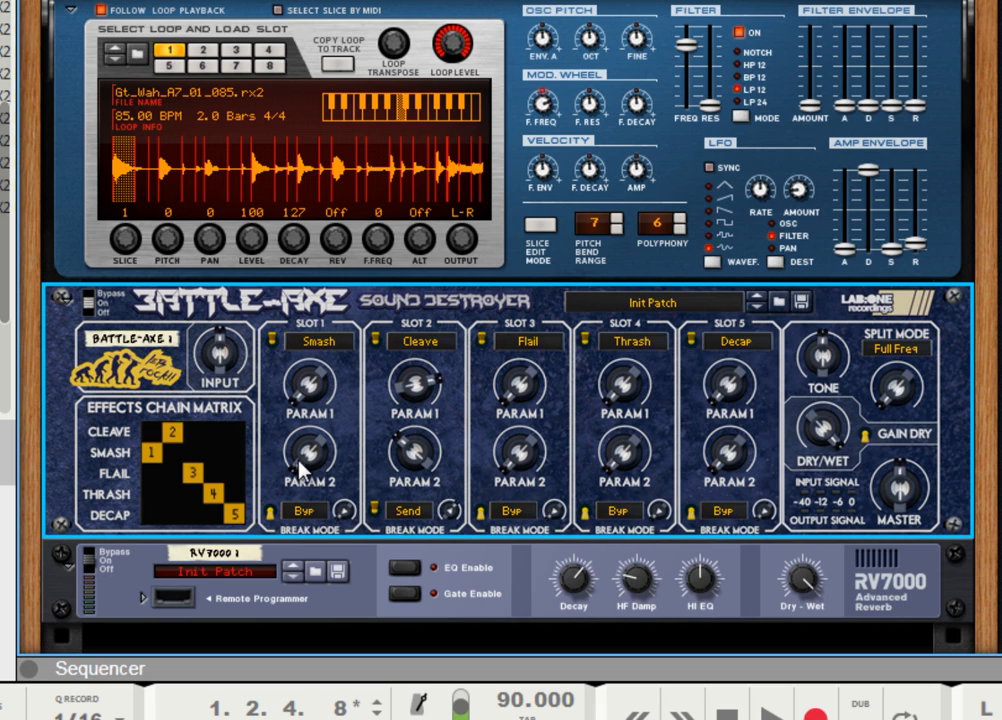
mouse_move(417, 563)
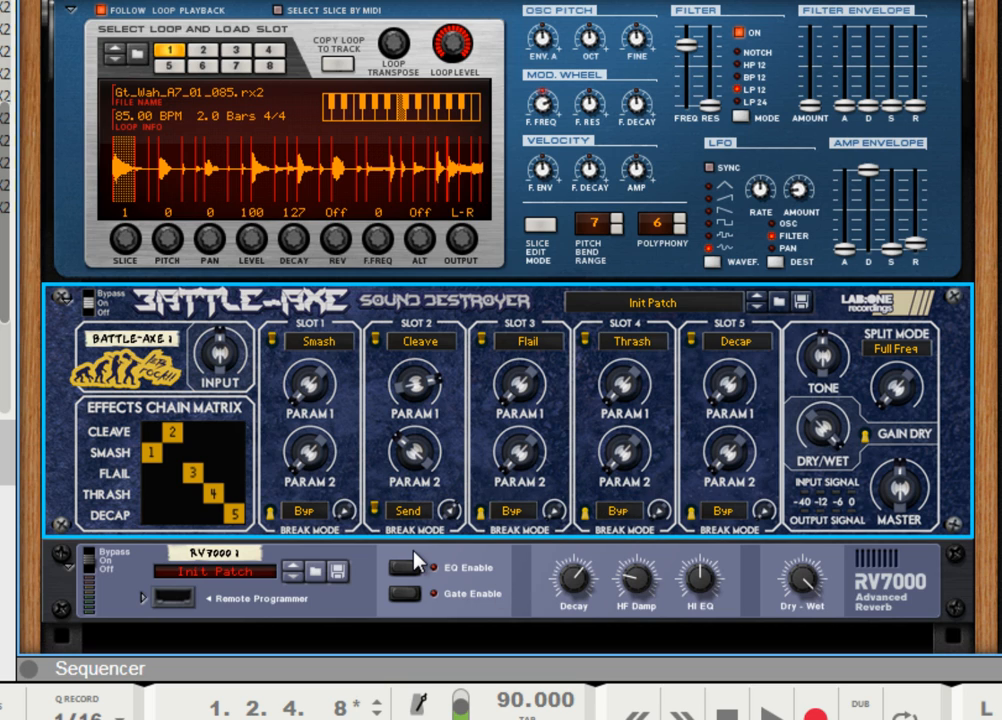
mouse_move(817, 443)
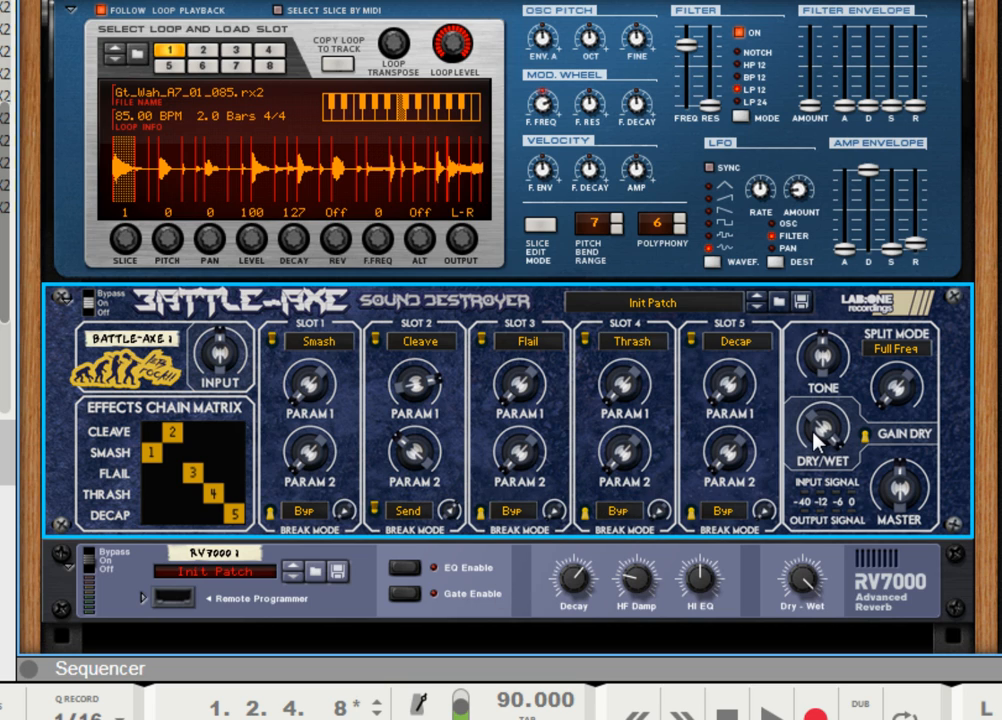
mouse_move(820, 440)
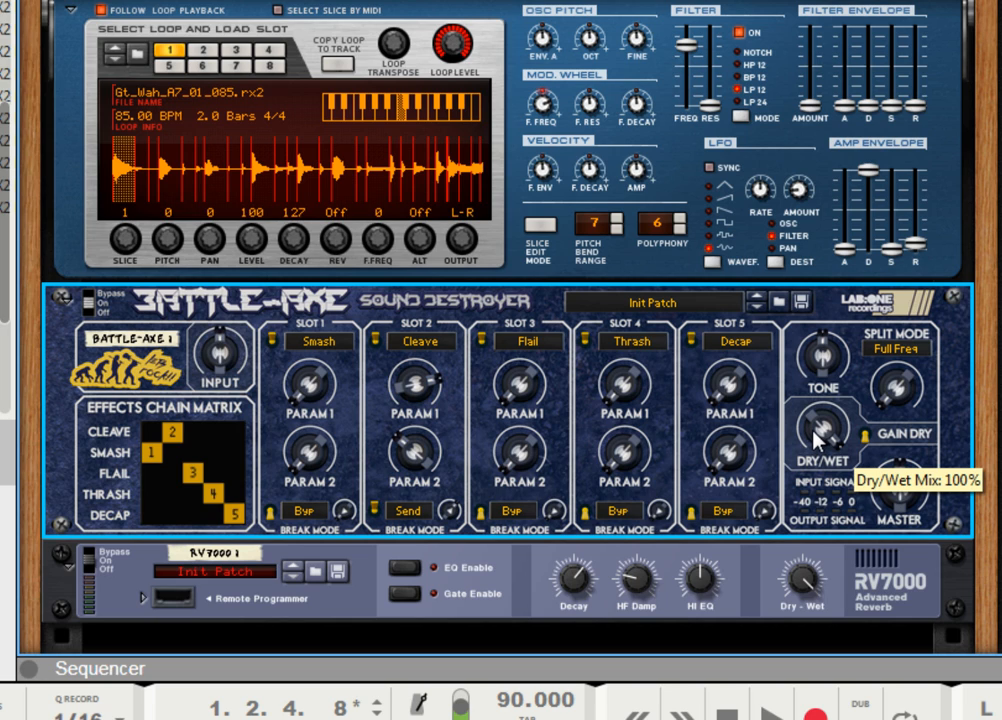
mouse_move(325, 415)
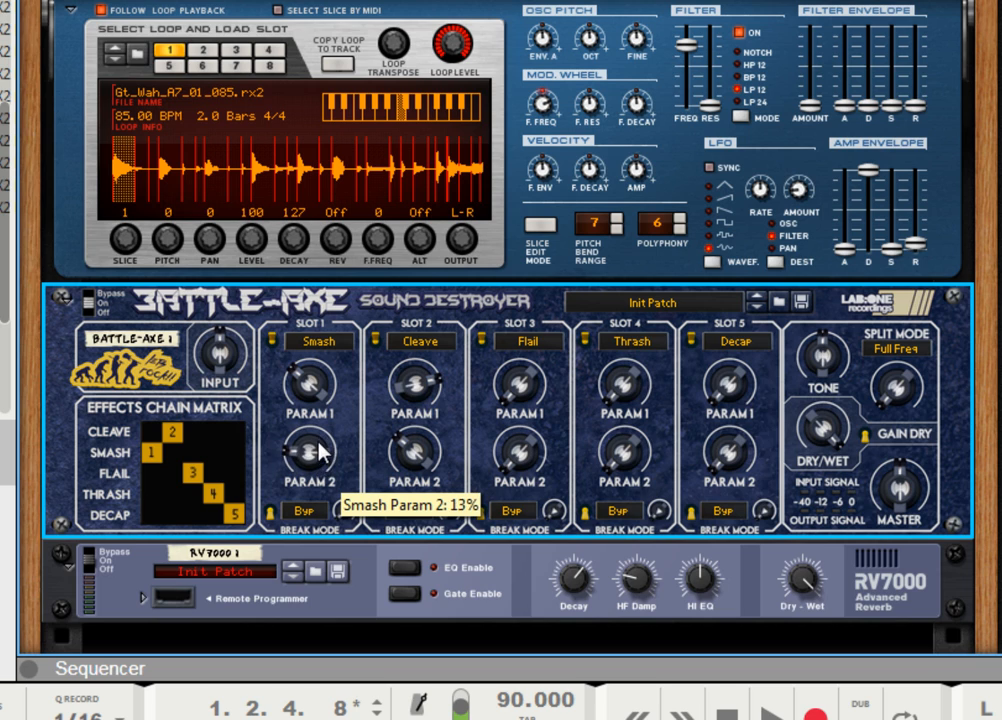
- Toggle the Slot 2 break mode control until Cleave reads Post
left_click(407, 510)
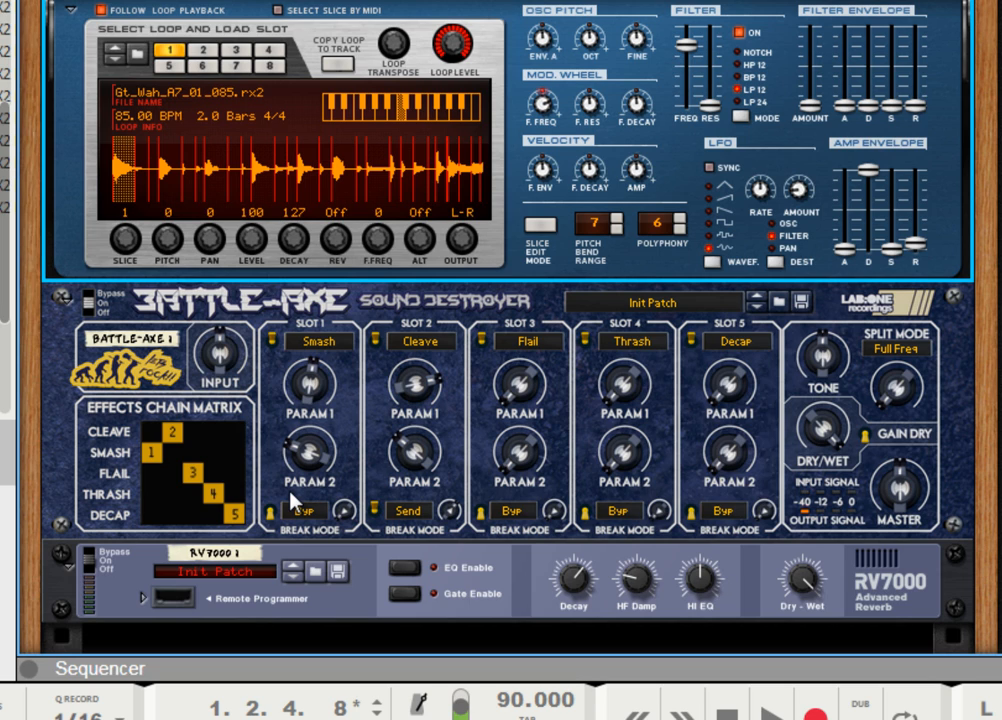
mouse_move(297, 470)
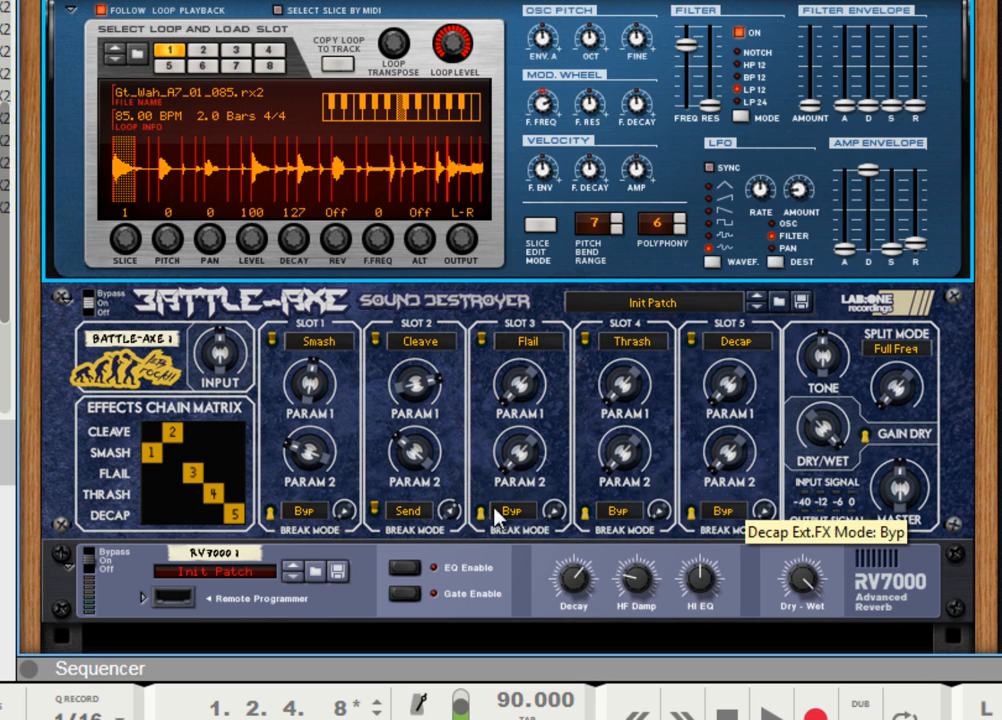
mouse_move(450, 445)
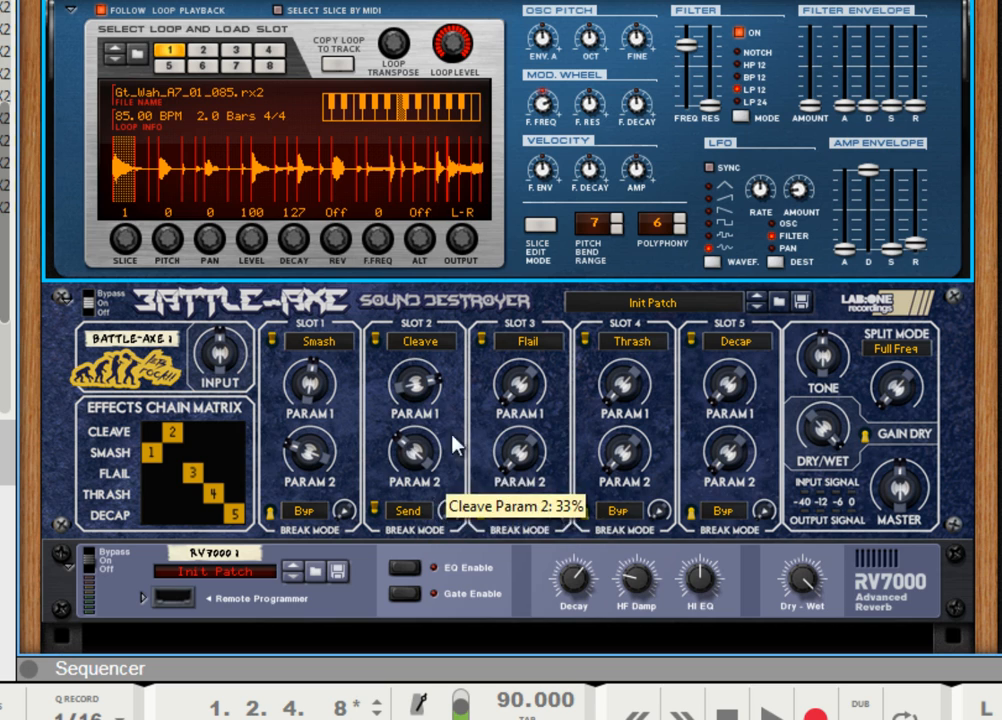
left_click(408, 510)
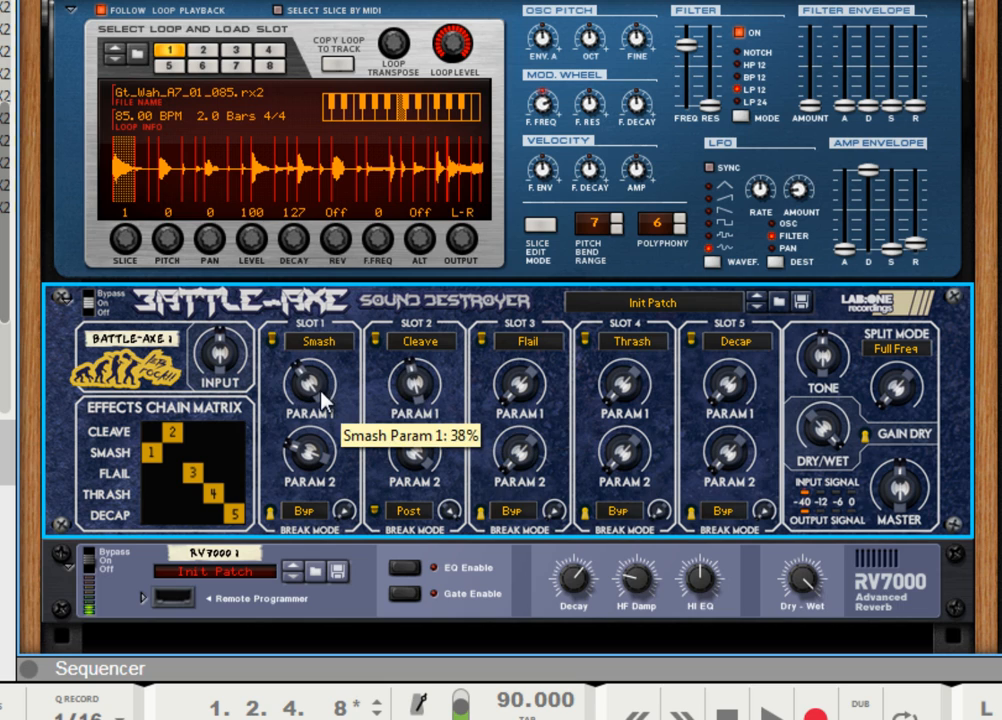
mouse_move(905, 140)
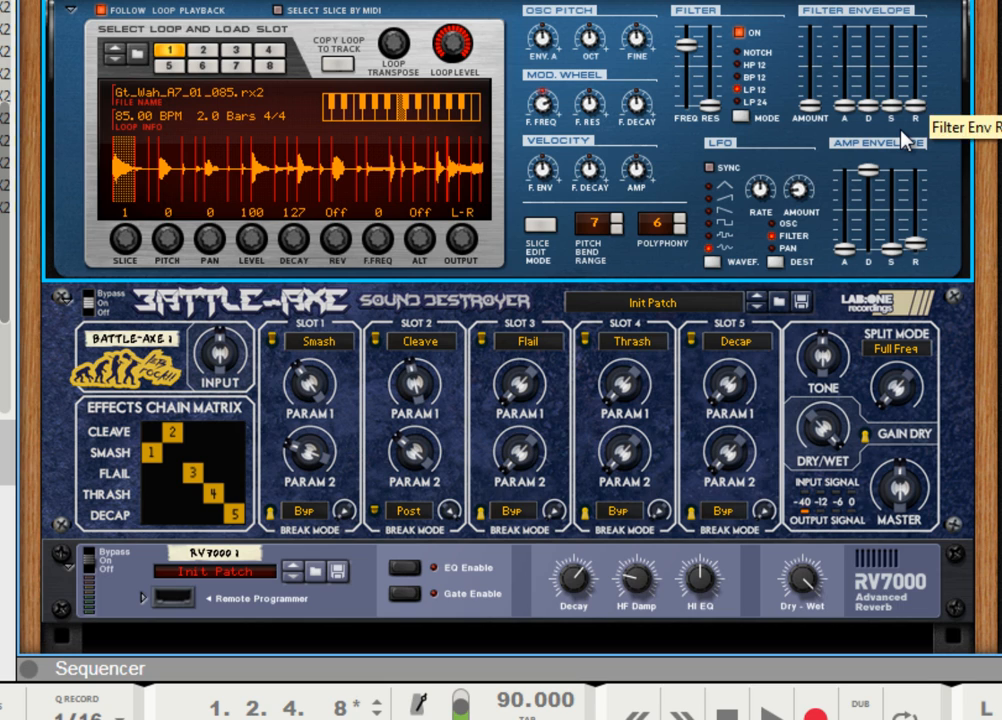
mouse_move(348, 393)
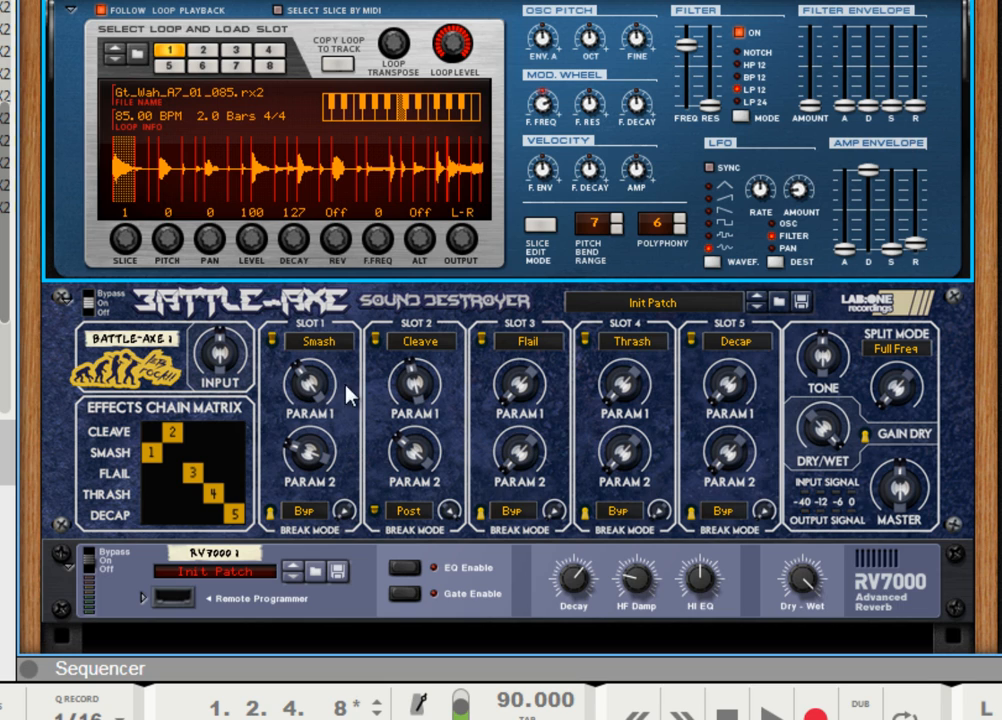
mouse_move(428, 445)
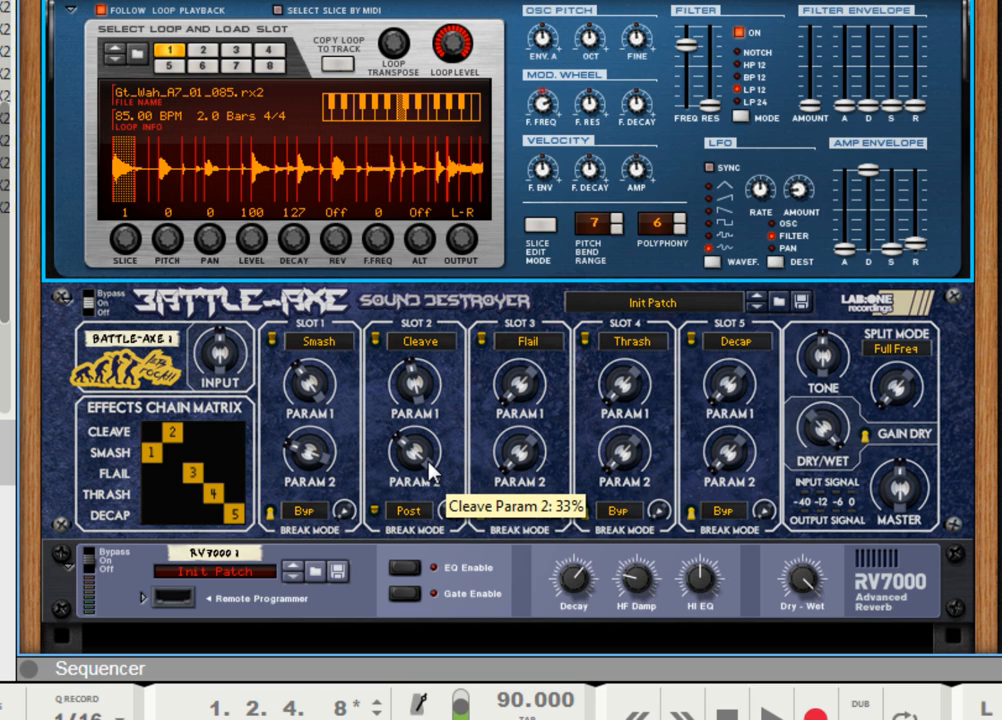
mouse_move(185, 461)
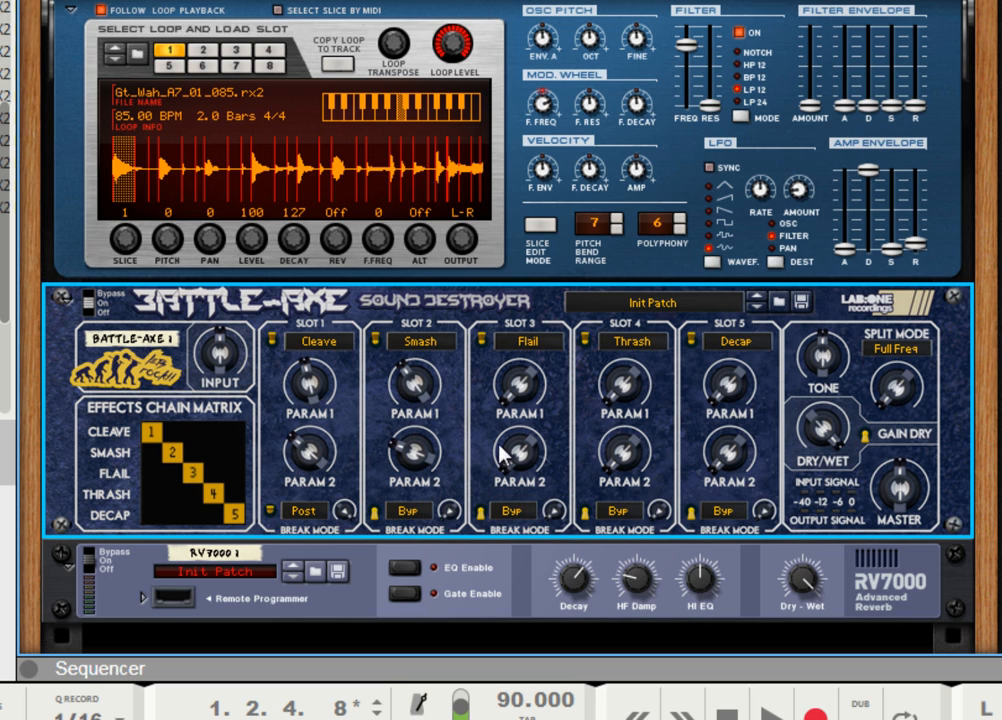
mouse_move(425, 400)
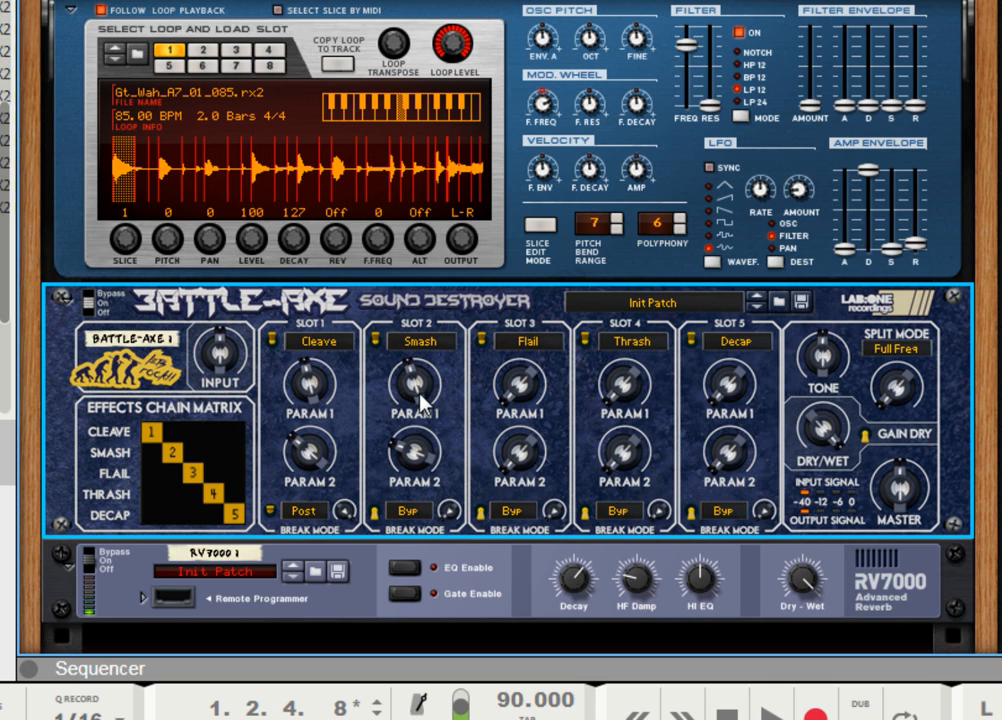
mouse_move(678, 90)
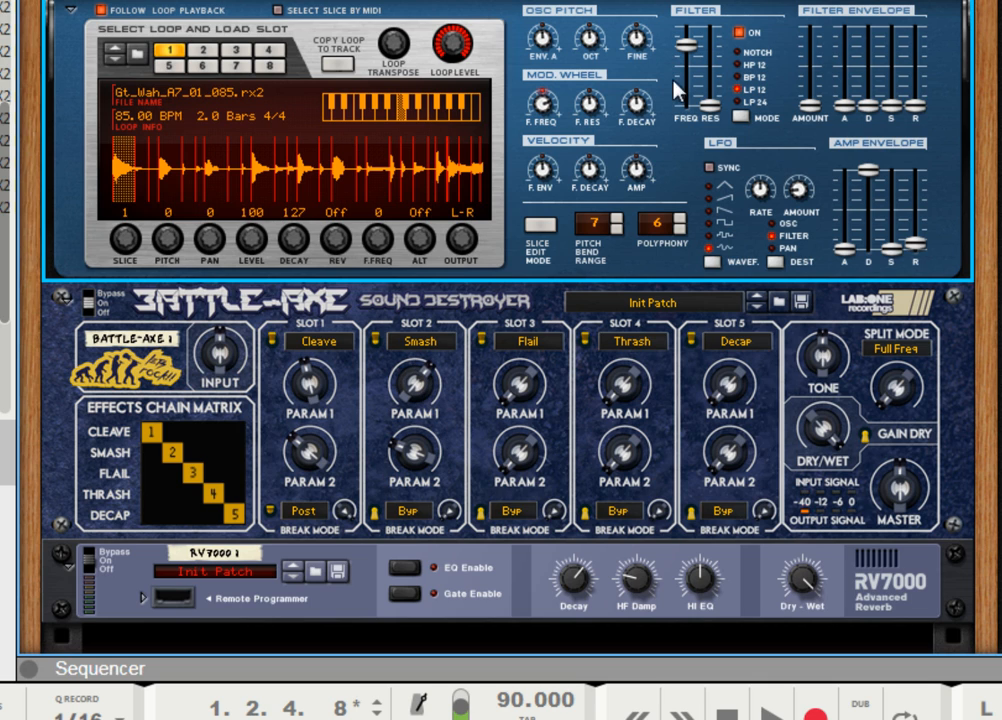
mouse_move(290, 230)
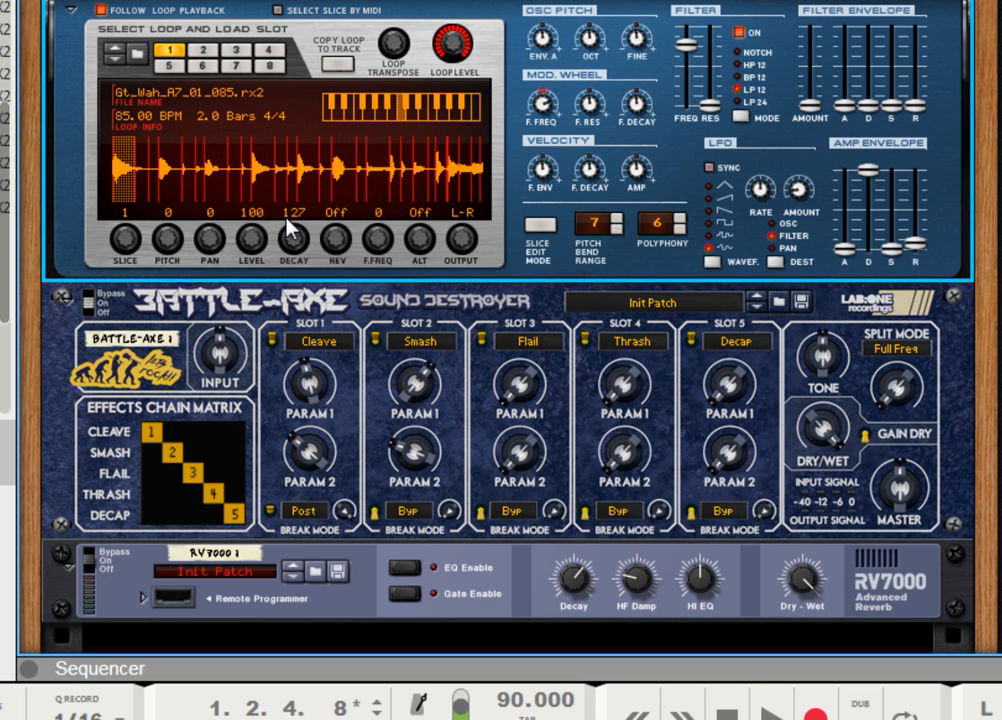
mouse_move(729, 389)
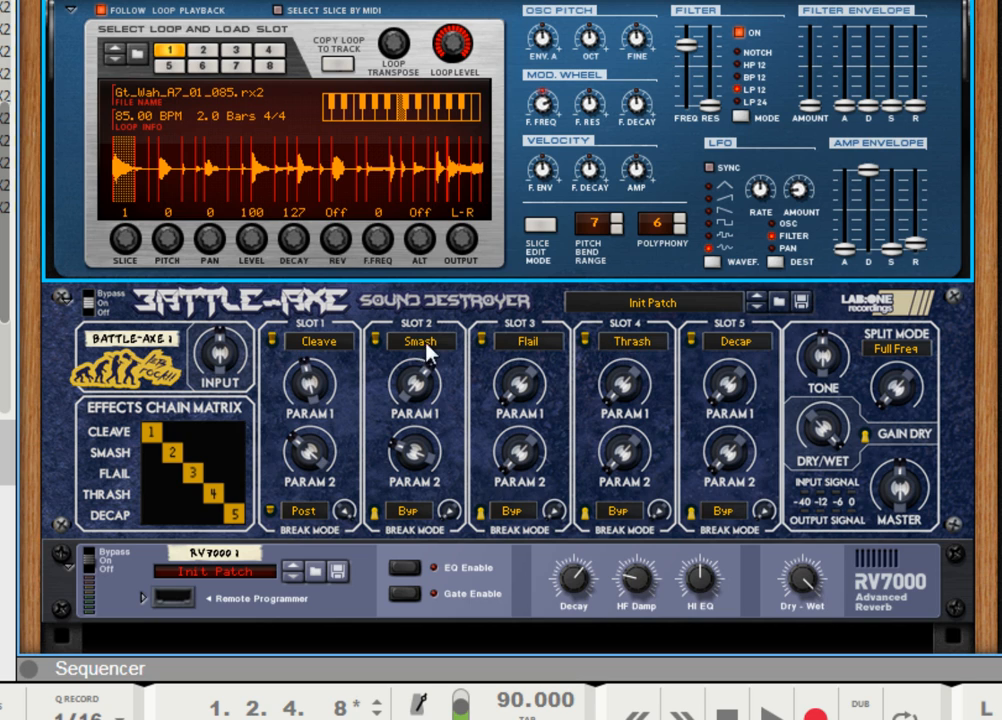
mouse_move(808, 367)
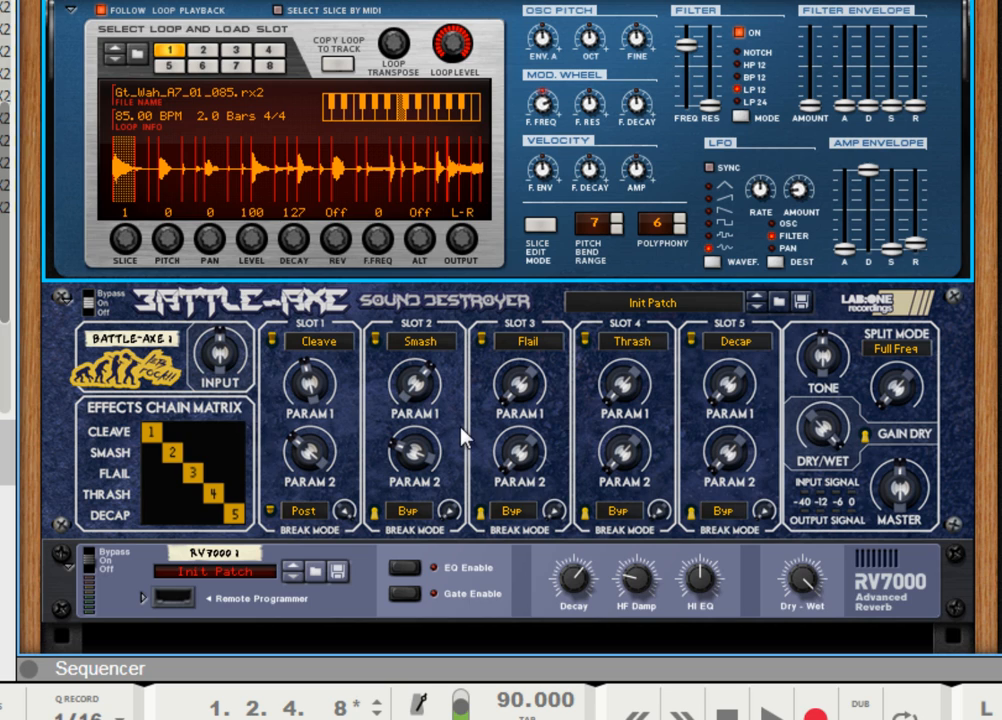
mouse_move(463, 460)
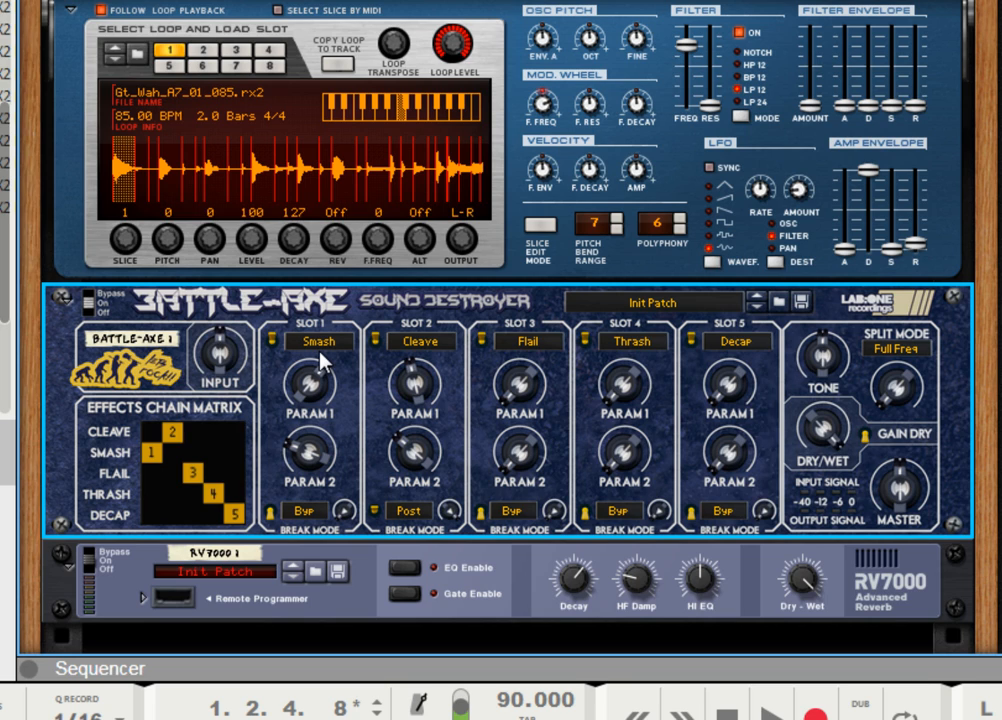
mouse_move(207, 445)
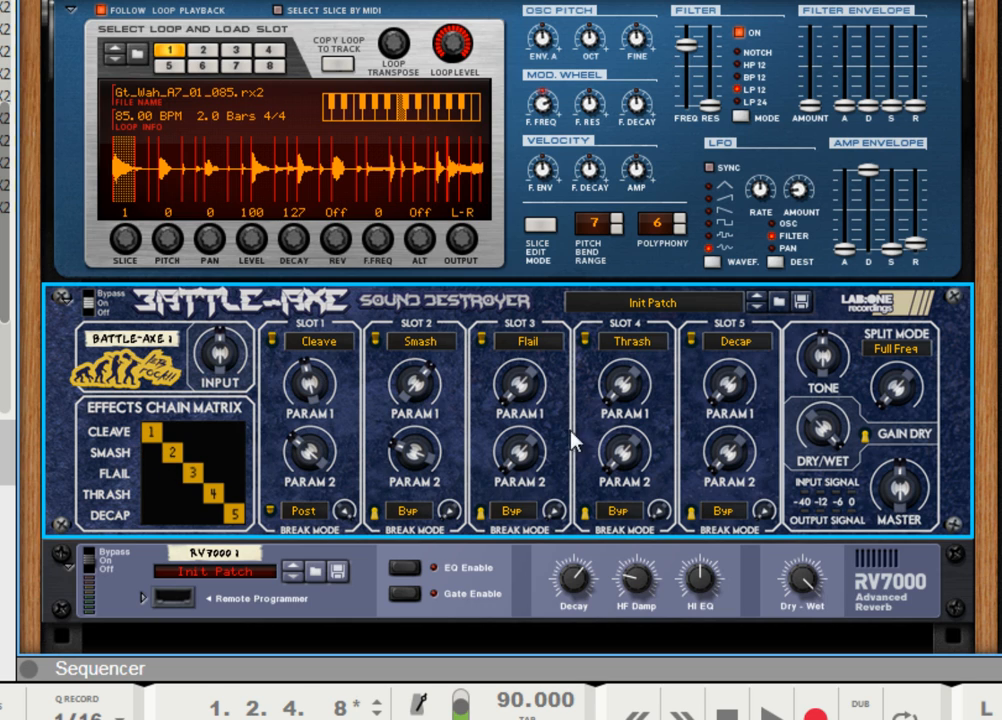
mouse_move(407, 370)
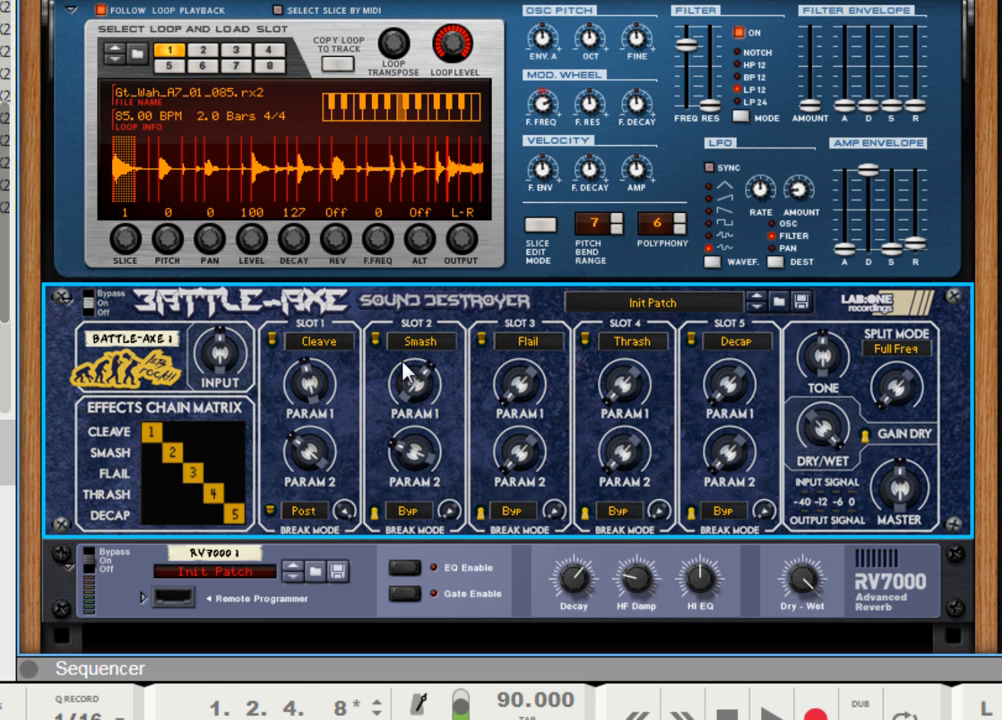
mouse_move(404, 395)
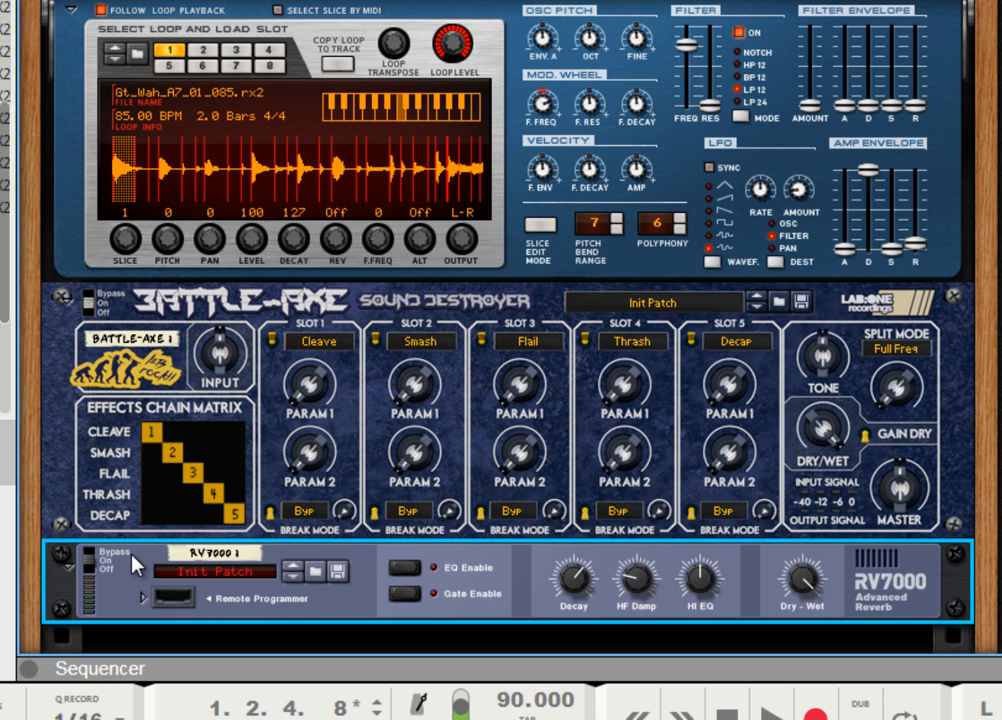
right_click(135, 565)
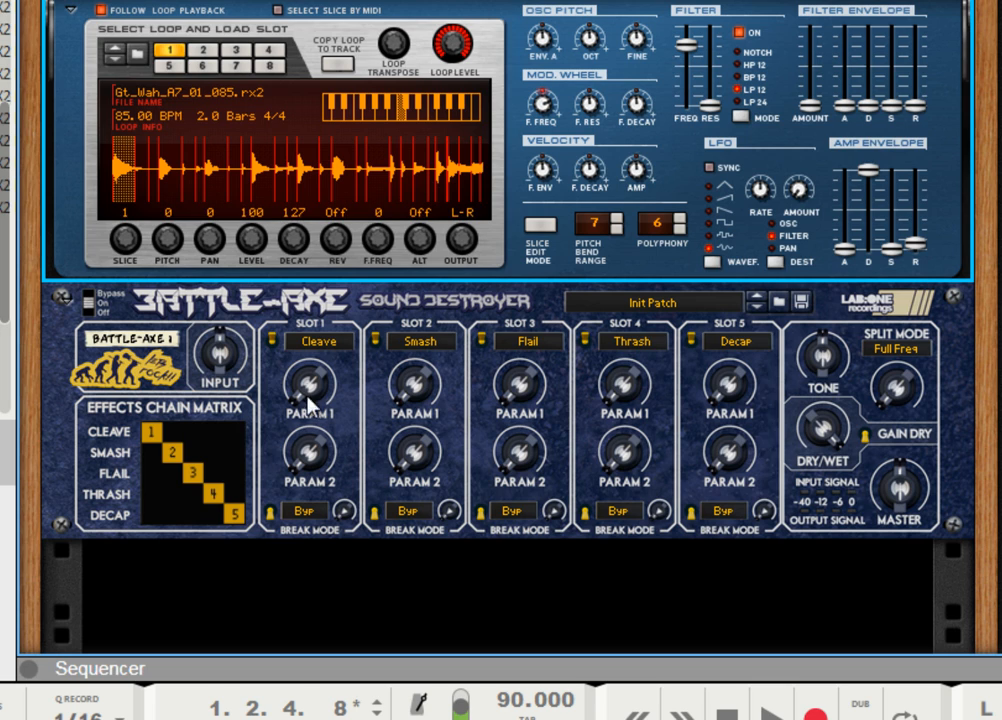
mouse_move(318, 461)
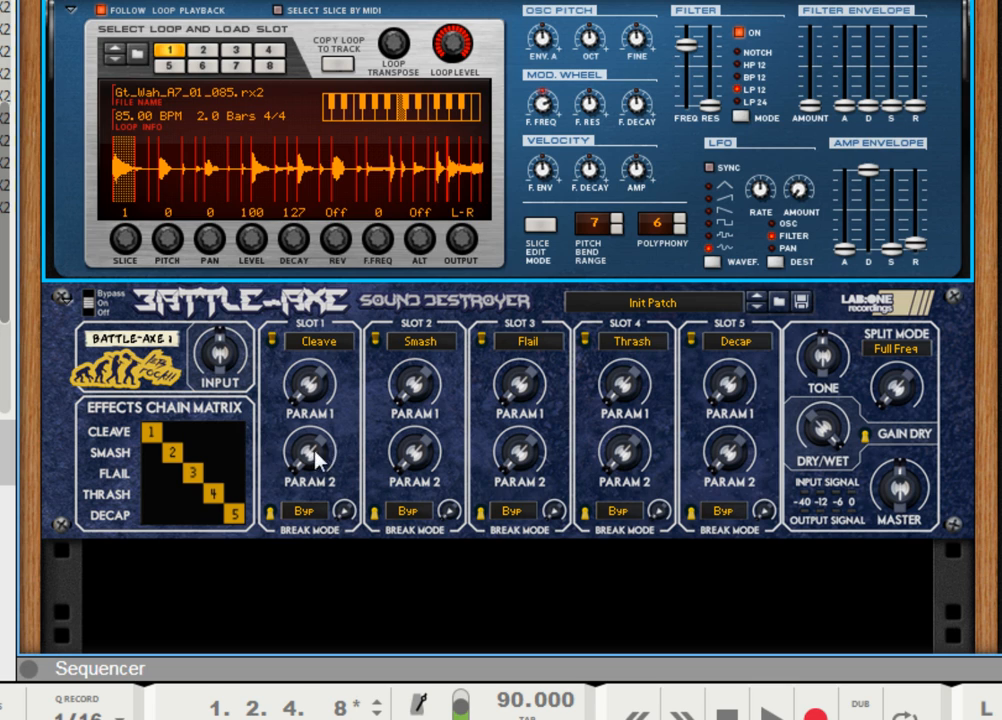
mouse_move(343, 468)
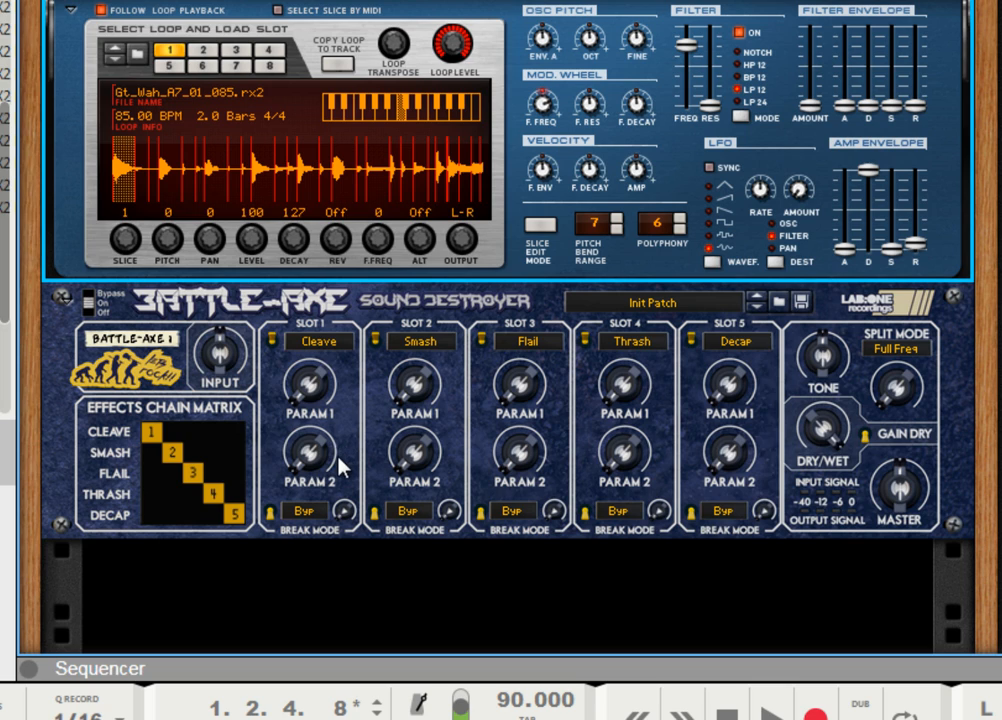
mouse_move(342, 460)
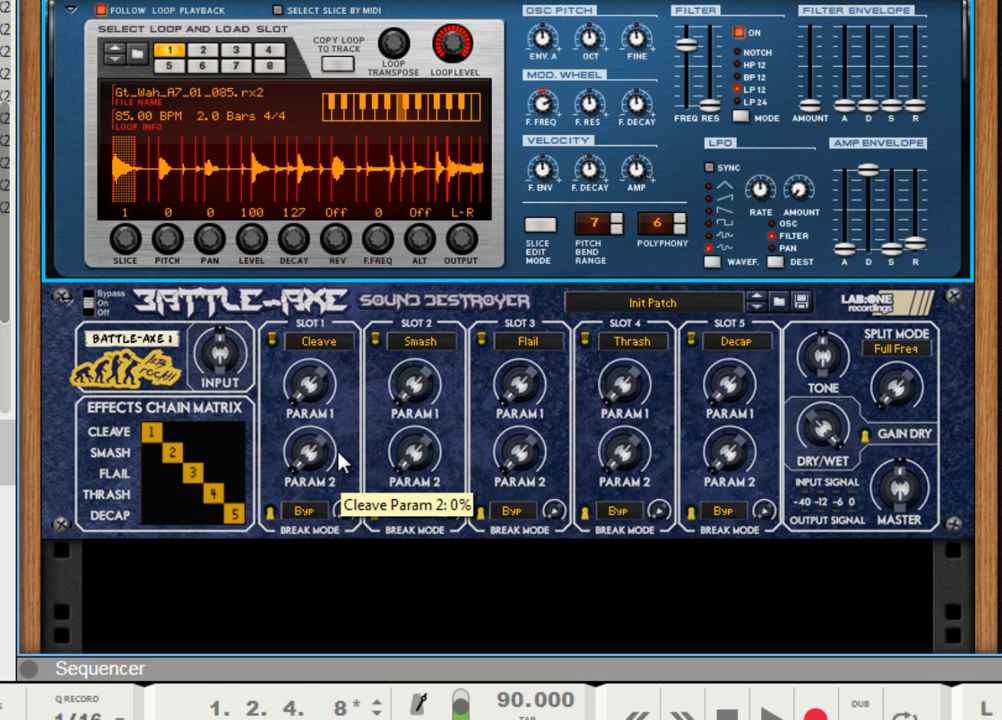
mouse_move(380, 340)
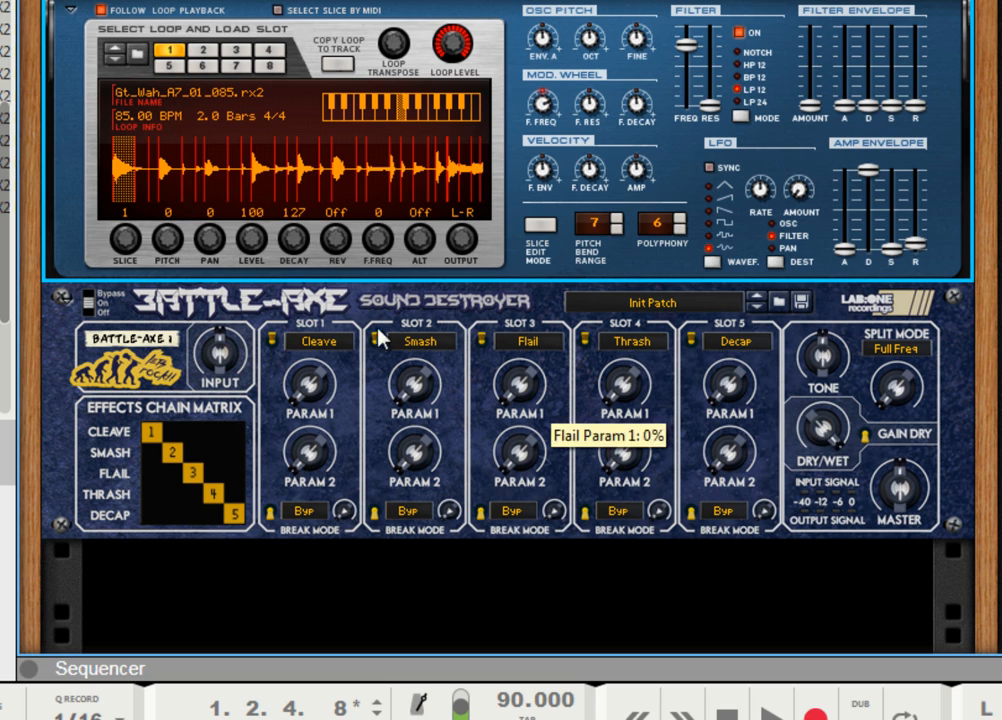
mouse_move(335, 427)
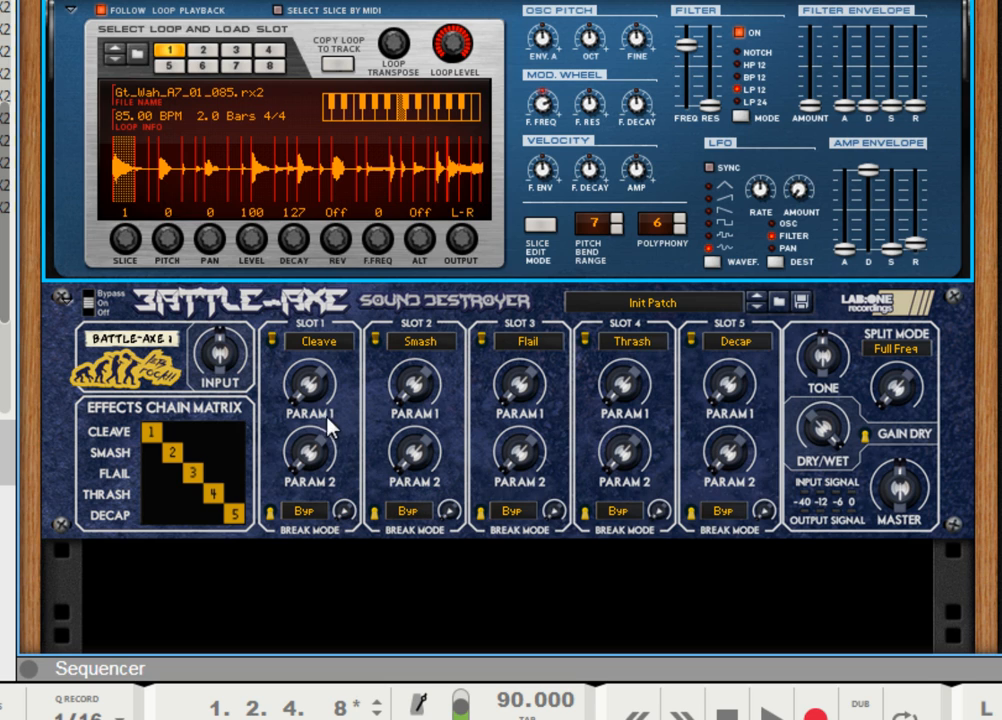
mouse_move(412, 398)
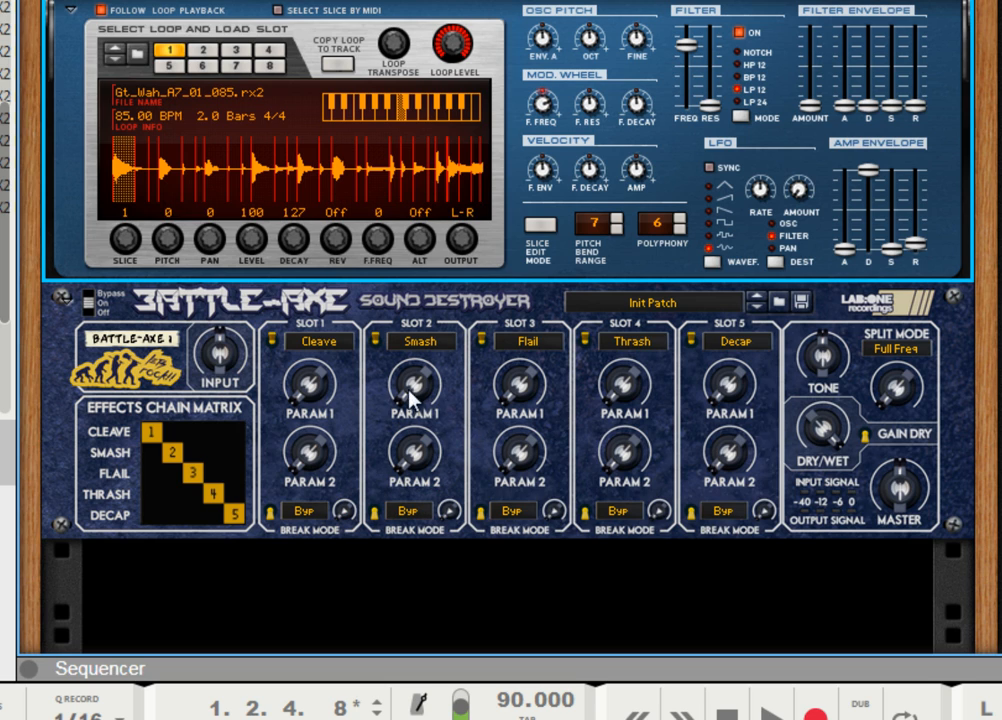
mouse_move(545, 410)
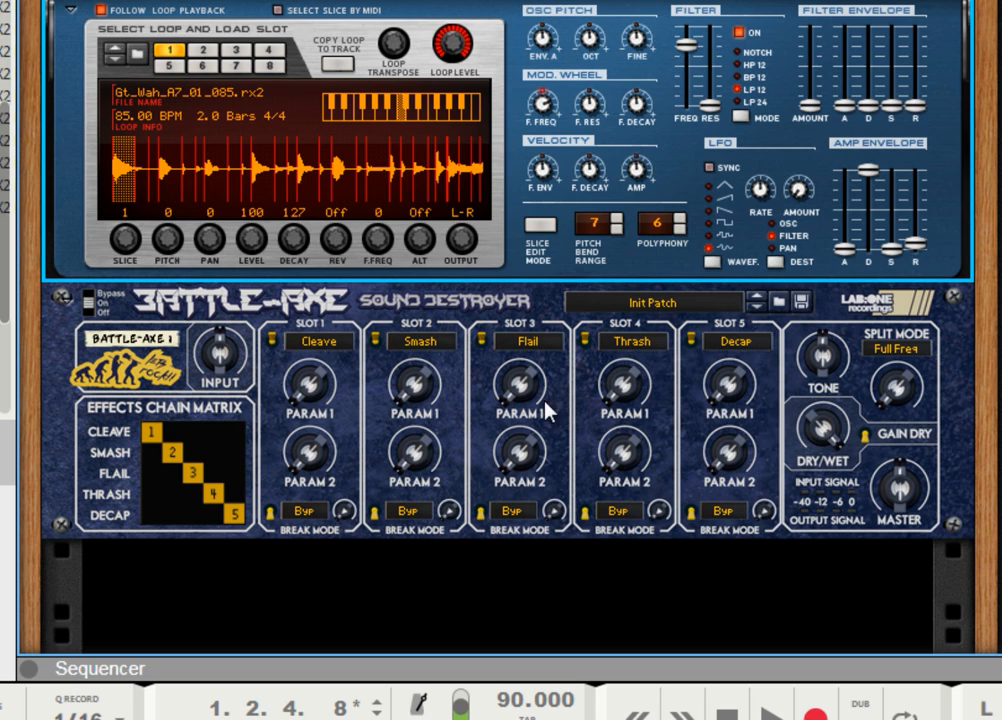
mouse_move(522, 400)
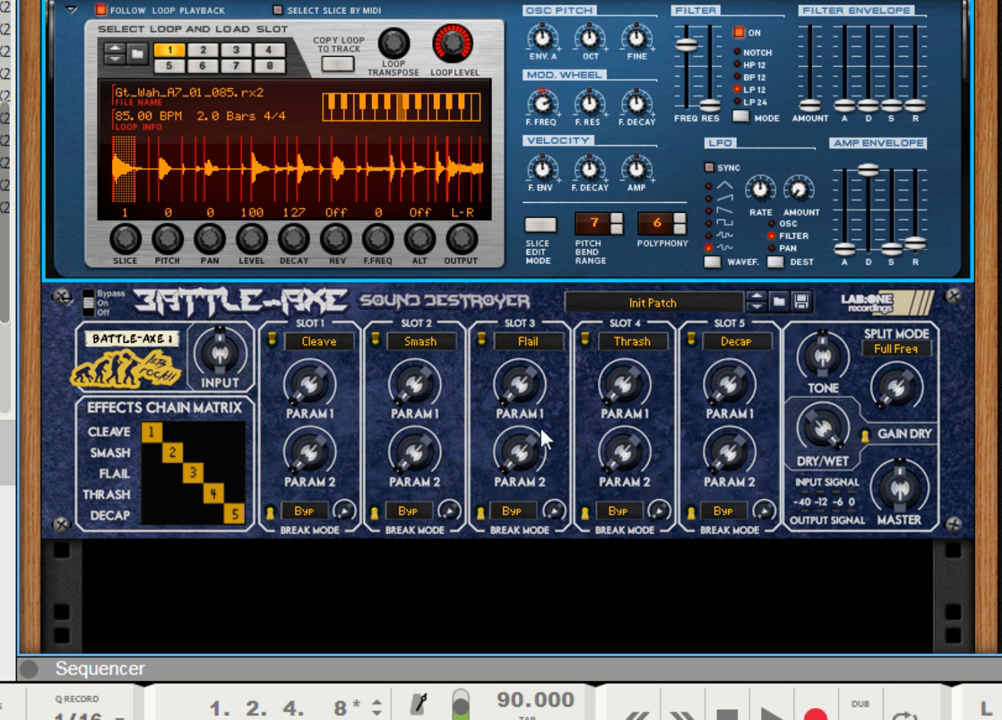
mouse_move(545, 460)
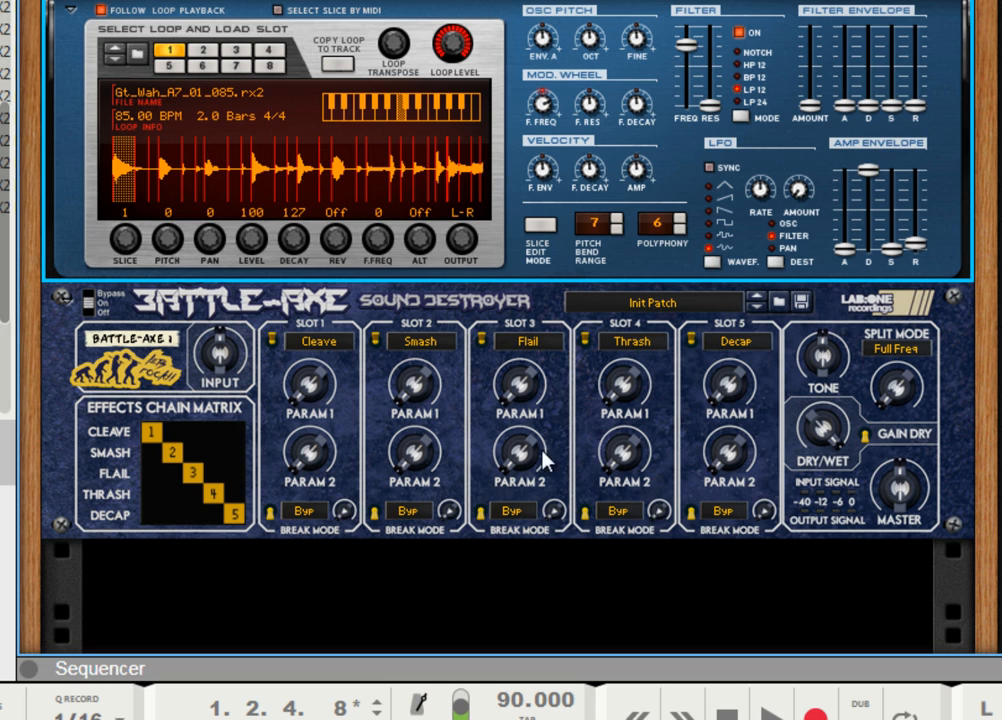
mouse_move(517, 451)
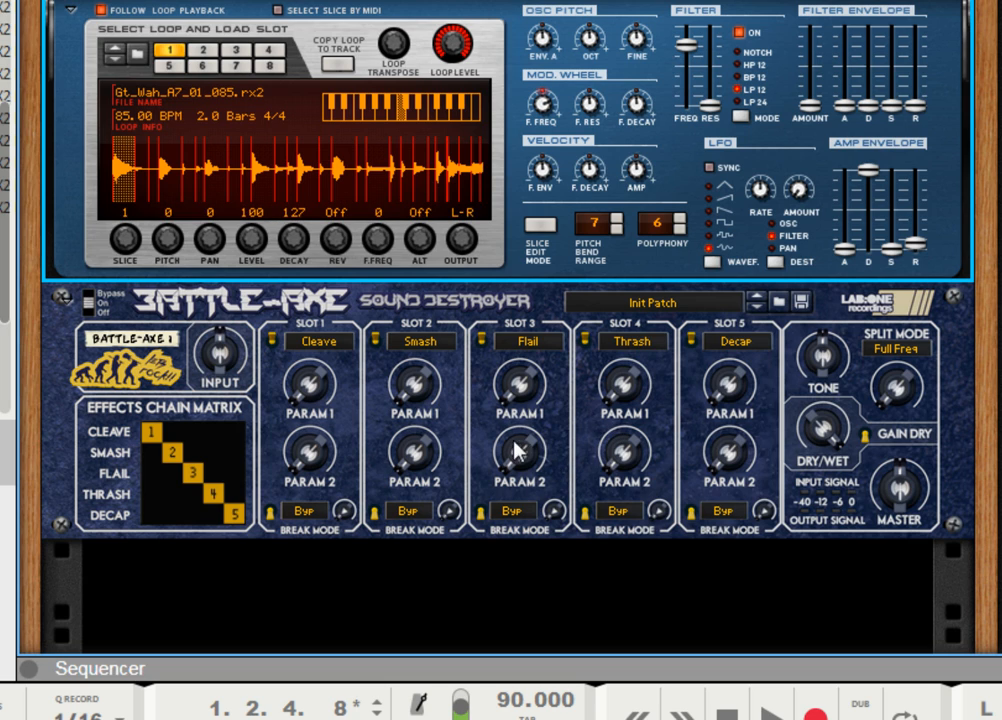
mouse_move(519, 415)
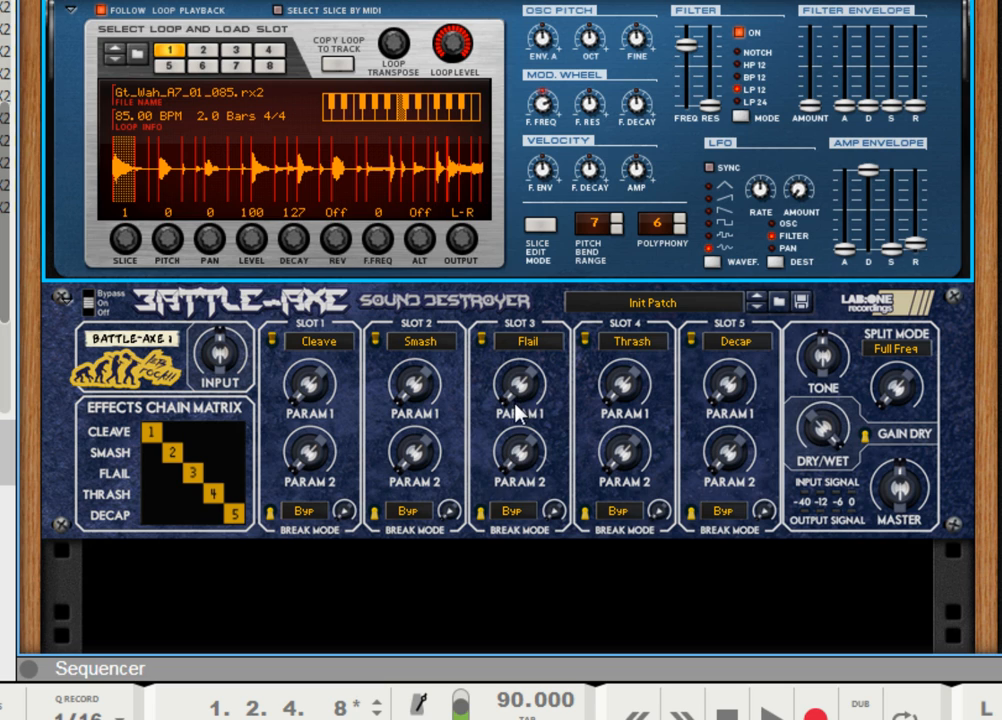
mouse_move(524, 400)
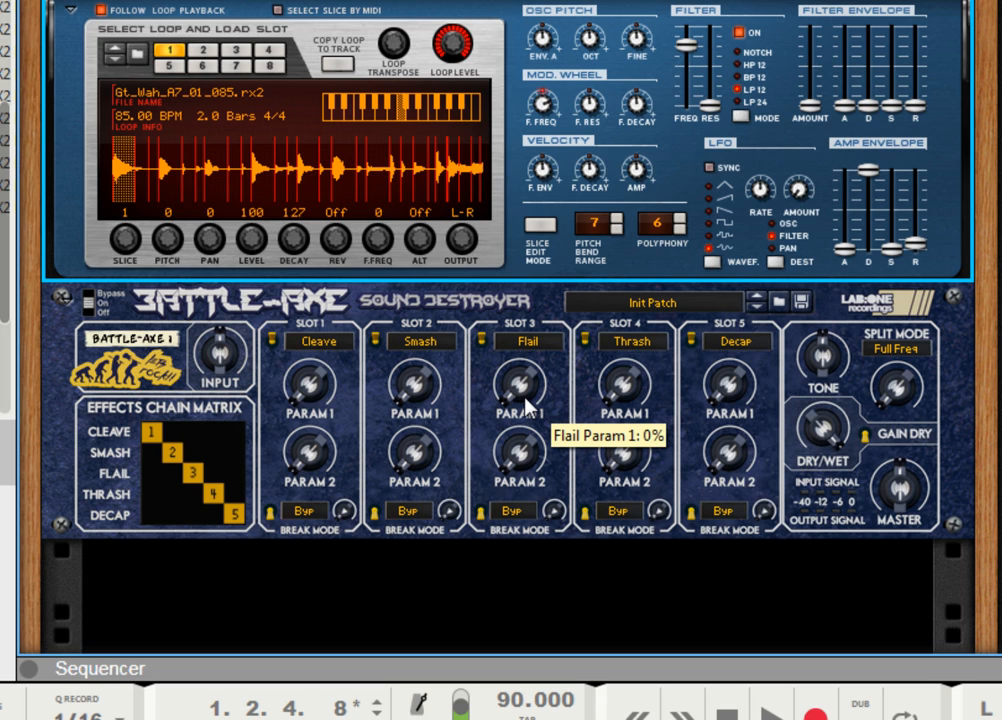
mouse_move(752, 344)
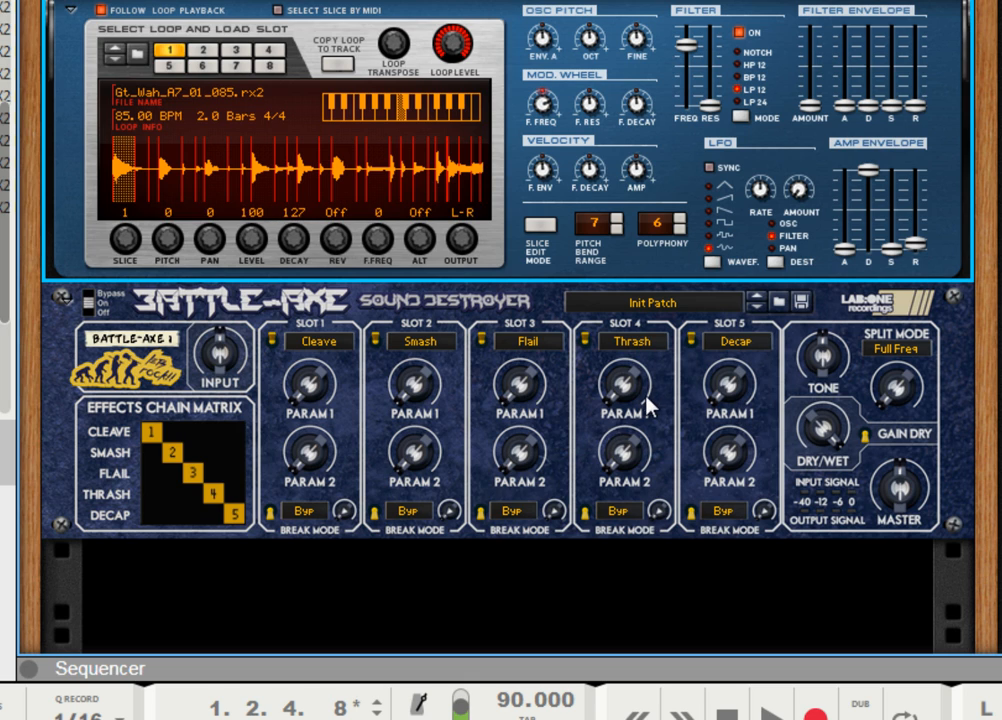
mouse_move(628, 404)
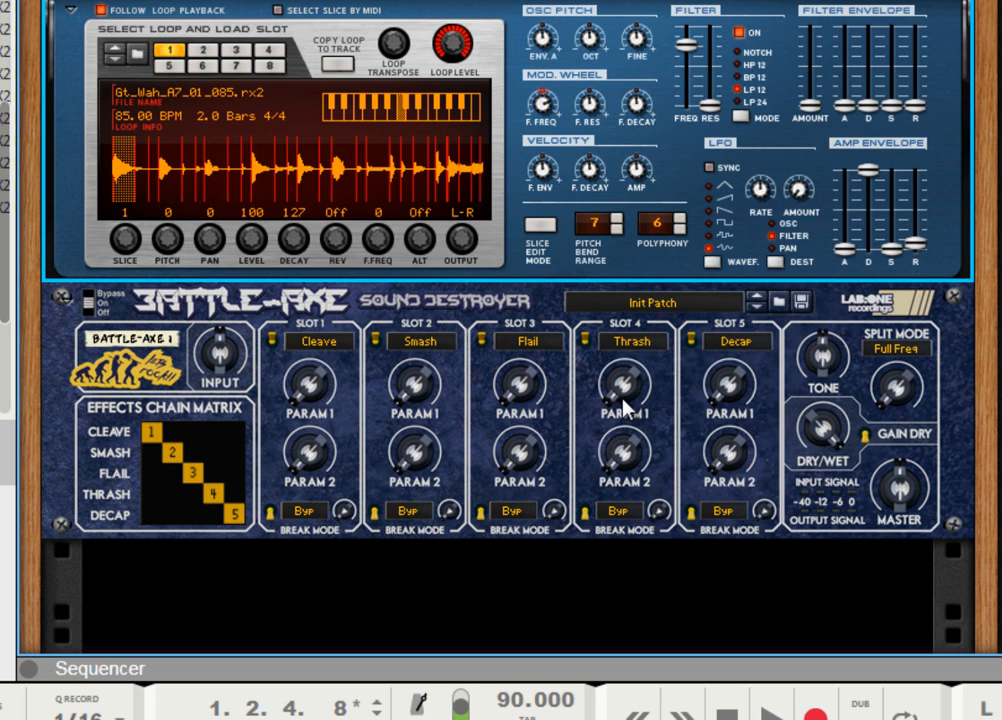
mouse_move(653, 410)
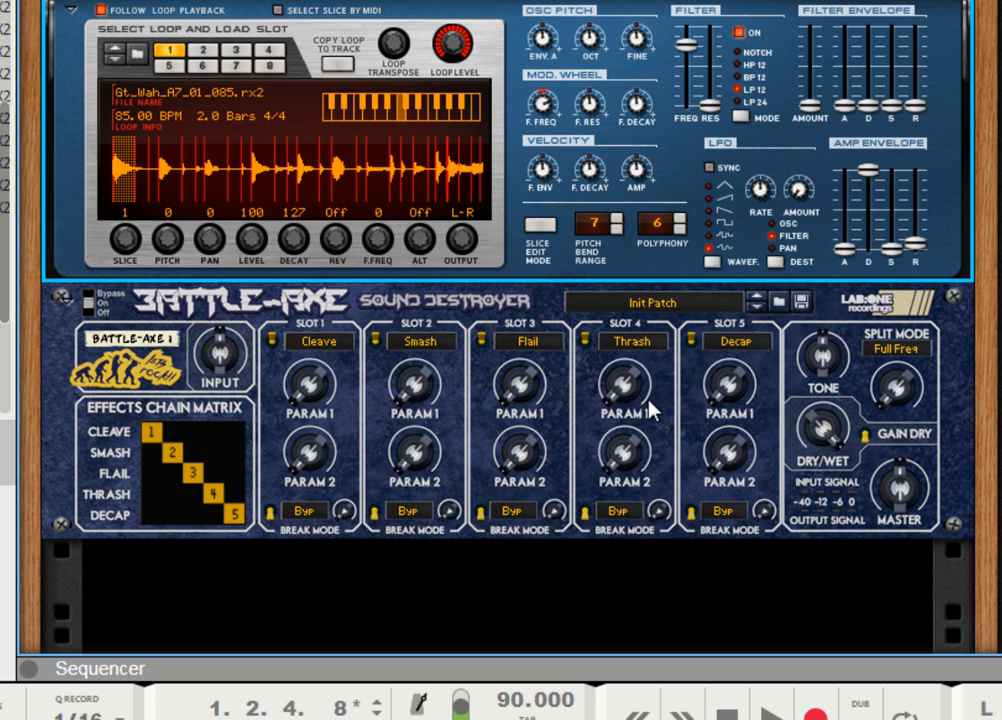
mouse_move(838, 340)
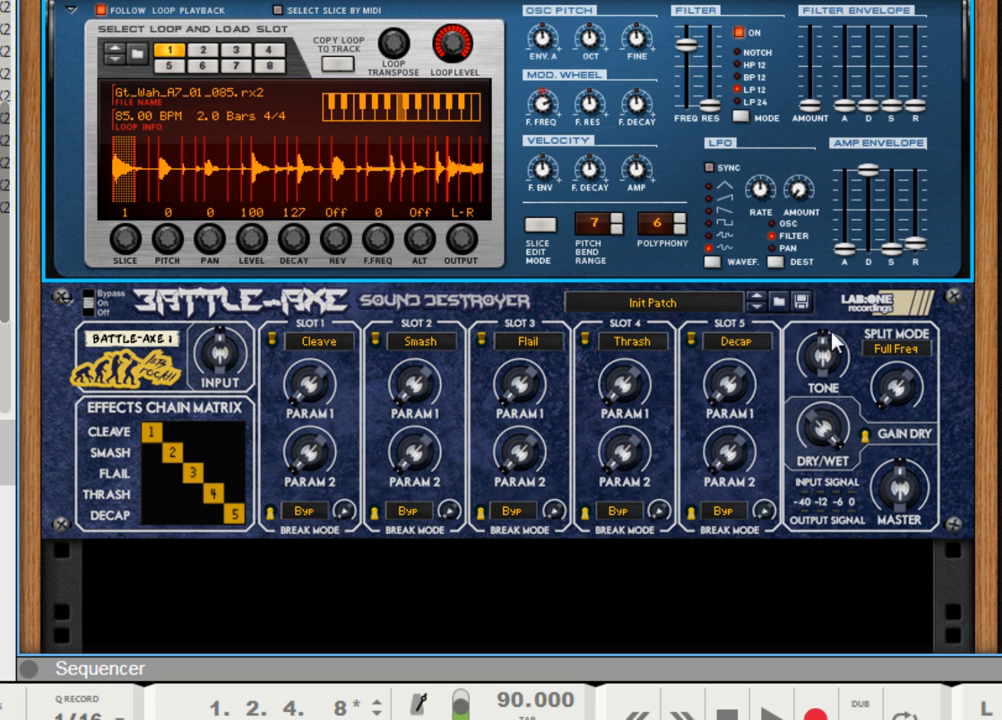
mouse_move(727, 490)
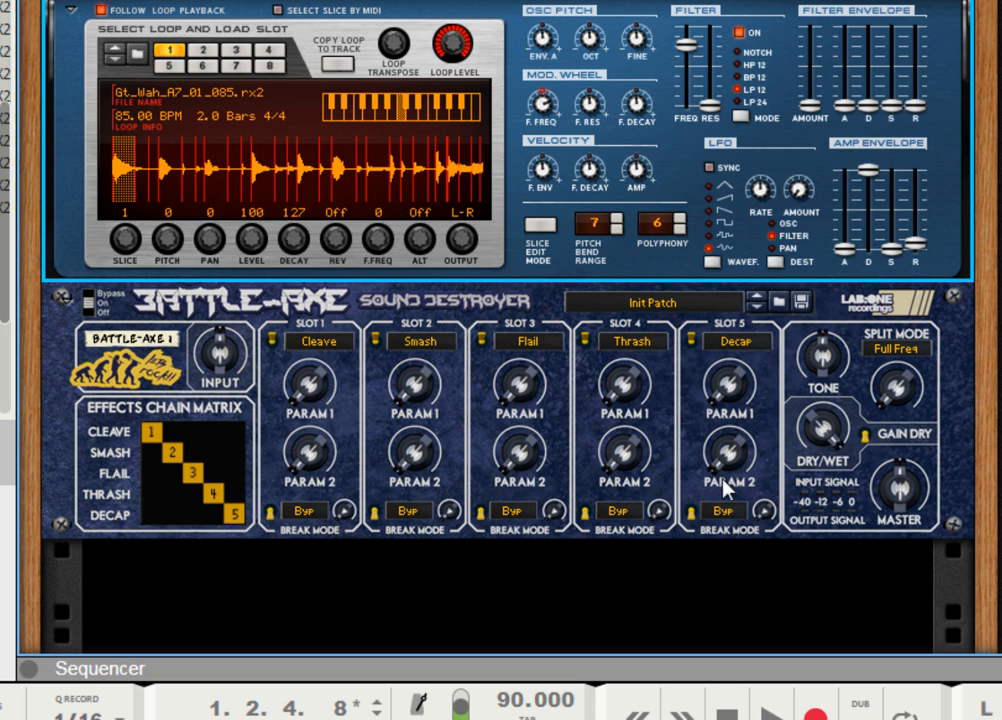
mouse_move(735, 410)
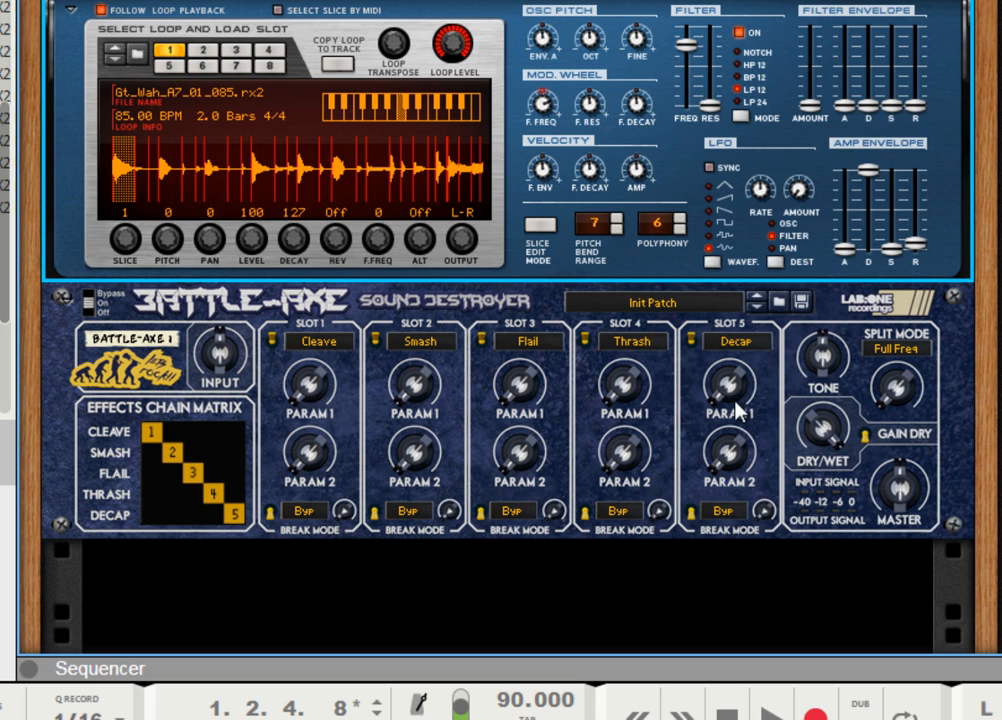
mouse_move(743, 412)
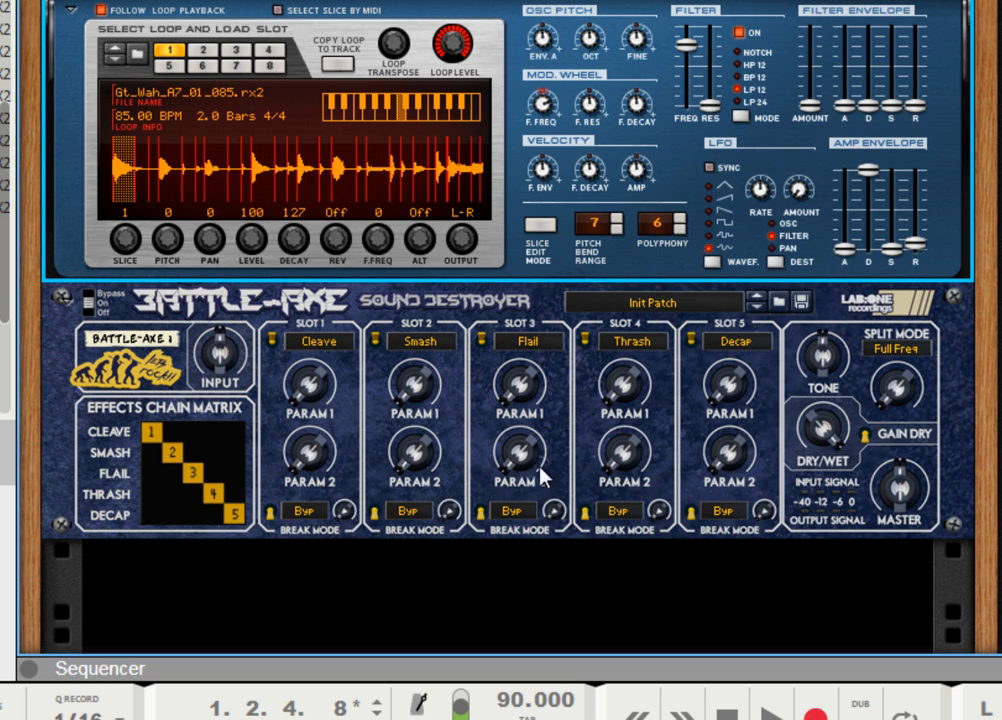
mouse_move(828, 197)
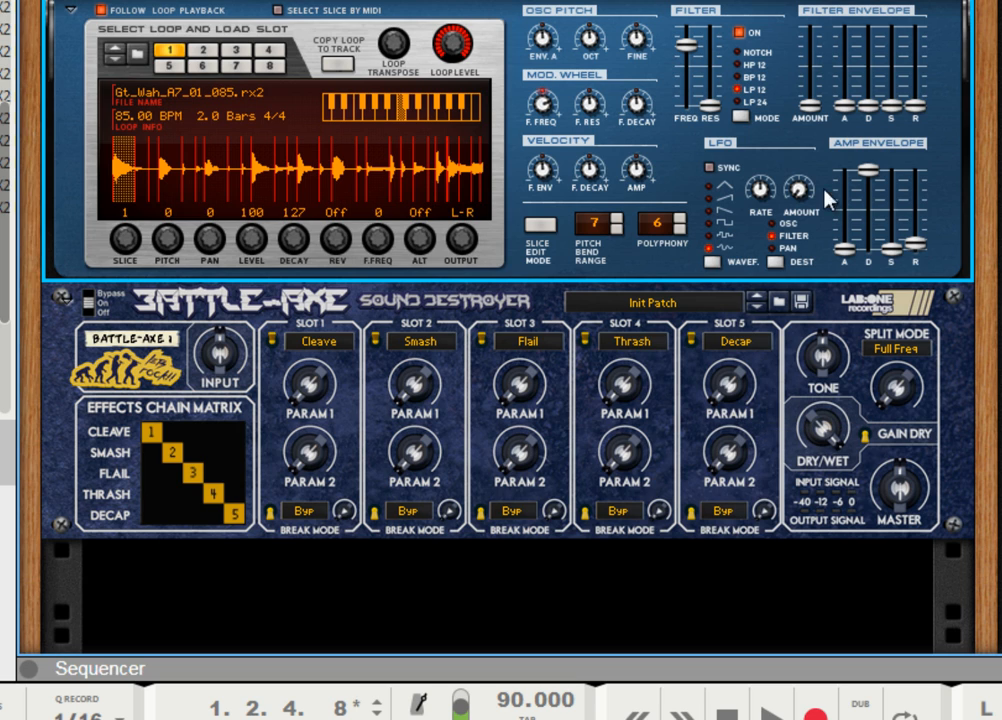
mouse_move(715, 330)
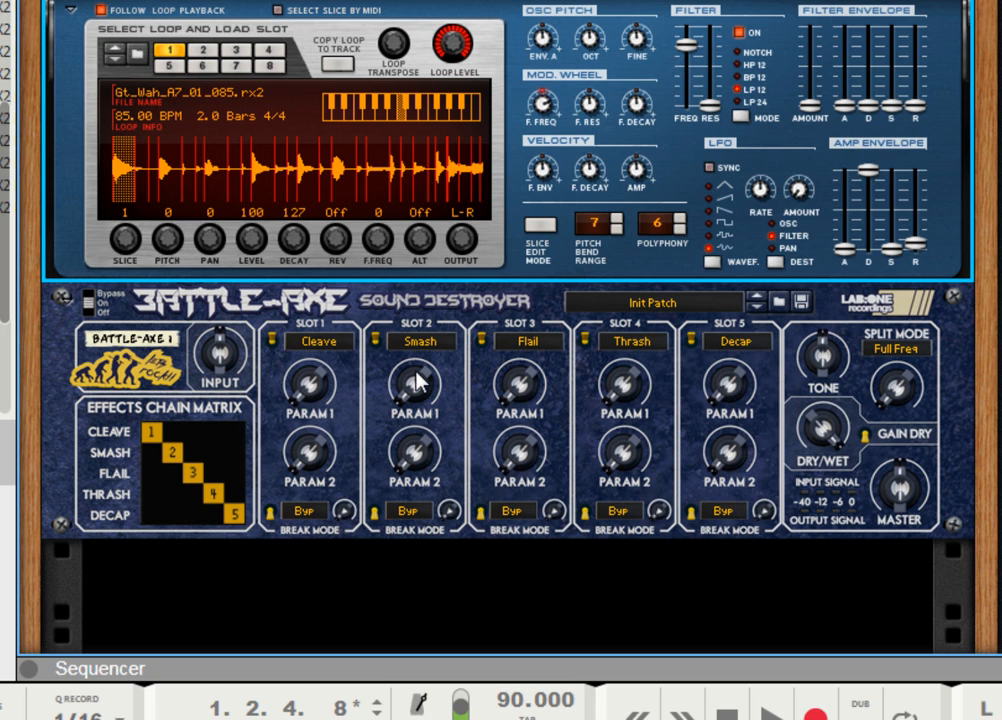
mouse_move(388, 368)
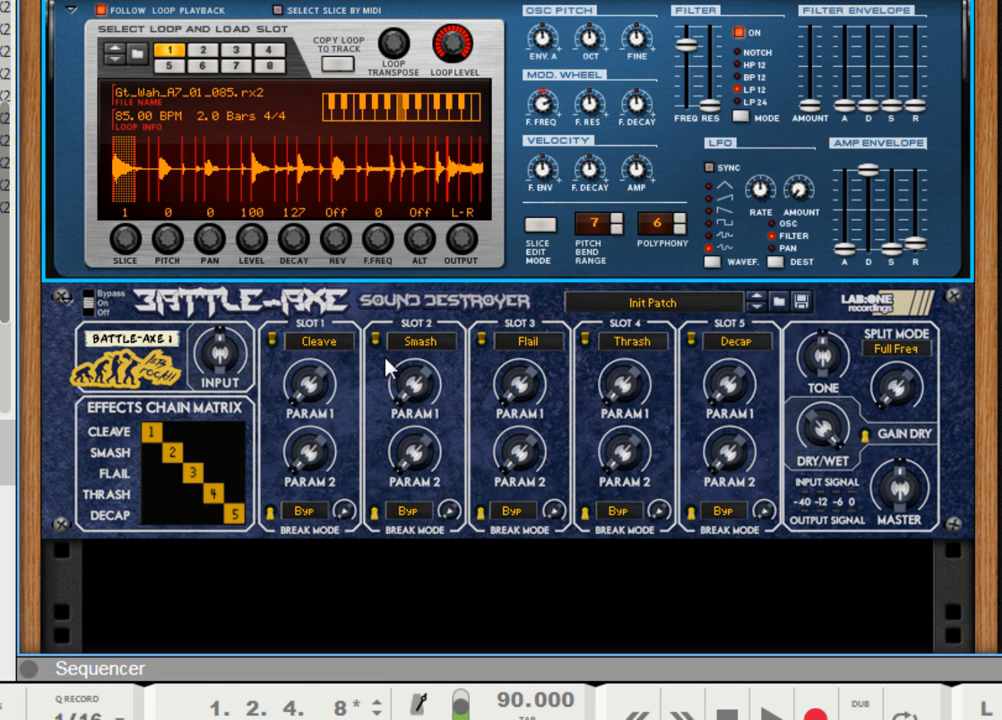
mouse_move(745, 372)
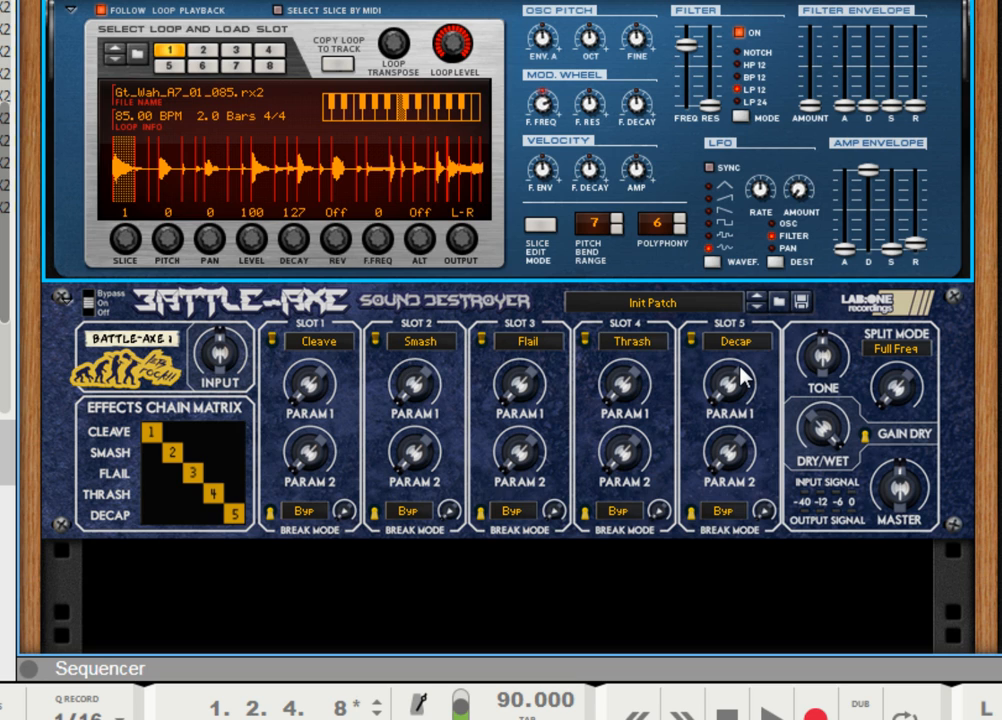
mouse_move(404, 398)
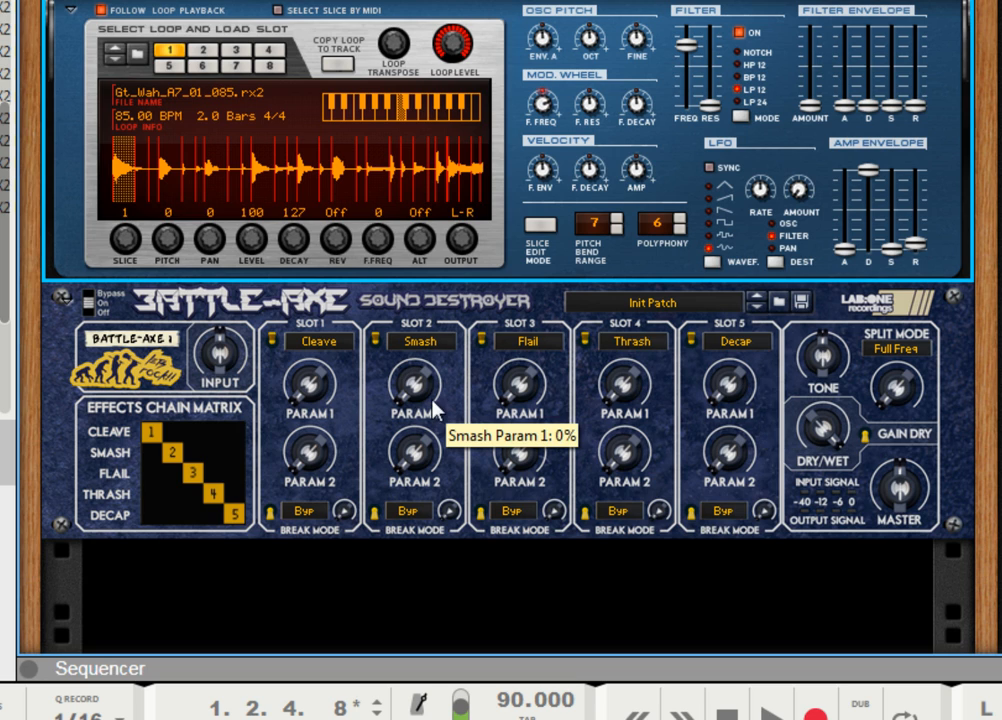
mouse_move(695, 417)
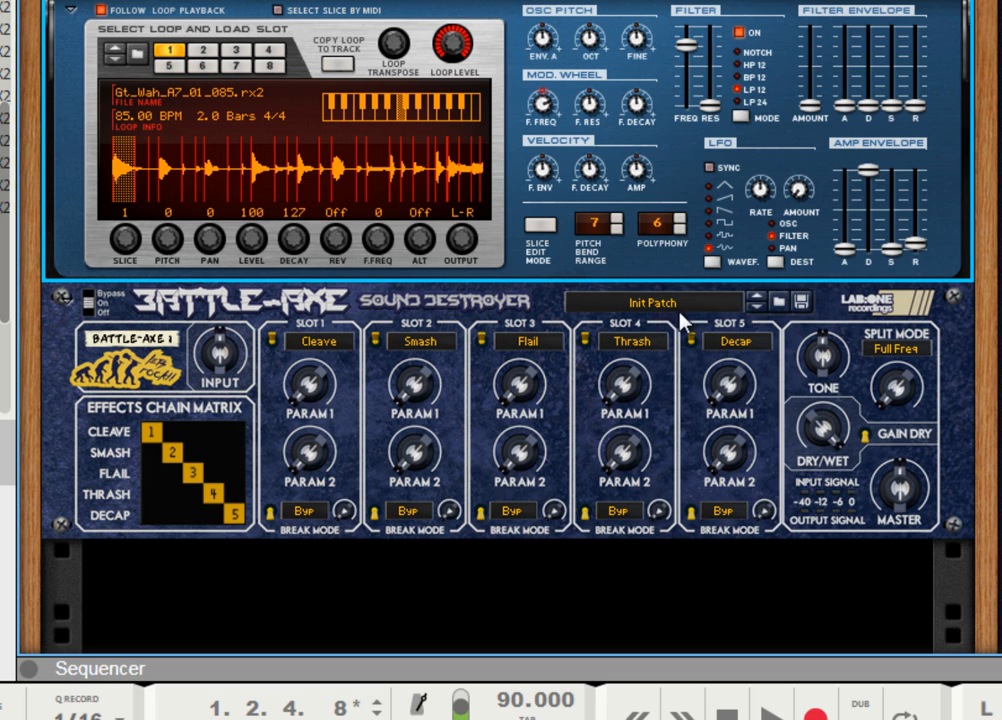
mouse_move(710, 419)
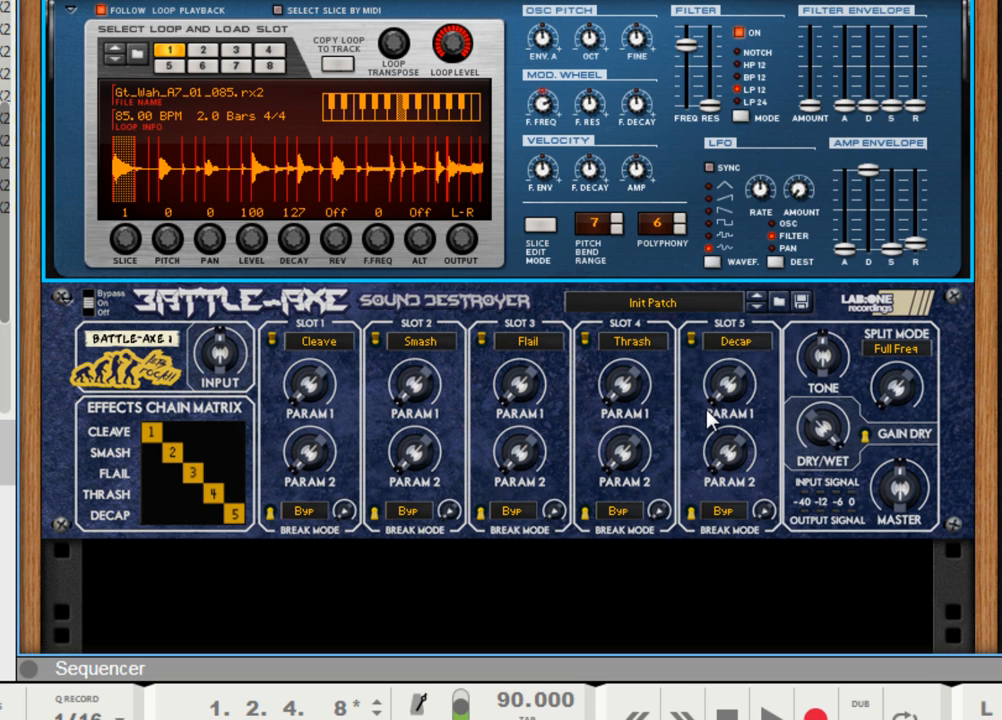
mouse_move(728, 400)
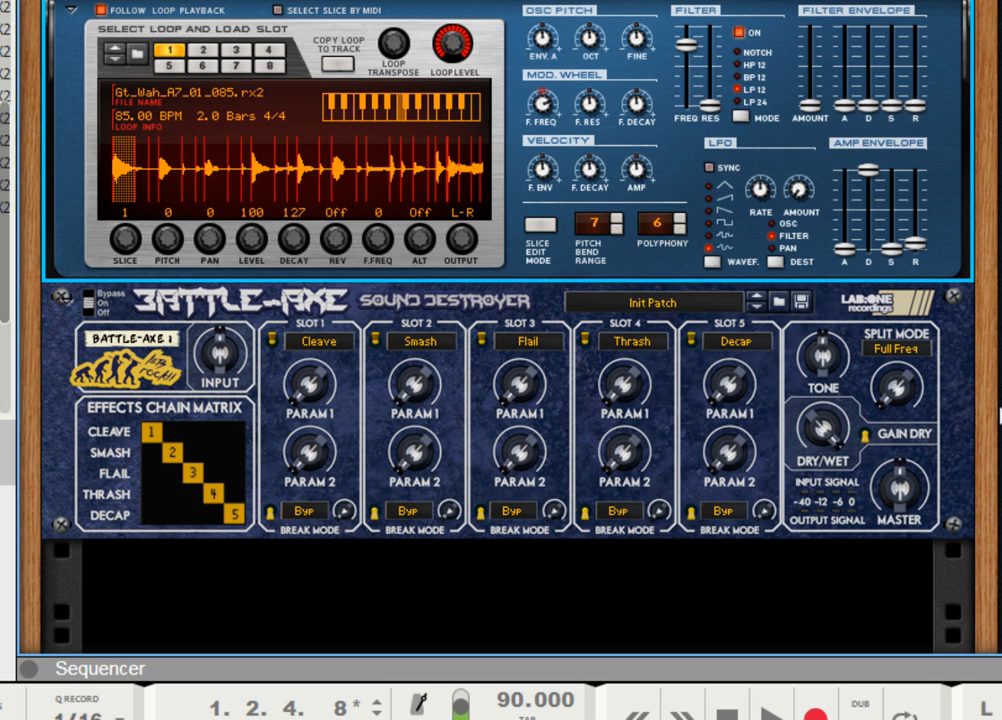
mouse_move(963, 337)
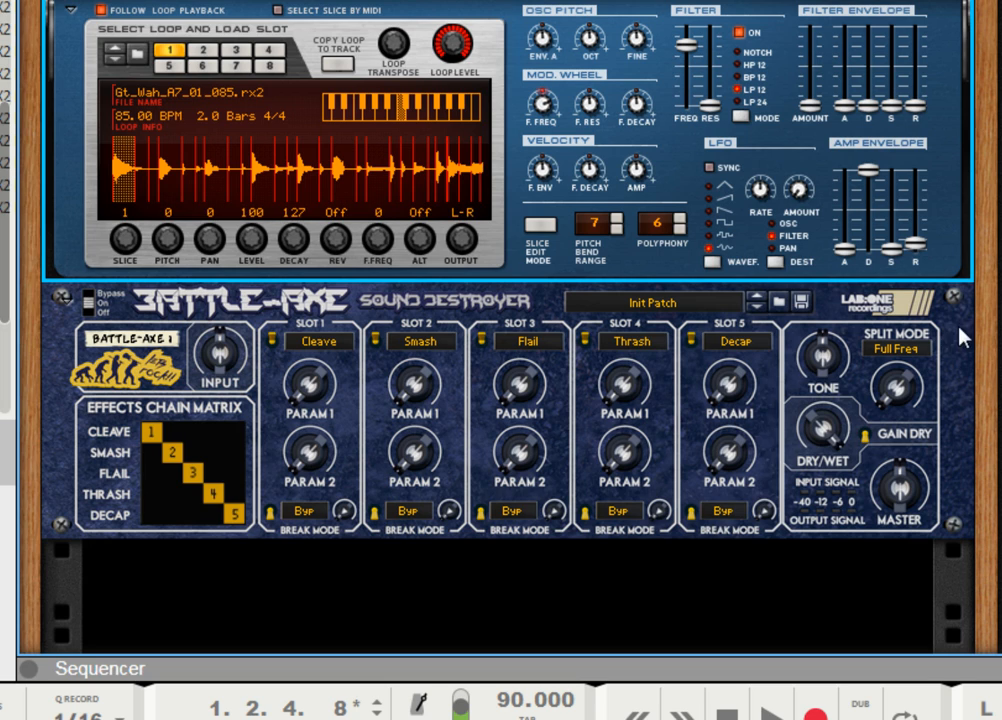
mouse_move(730, 390)
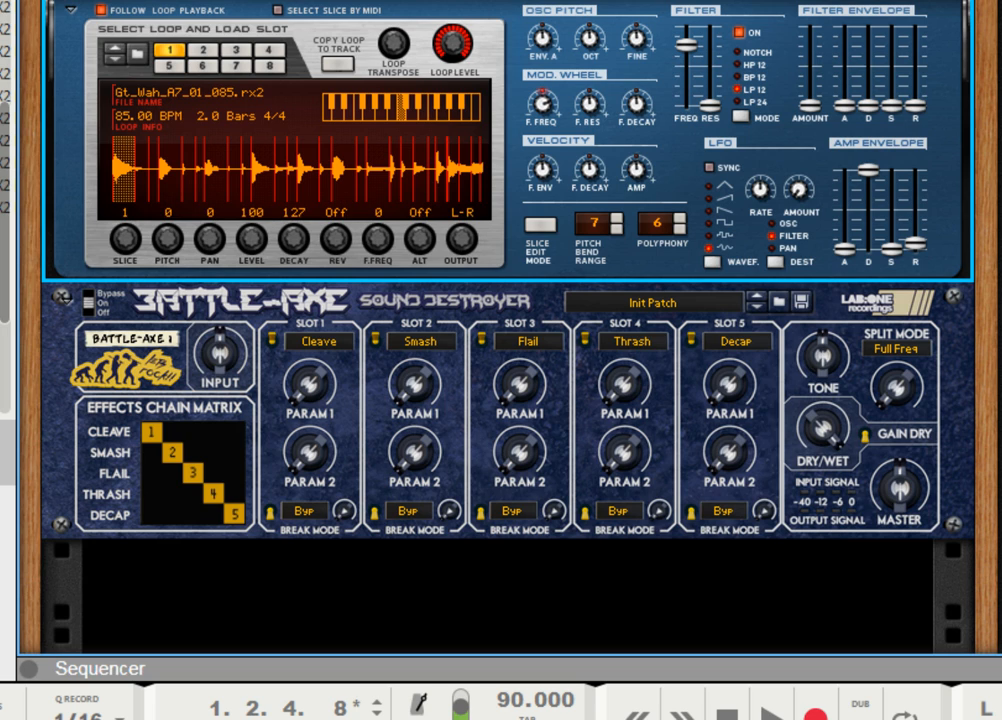
mouse_move(978, 467)
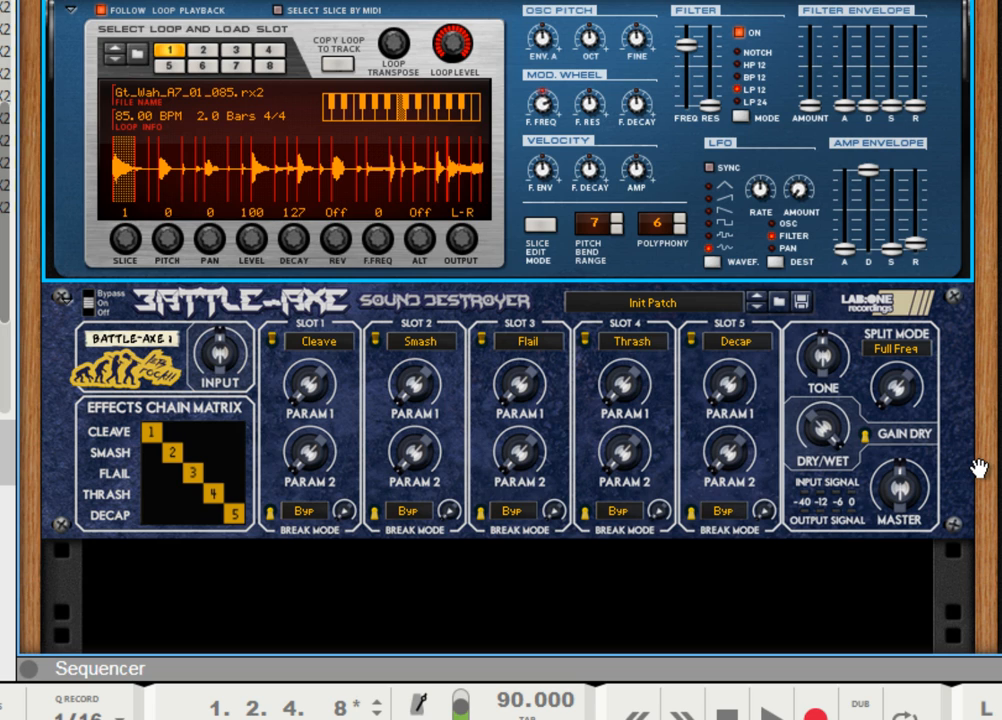